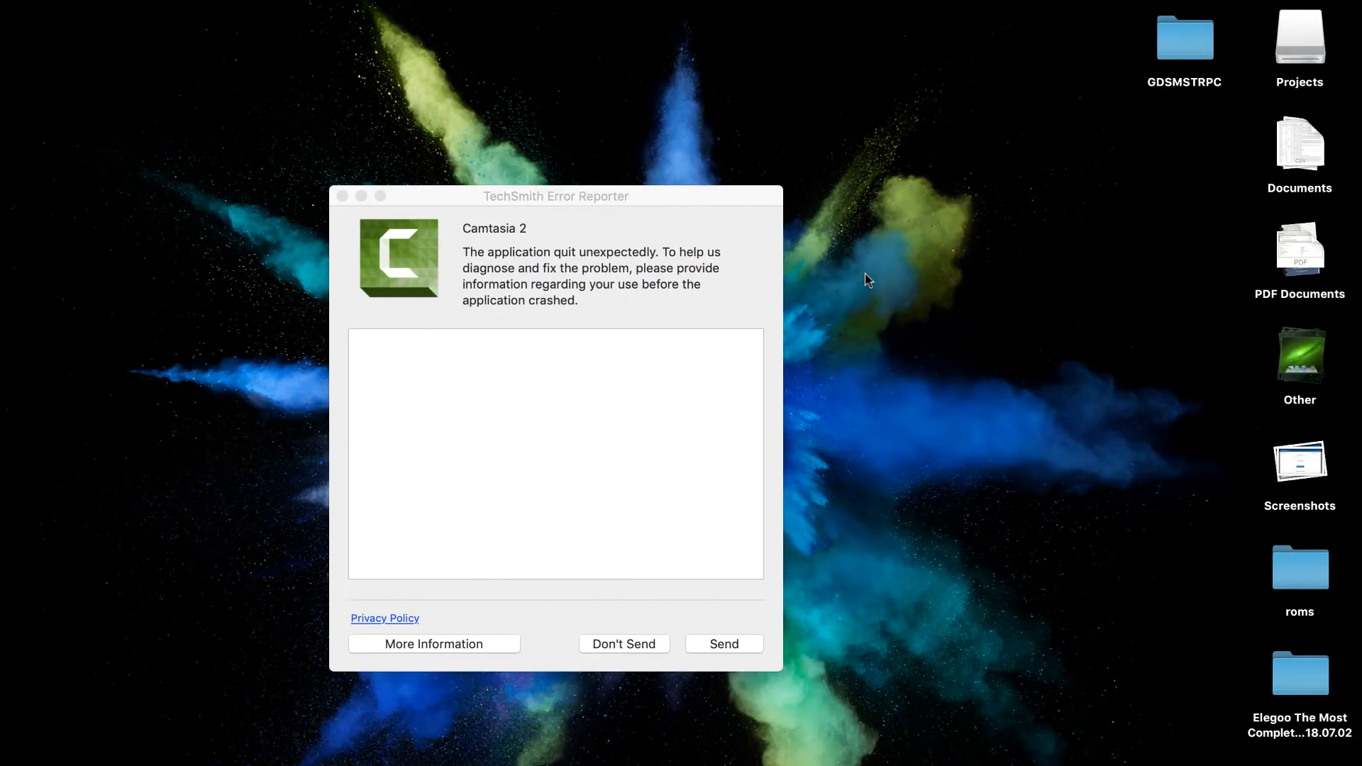
Dismiss the TechSmith crash report unsent and switch to the desktop with the browser
click(623, 644)
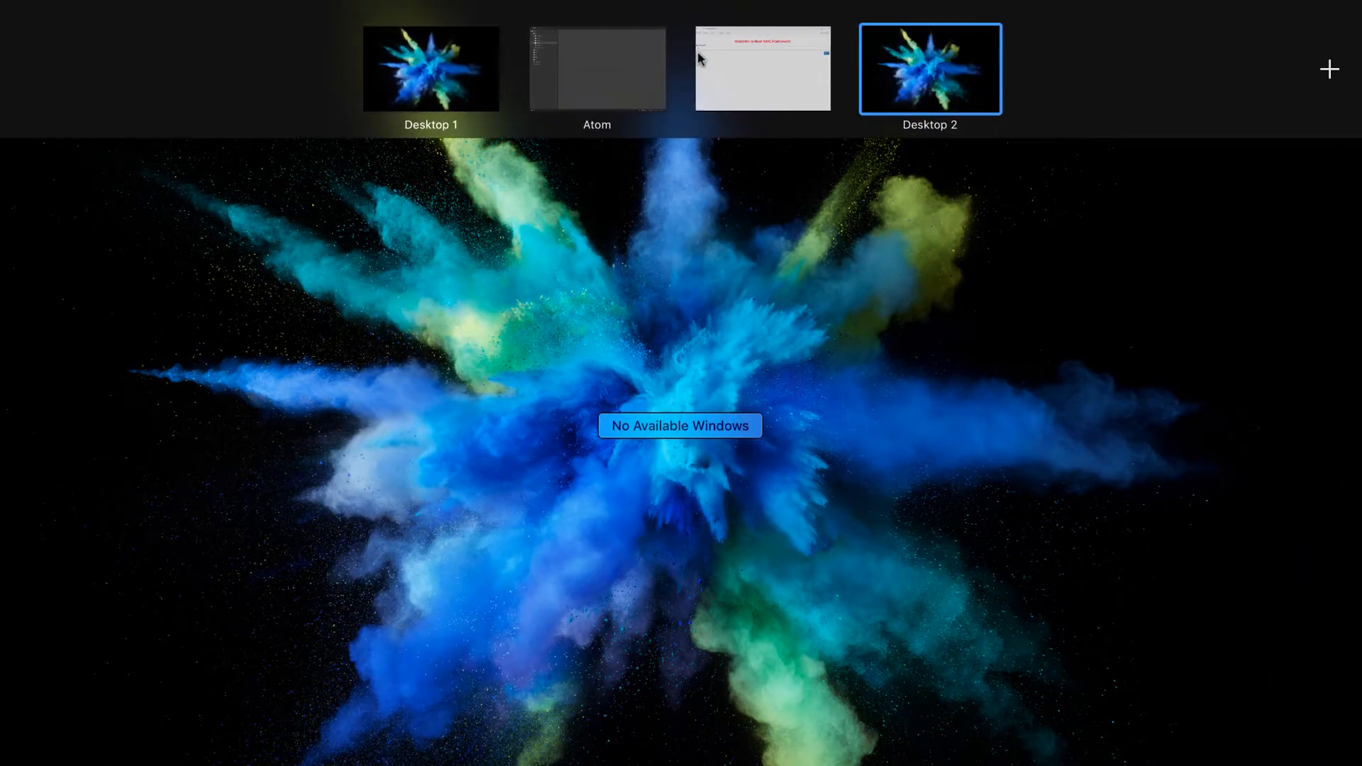
click(762, 68)
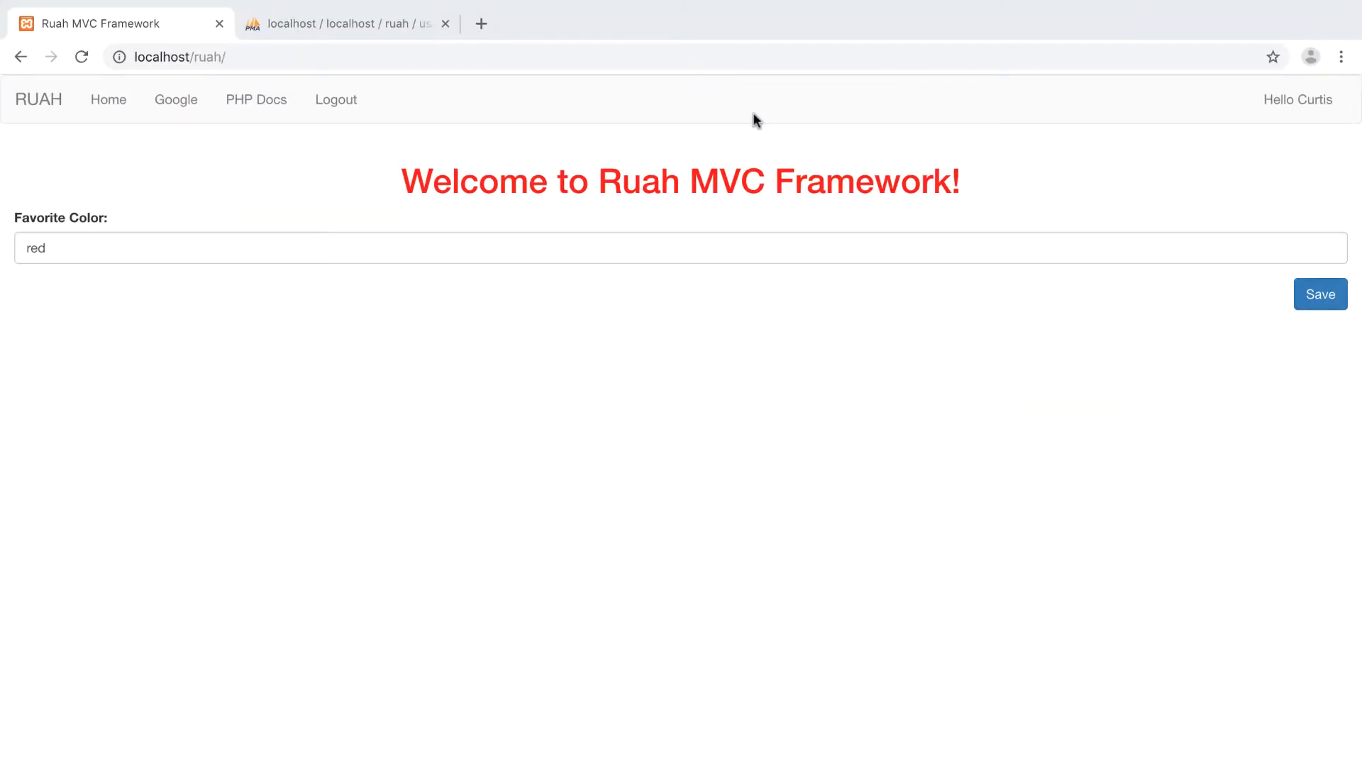
Switch to the phpMyAdmin tab showing the ruah users table rows
click(345, 24)
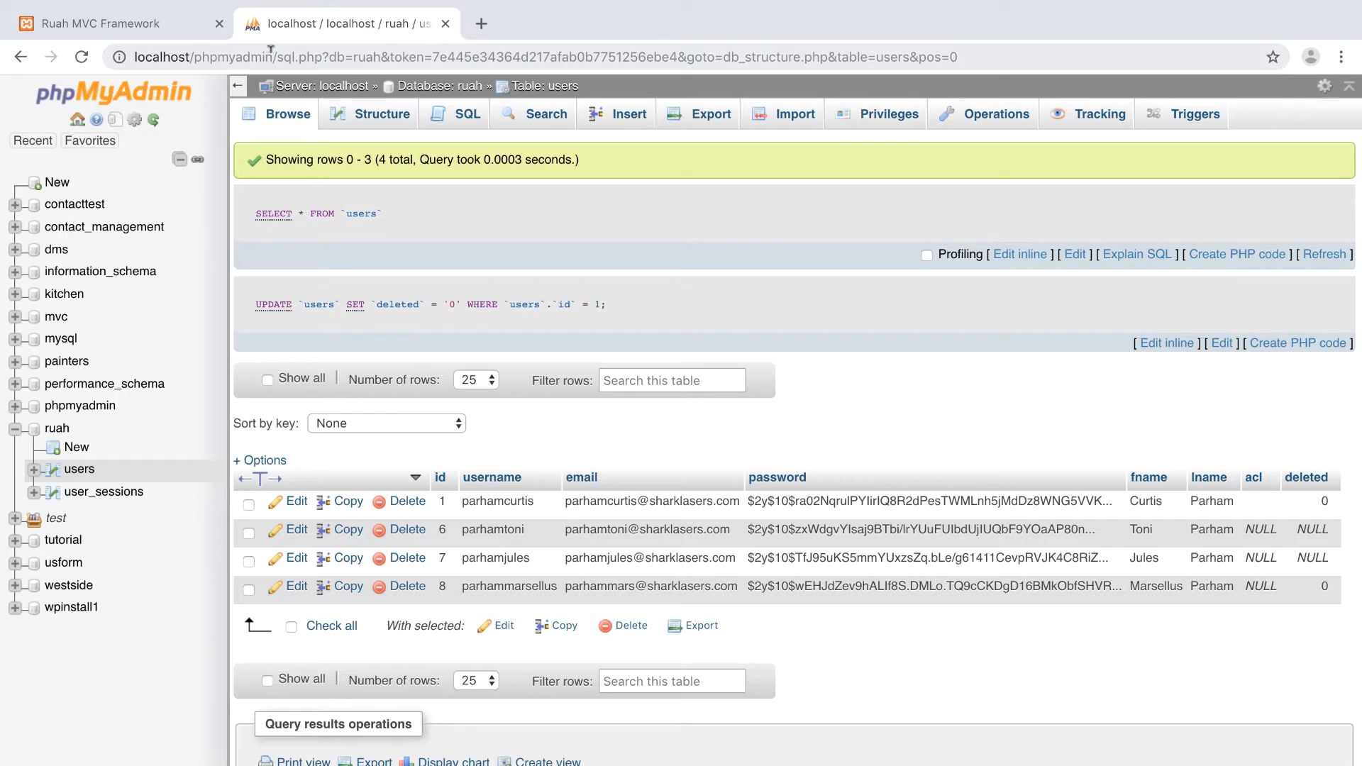
mouse_move(243, 331)
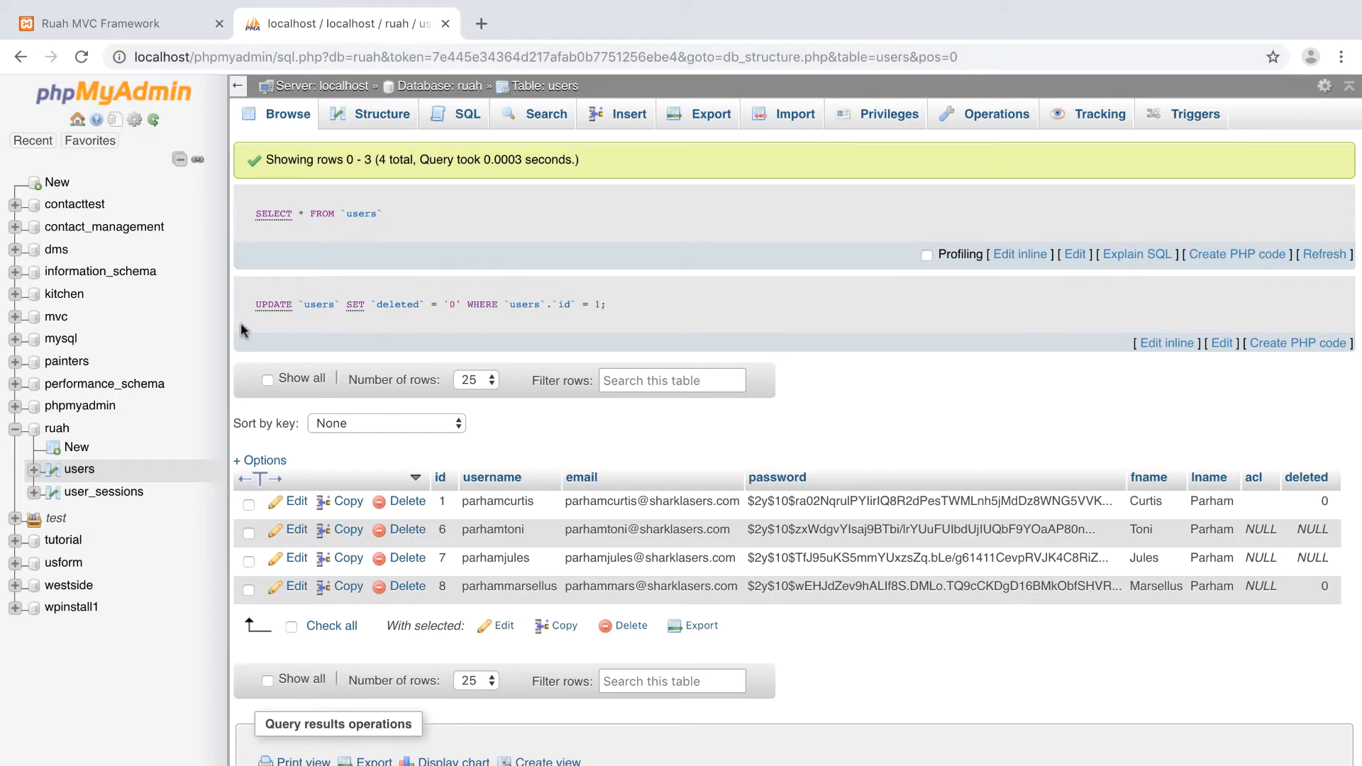
mouse_move(102, 493)
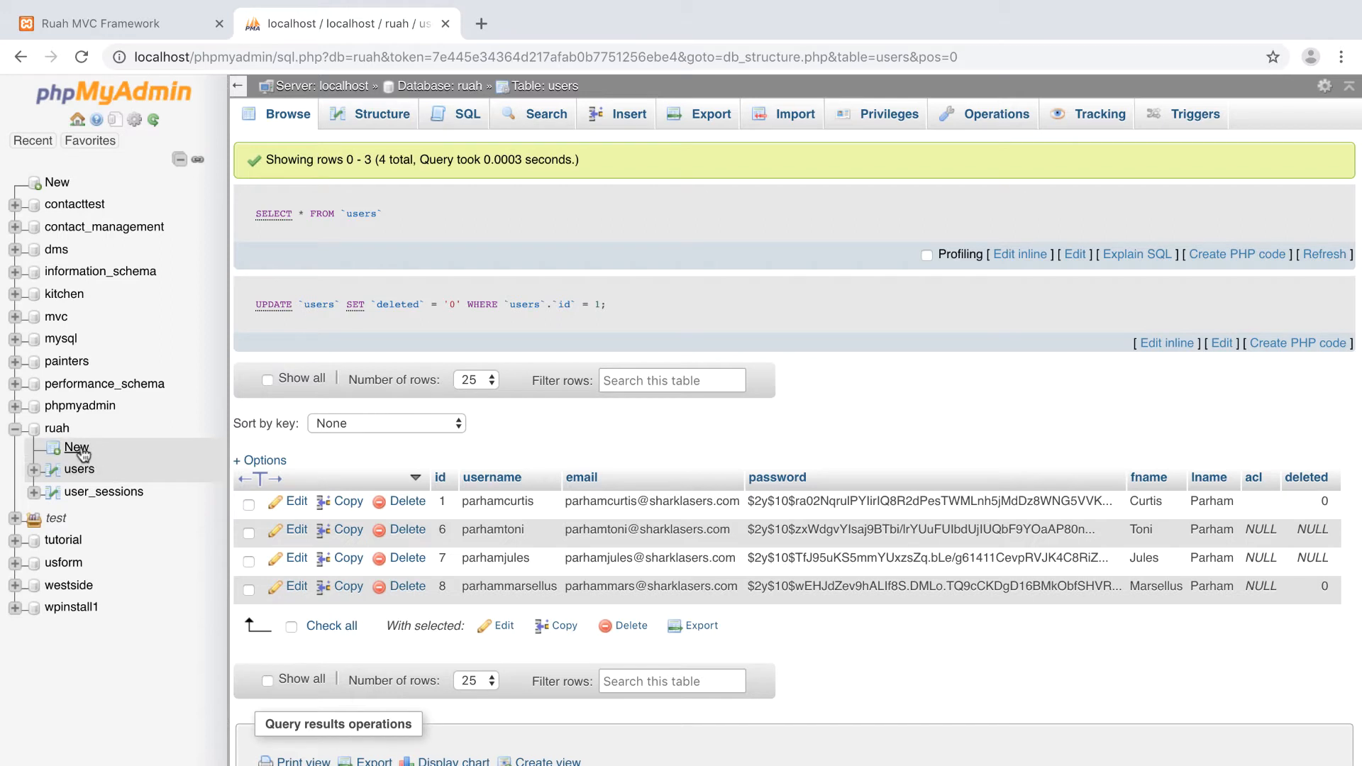
Start a new ruah table named contacts and add extra column rows to the form
click(76, 447)
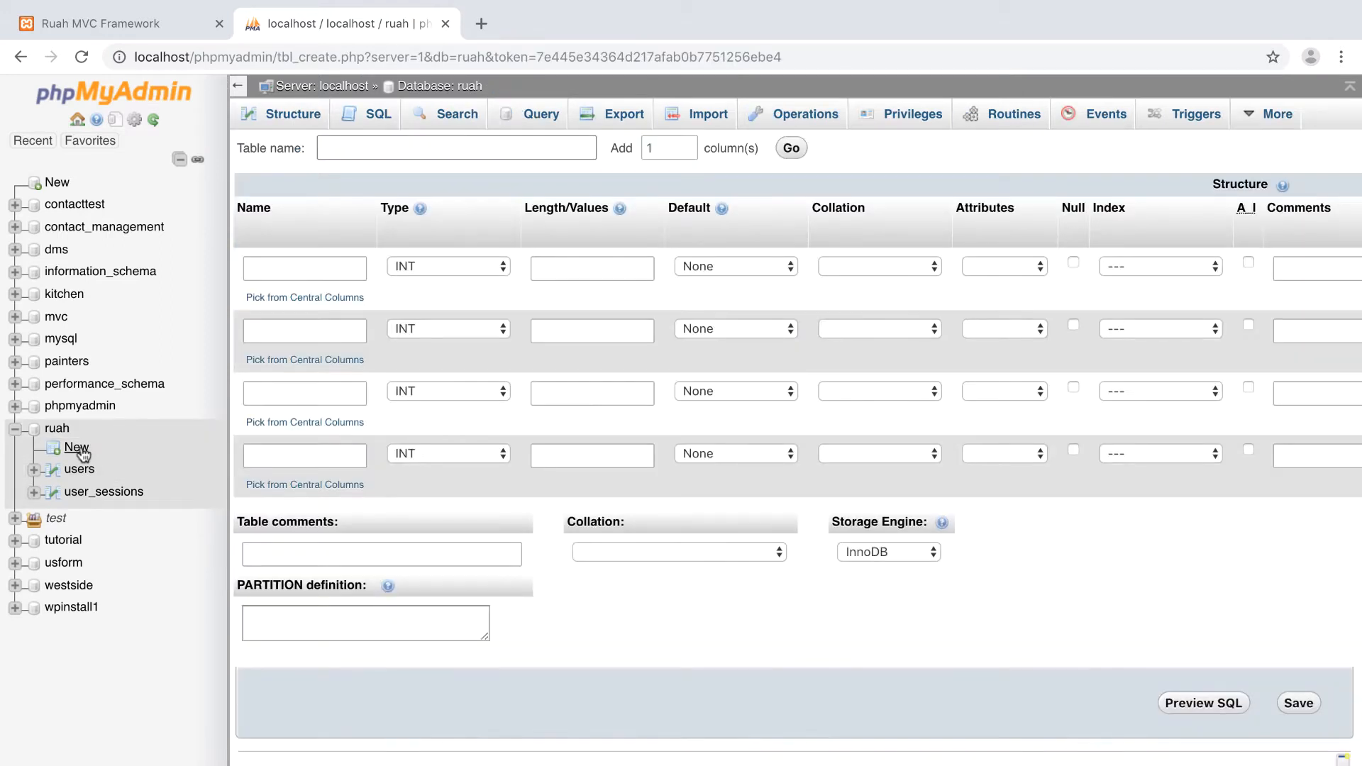
text(contacts)
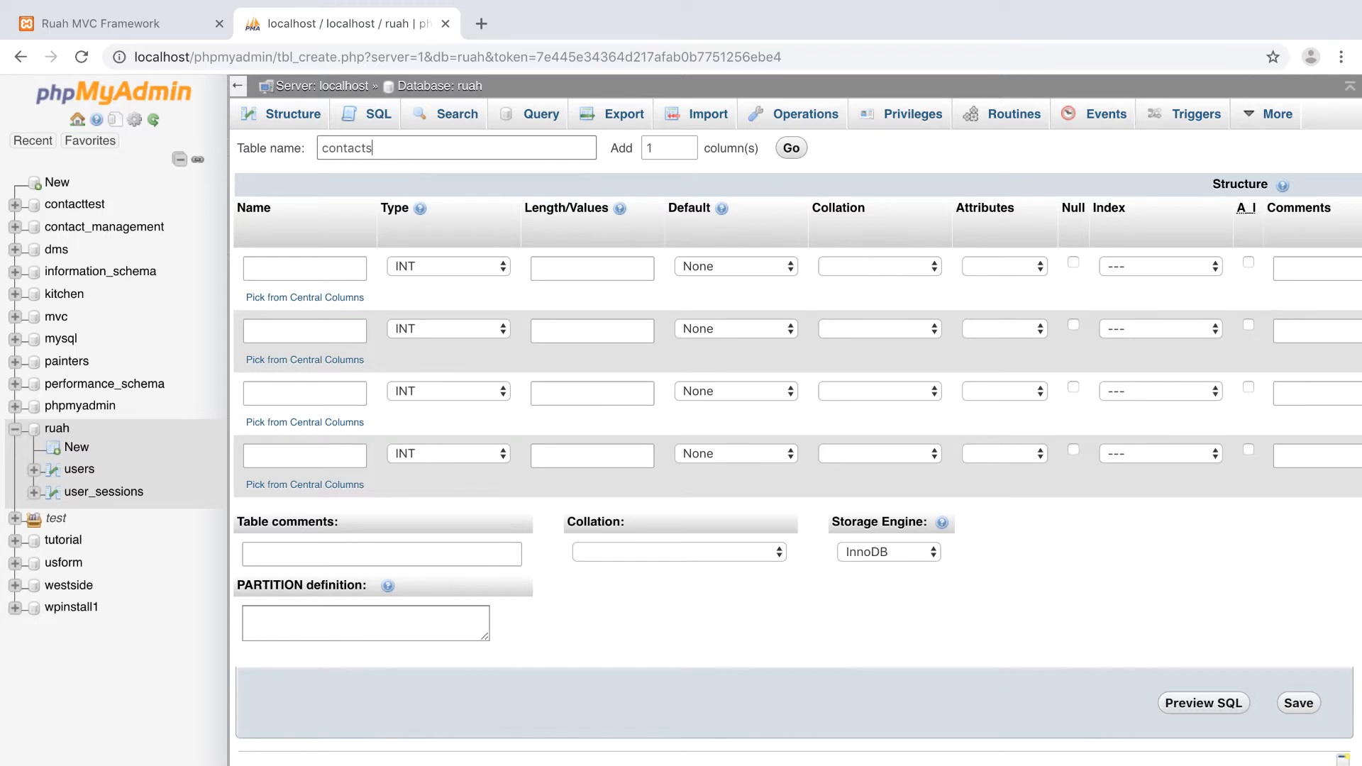
click(592, 328)
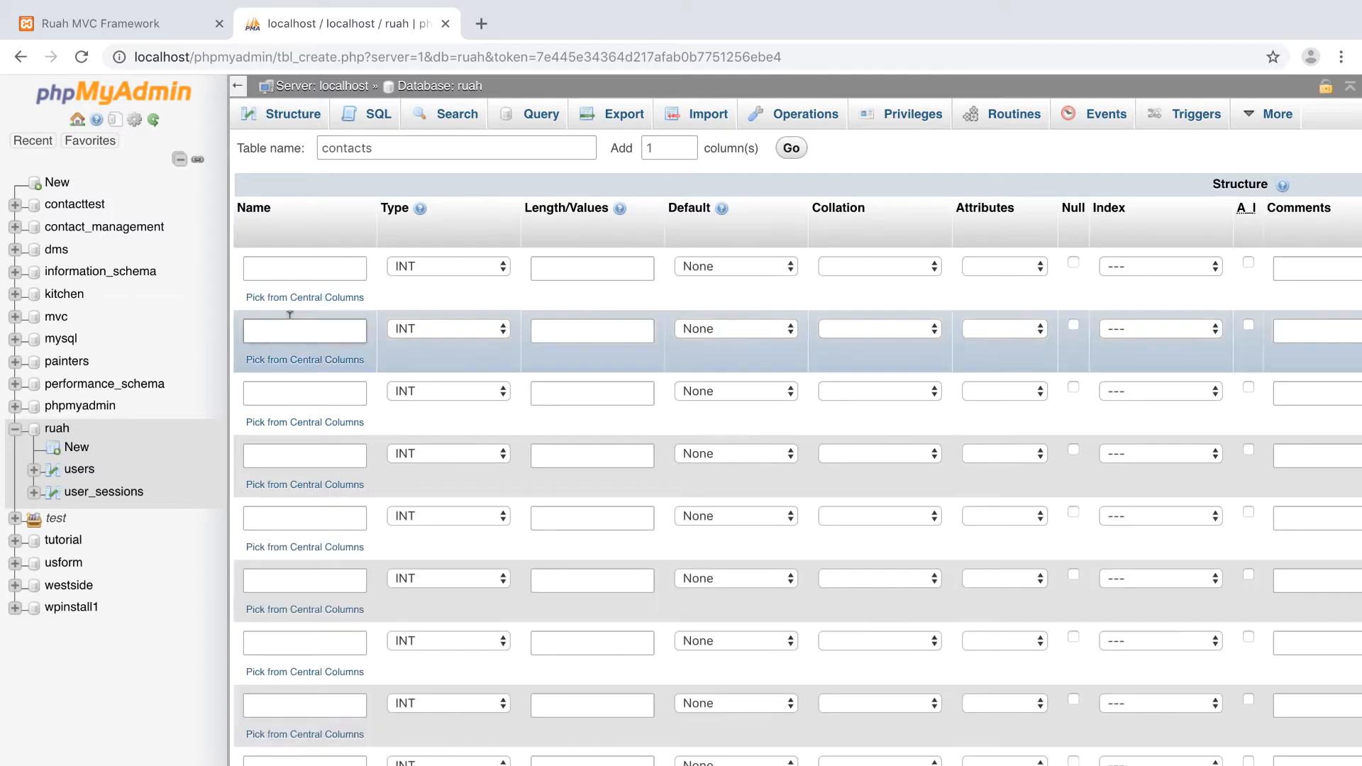
Define column id as INT(11), PRIMARY index, with auto-increment enabled
click(304, 267)
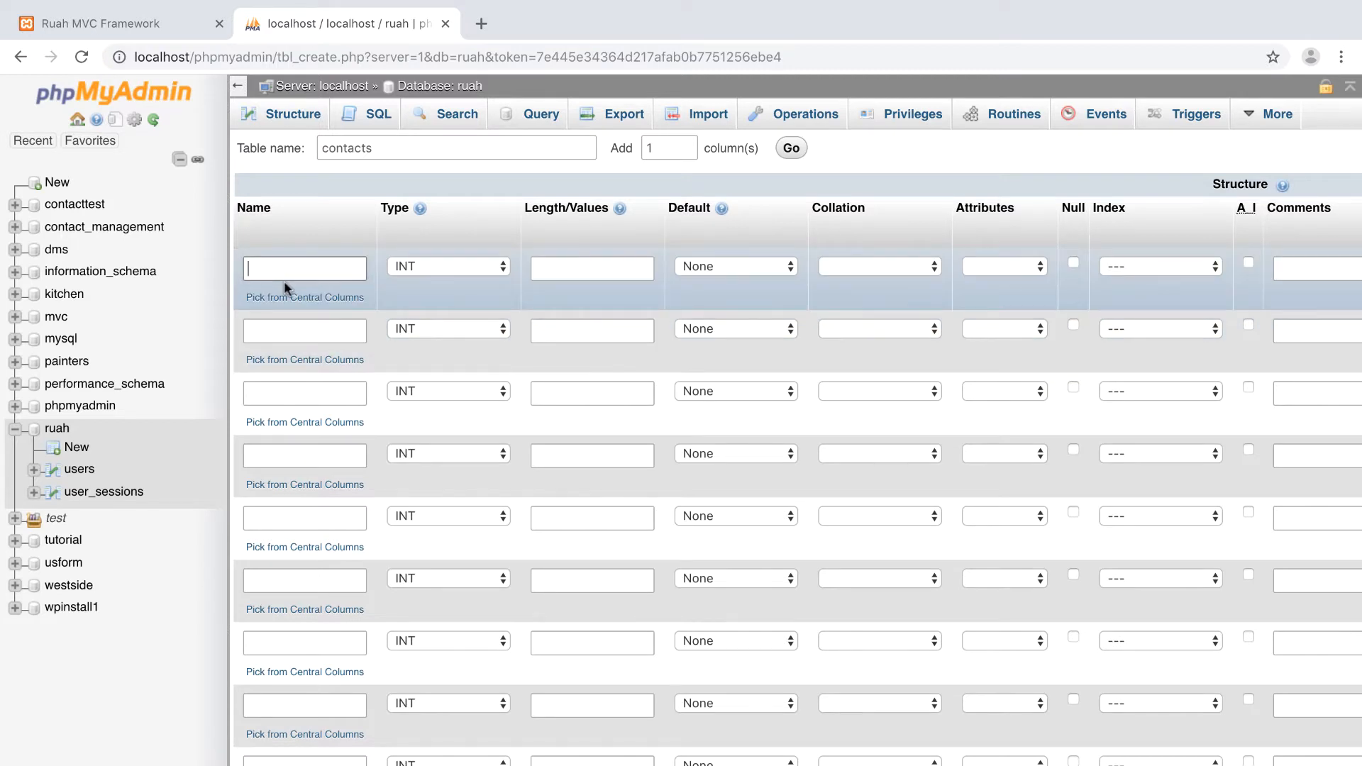
text(id)
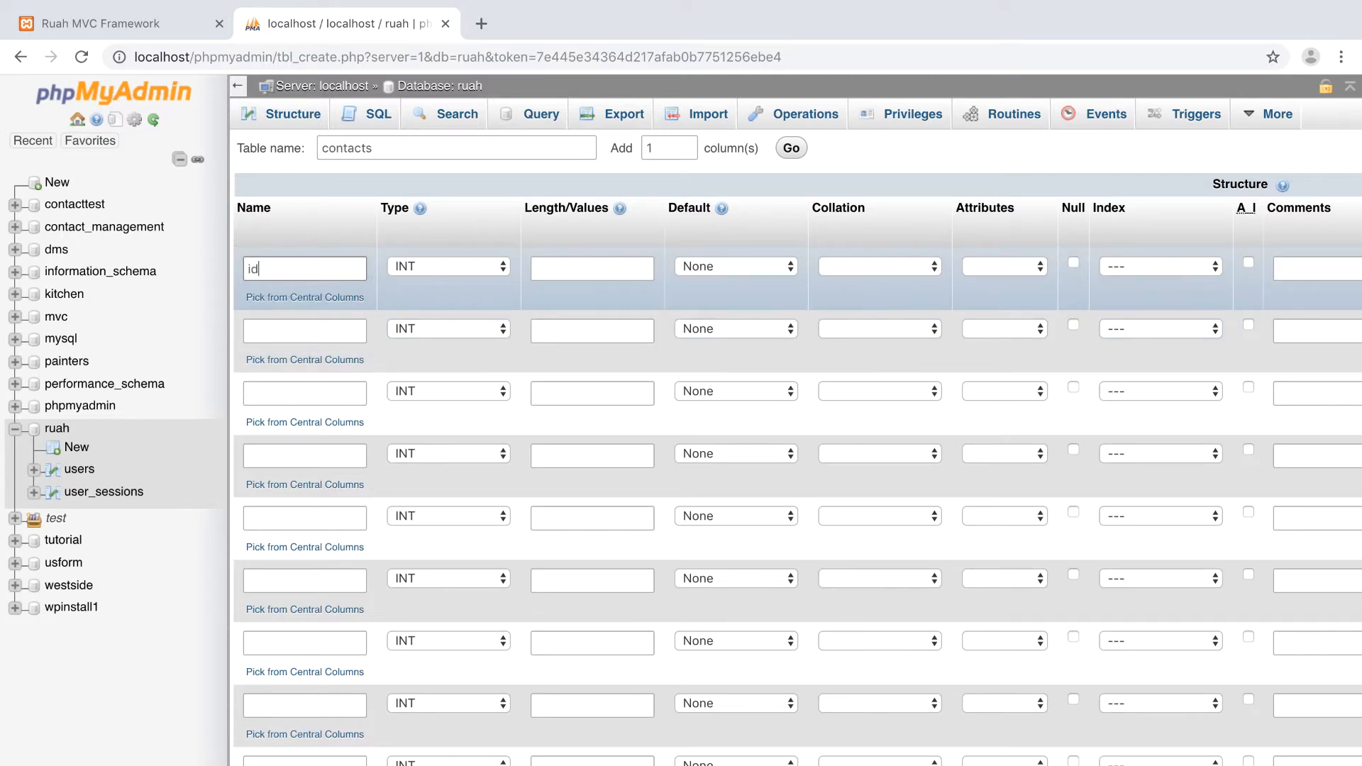
mouse_move(678, 237)
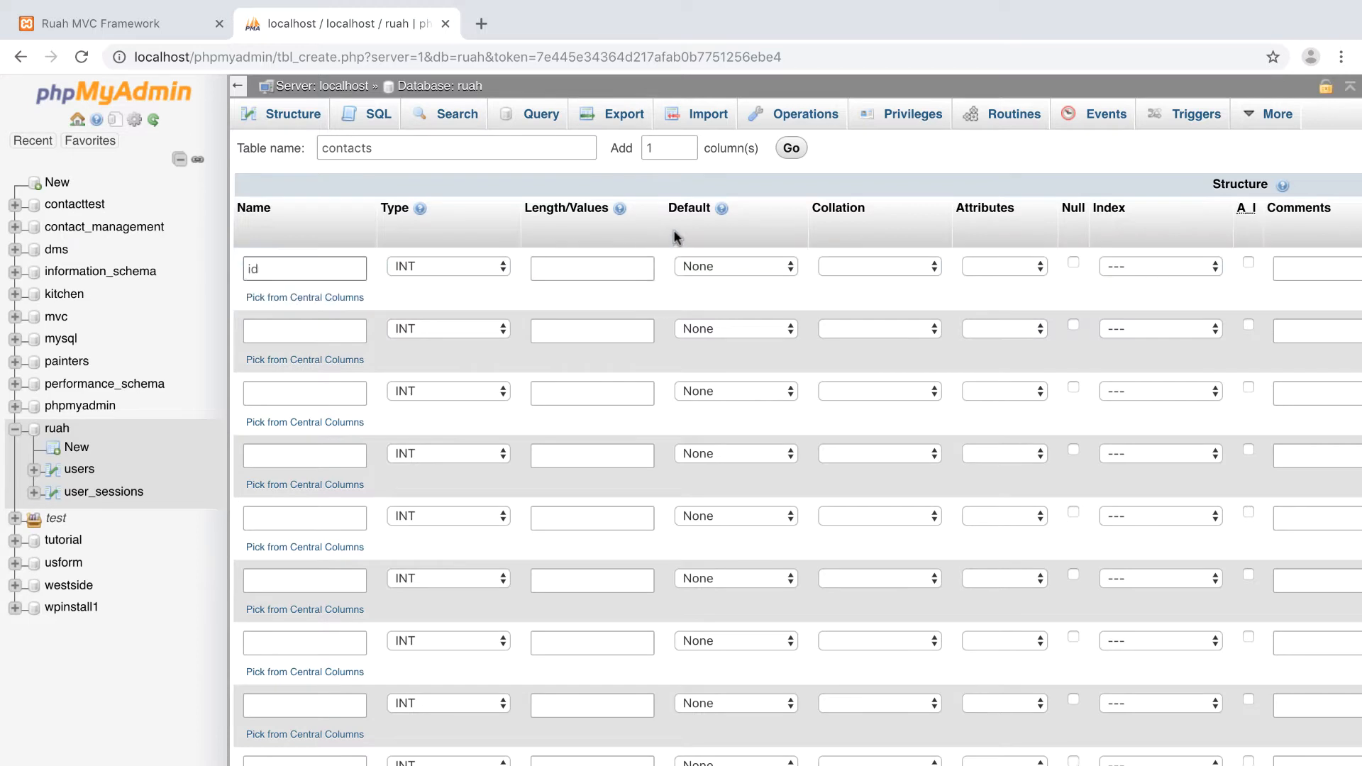
text(11)
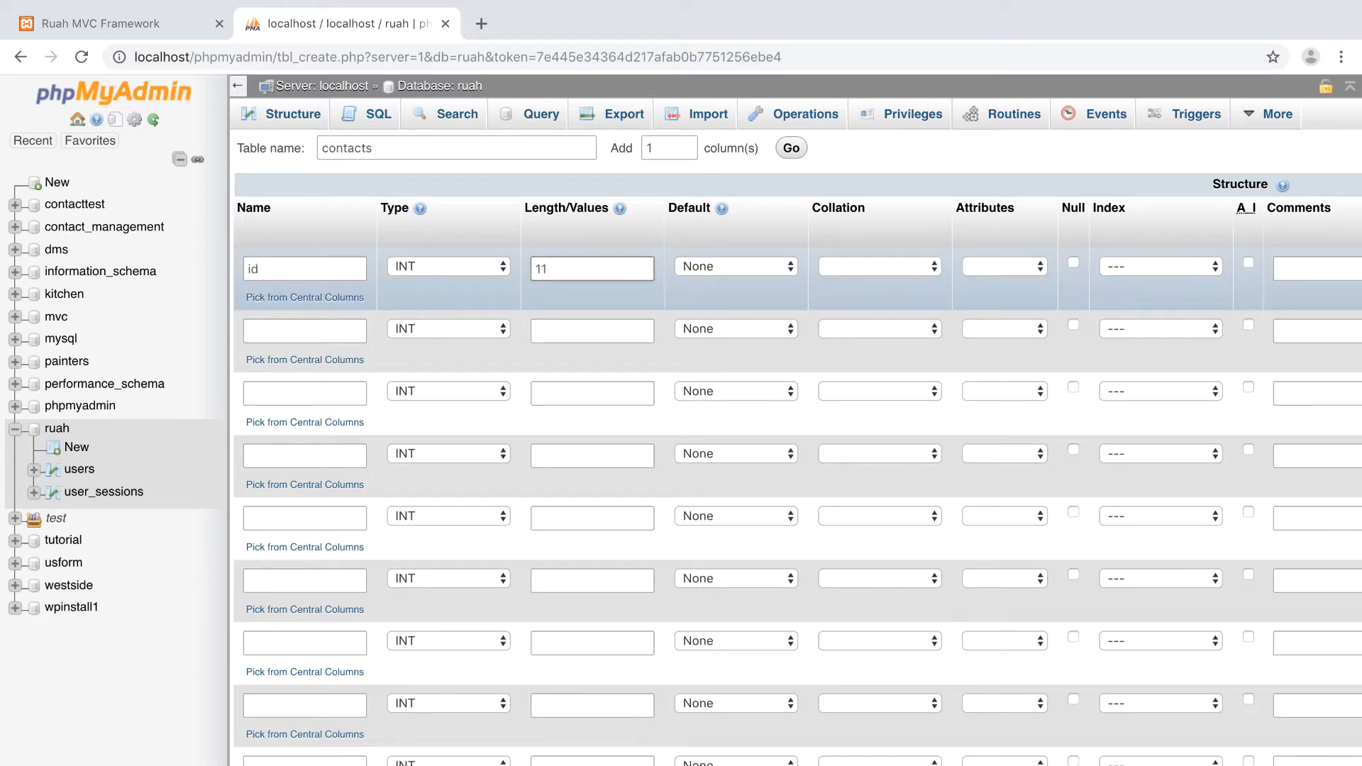
mouse_move(609, 261)
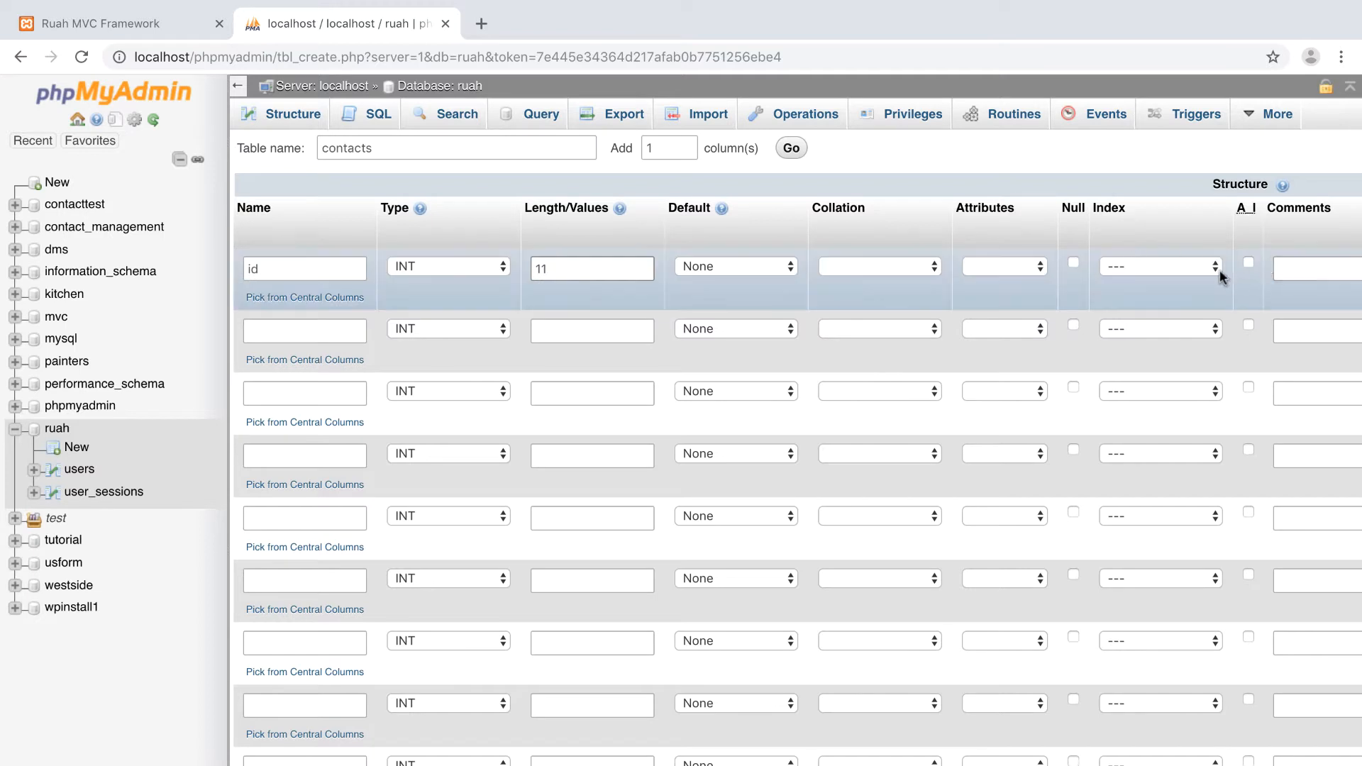
click(1160, 265)
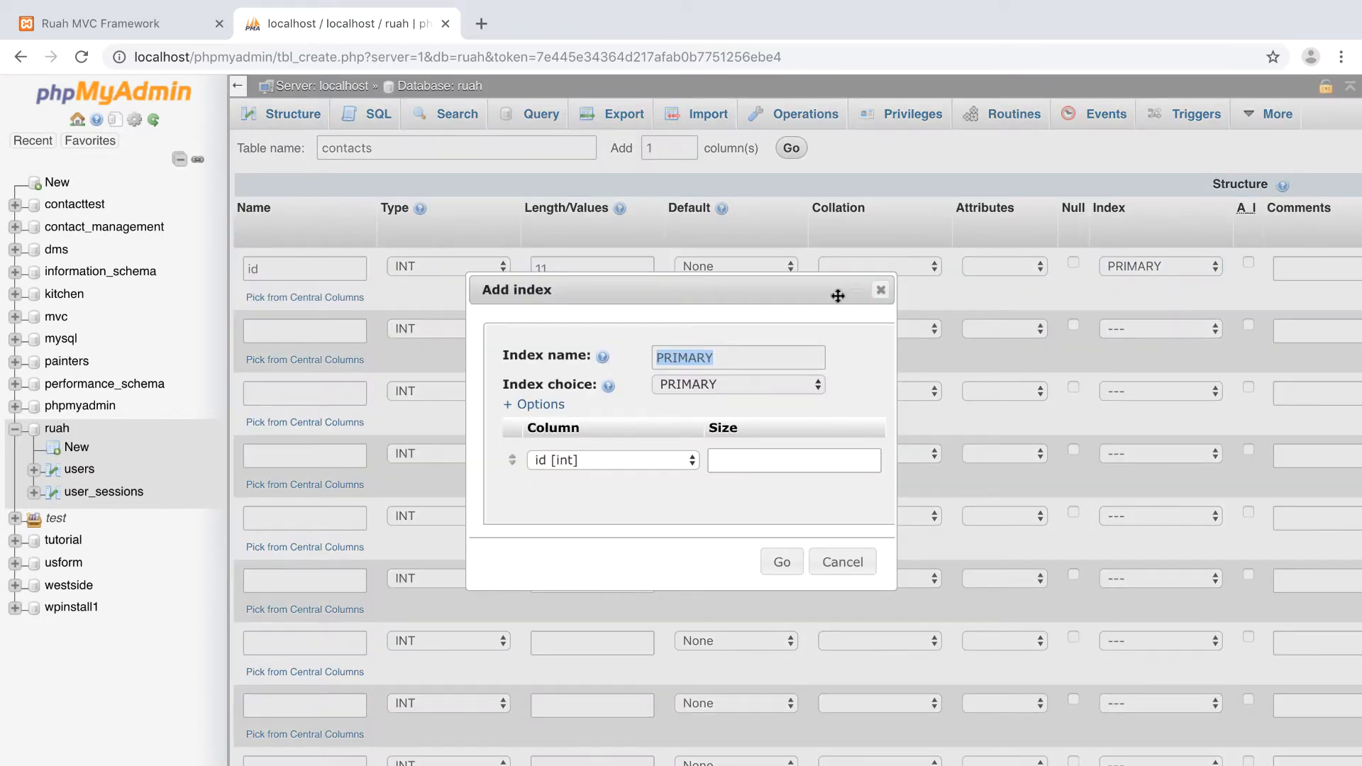
mouse_move(752, 434)
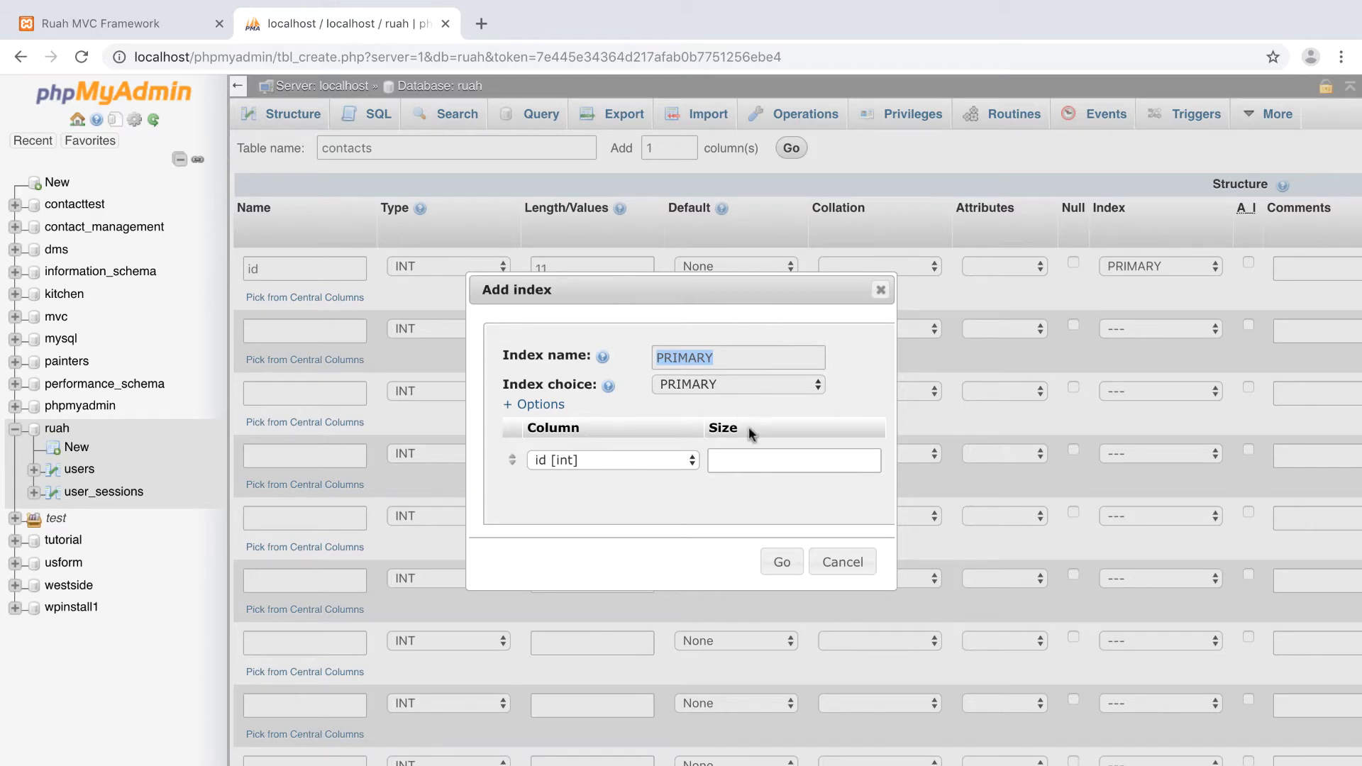
click(779, 562)
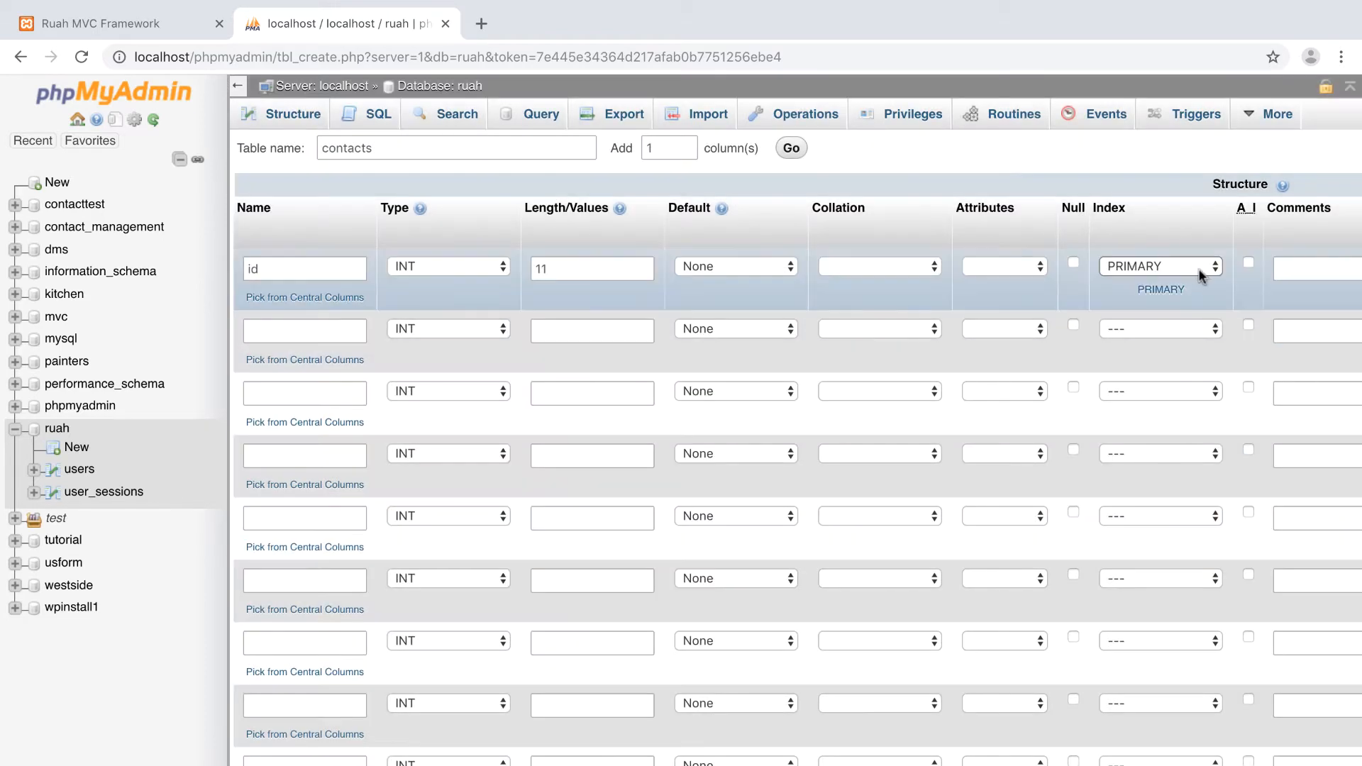
click(1248, 265)
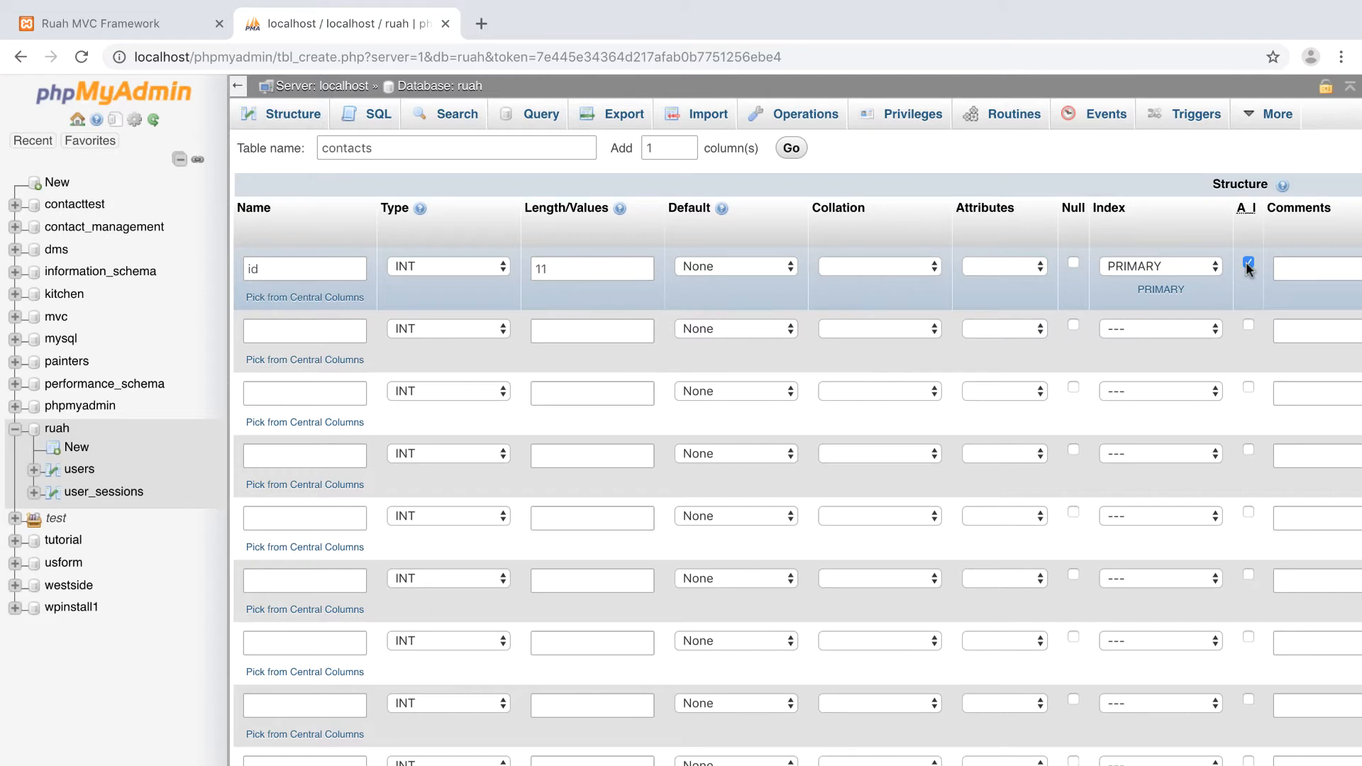
click(1249, 266)
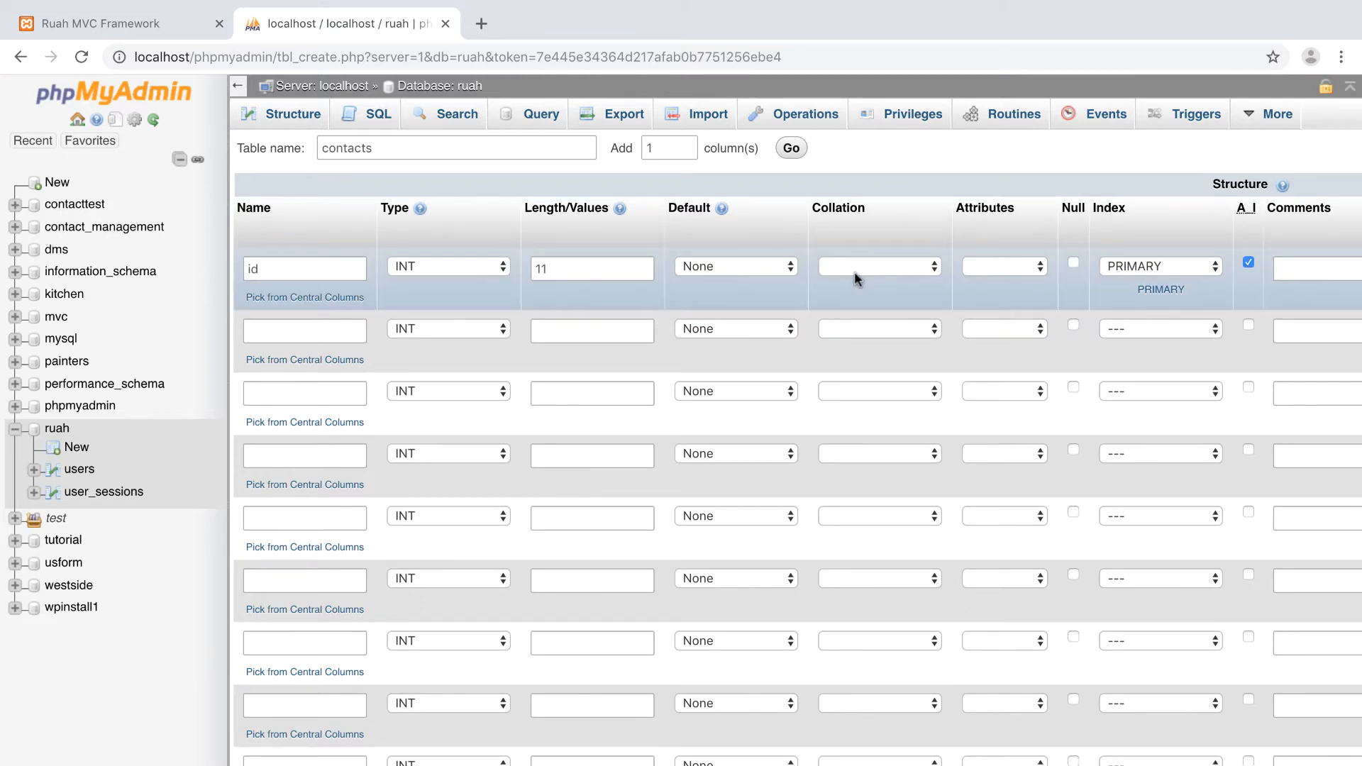
Name the second column user_id and allow it to be null
click(303, 328)
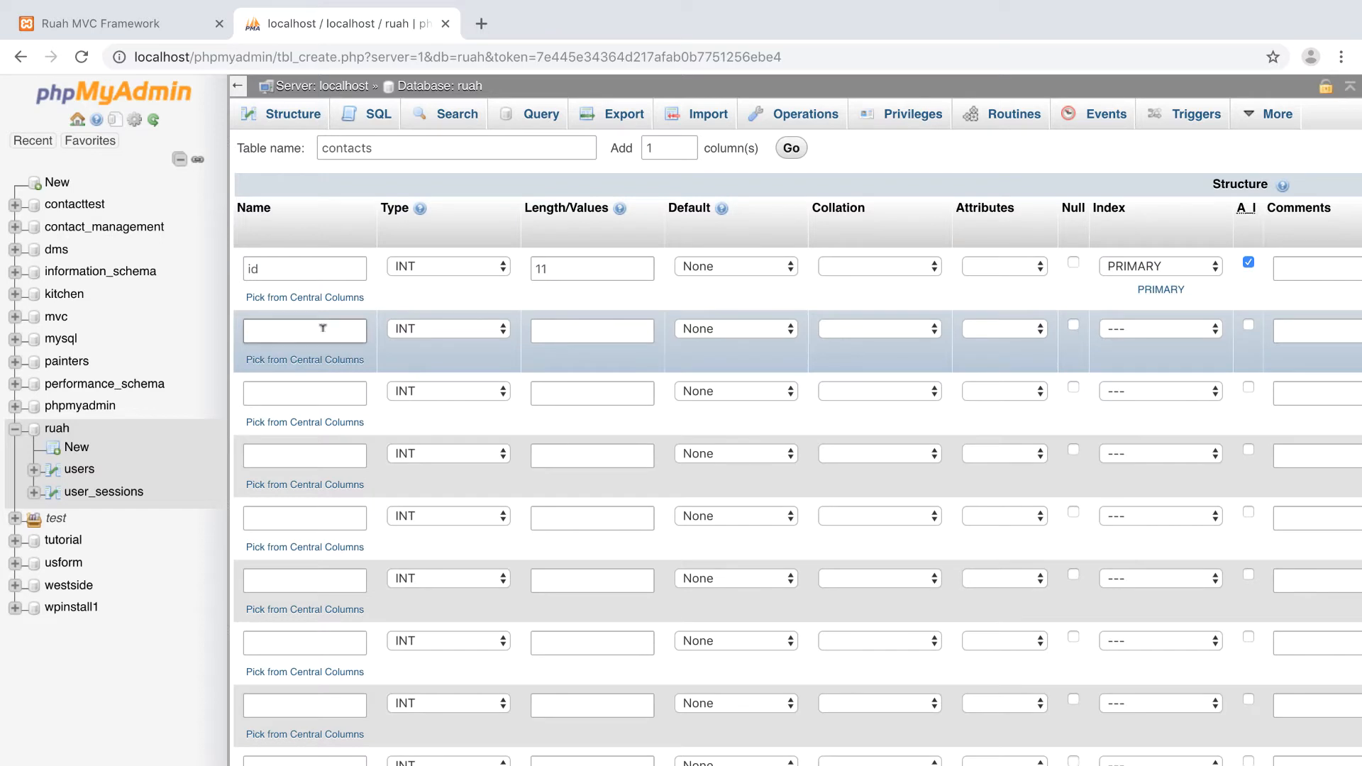
text(user)
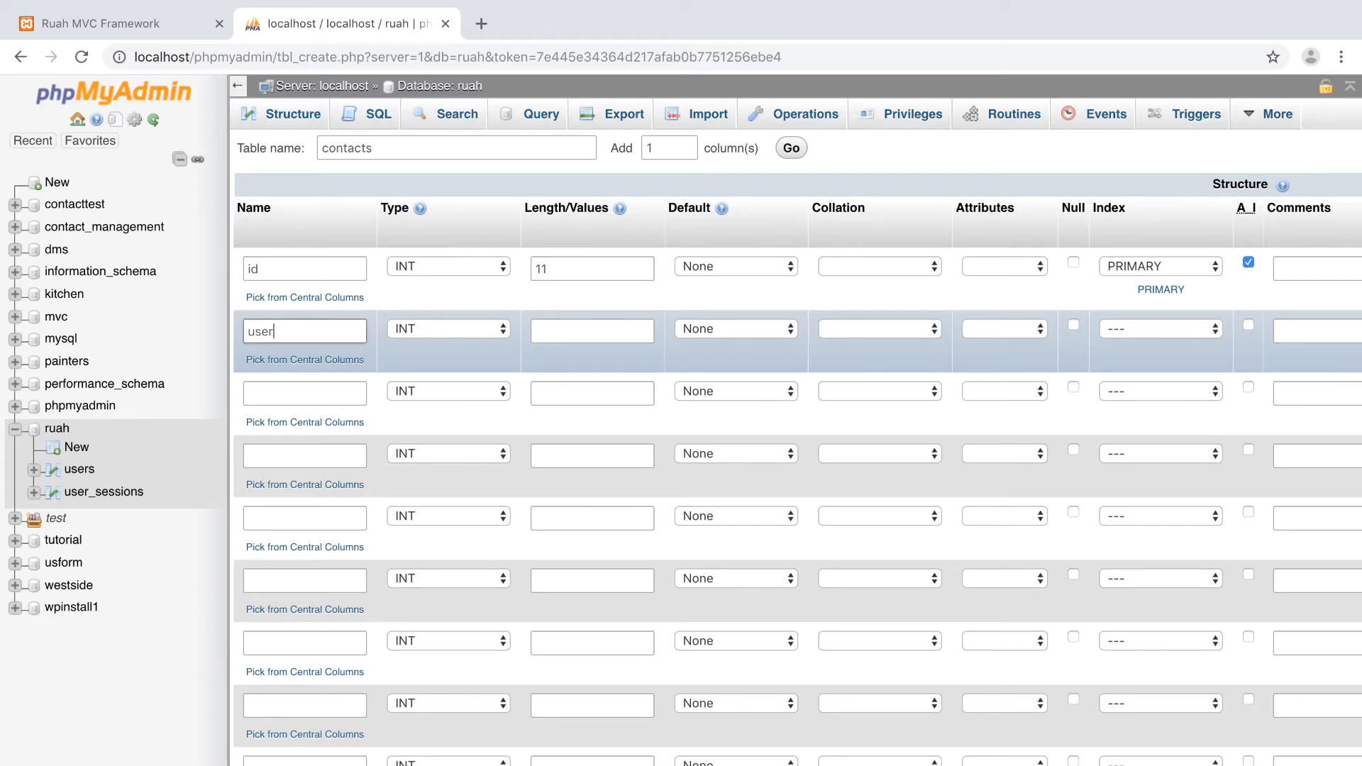
text(_id)
click(592, 330)
text(11)
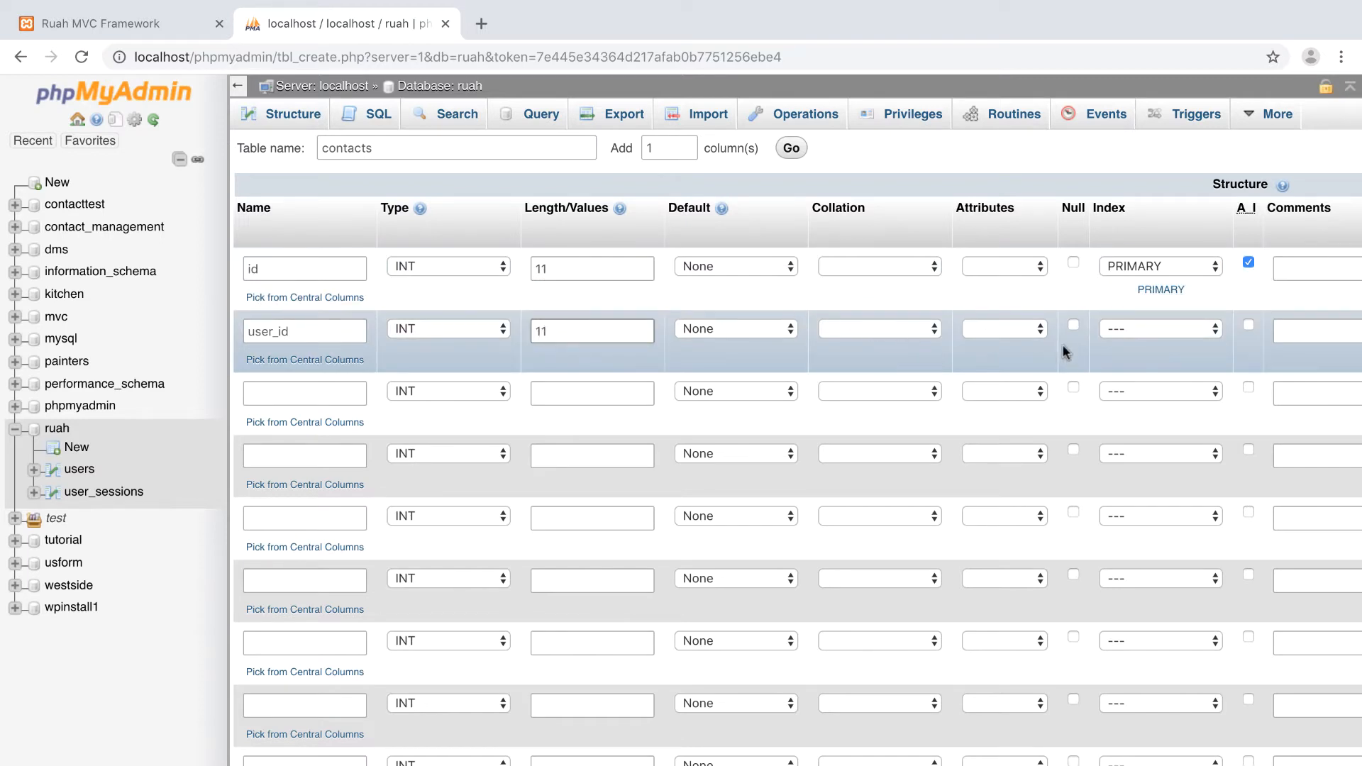
click(1073, 323)
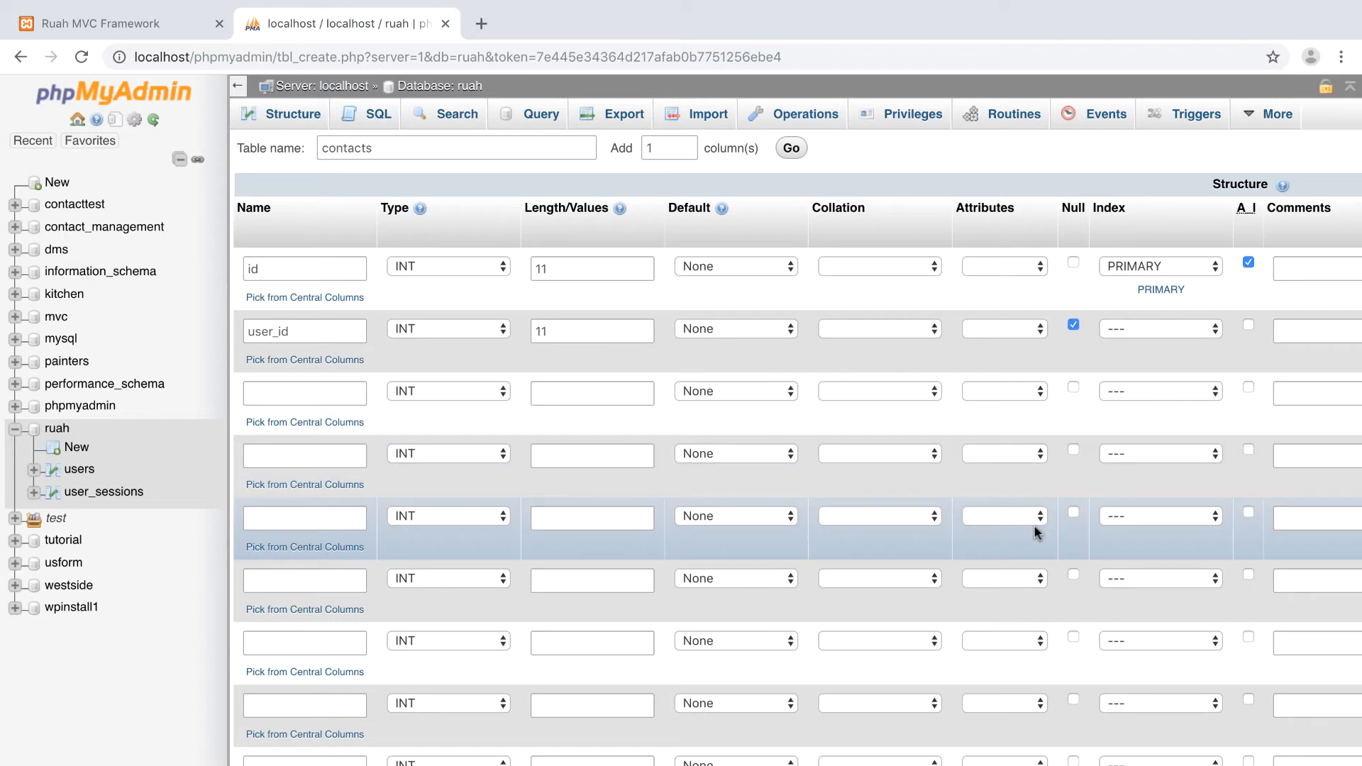
mouse_move(765, 389)
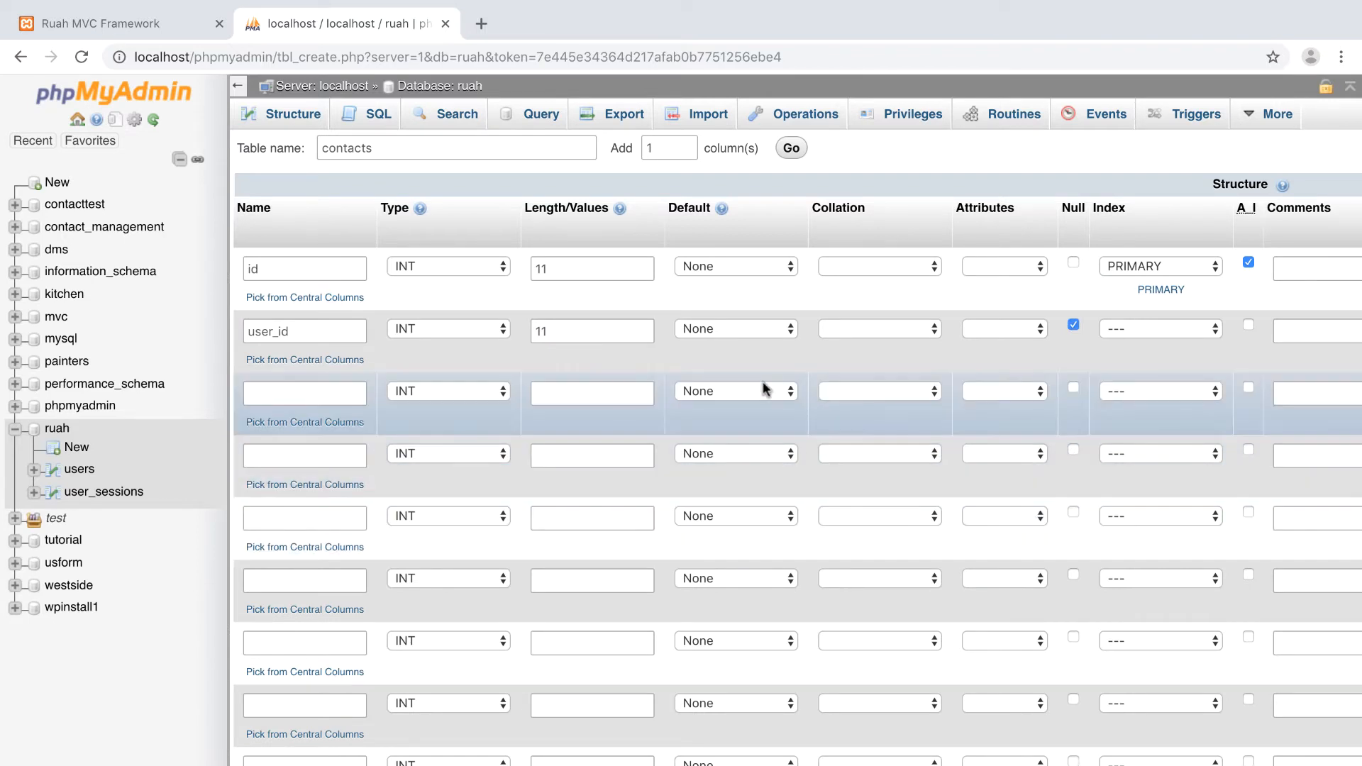
mouse_move(950, 397)
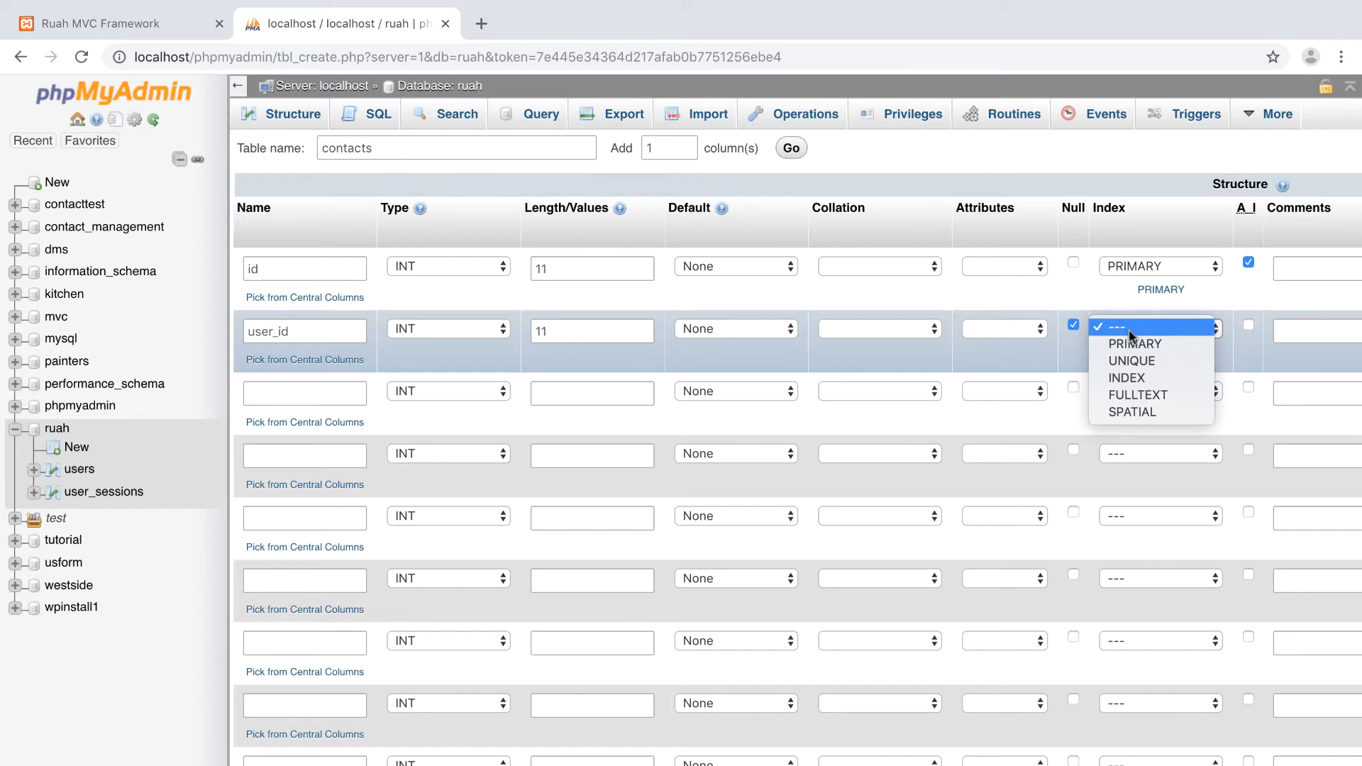
Give user_id a regular INDEX named user_id and confirm it
click(1117, 328)
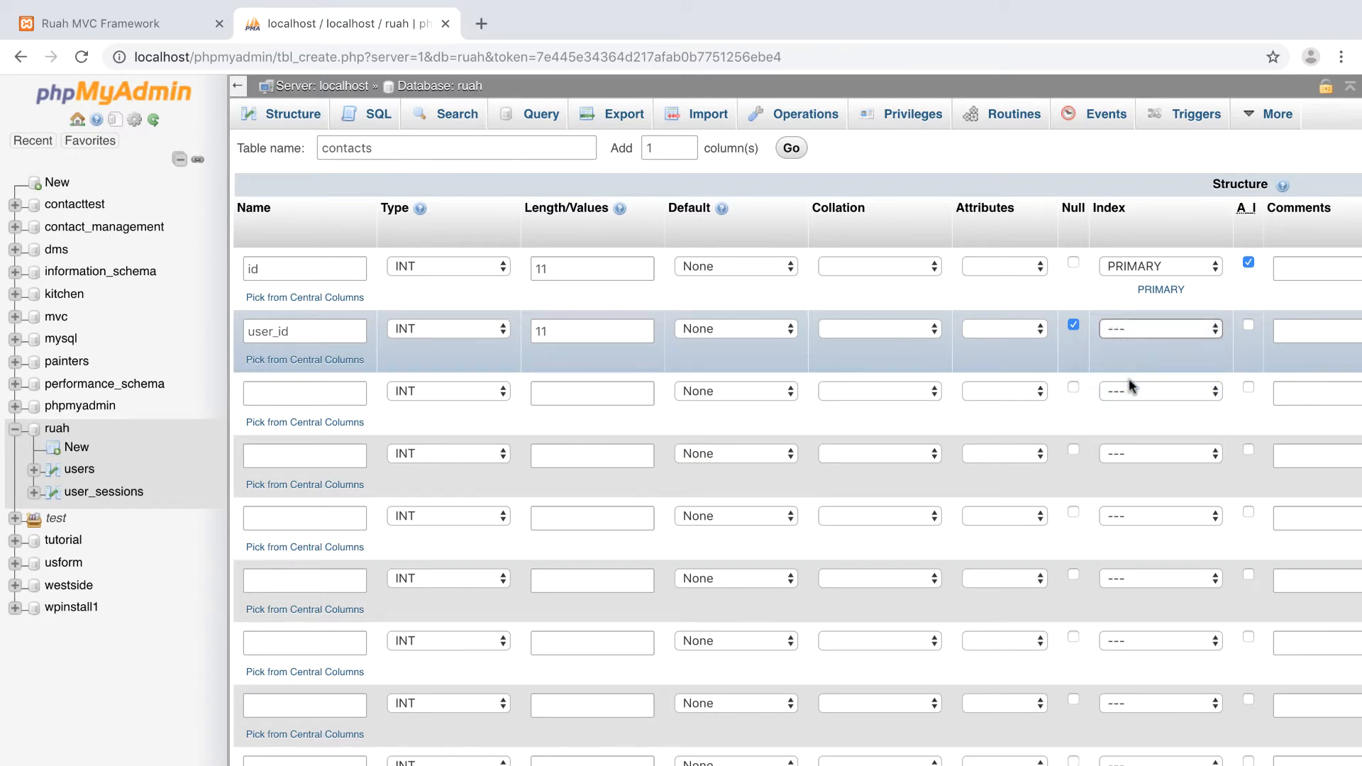
click(1159, 328)
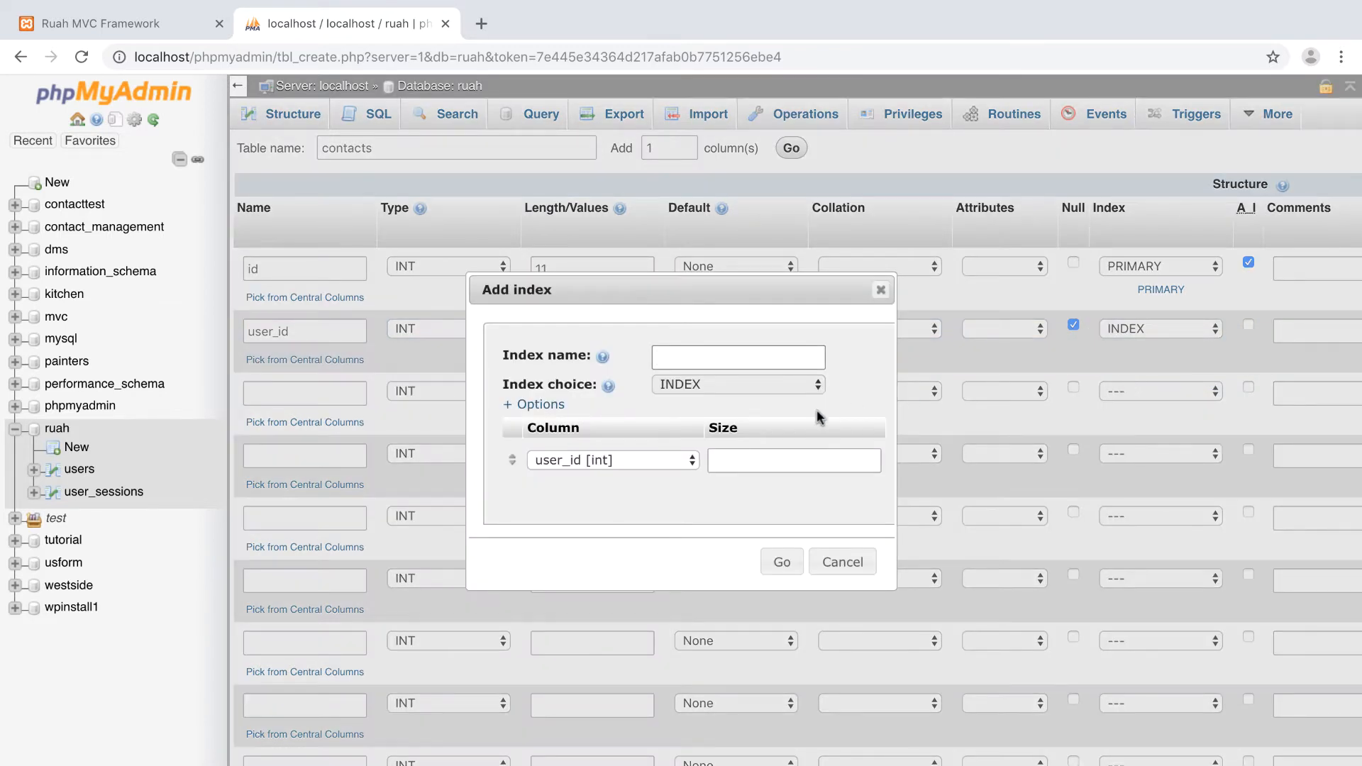
text(user_id)
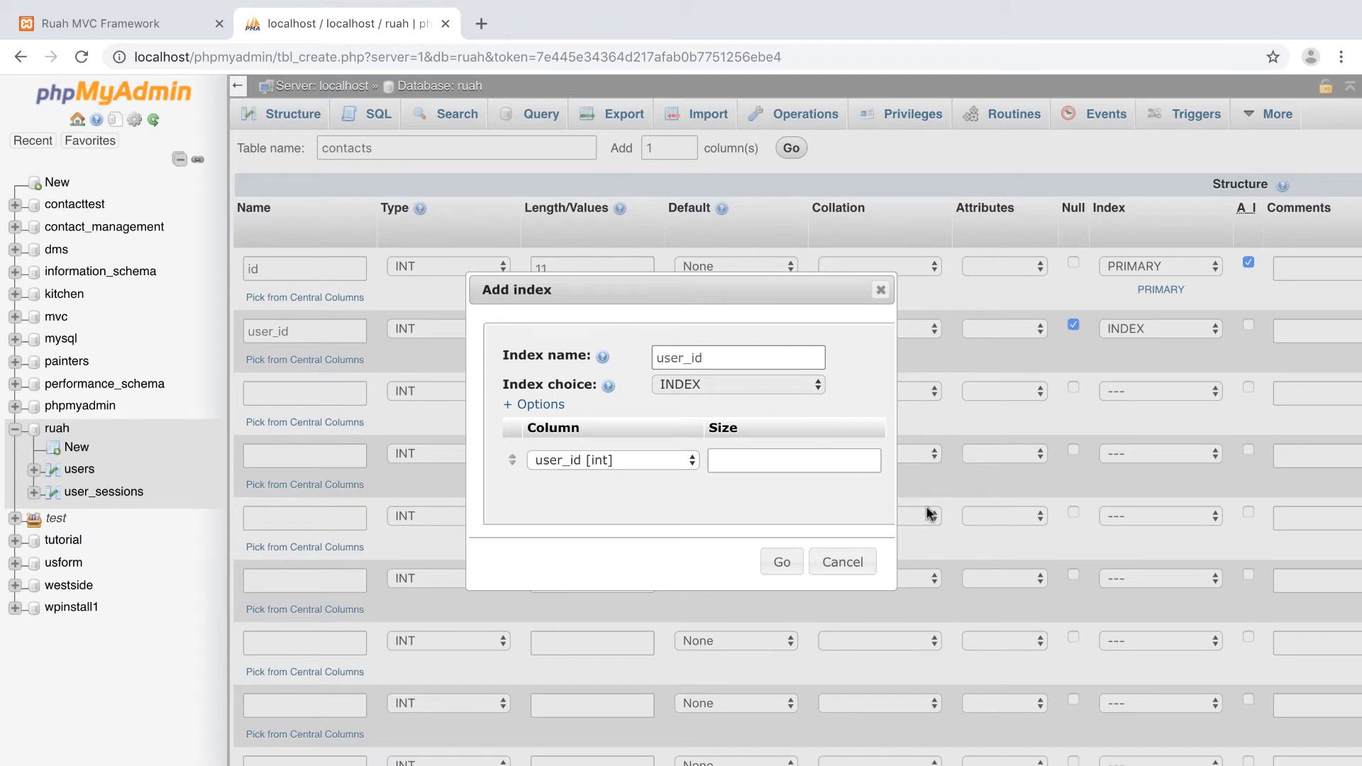
click(779, 562)
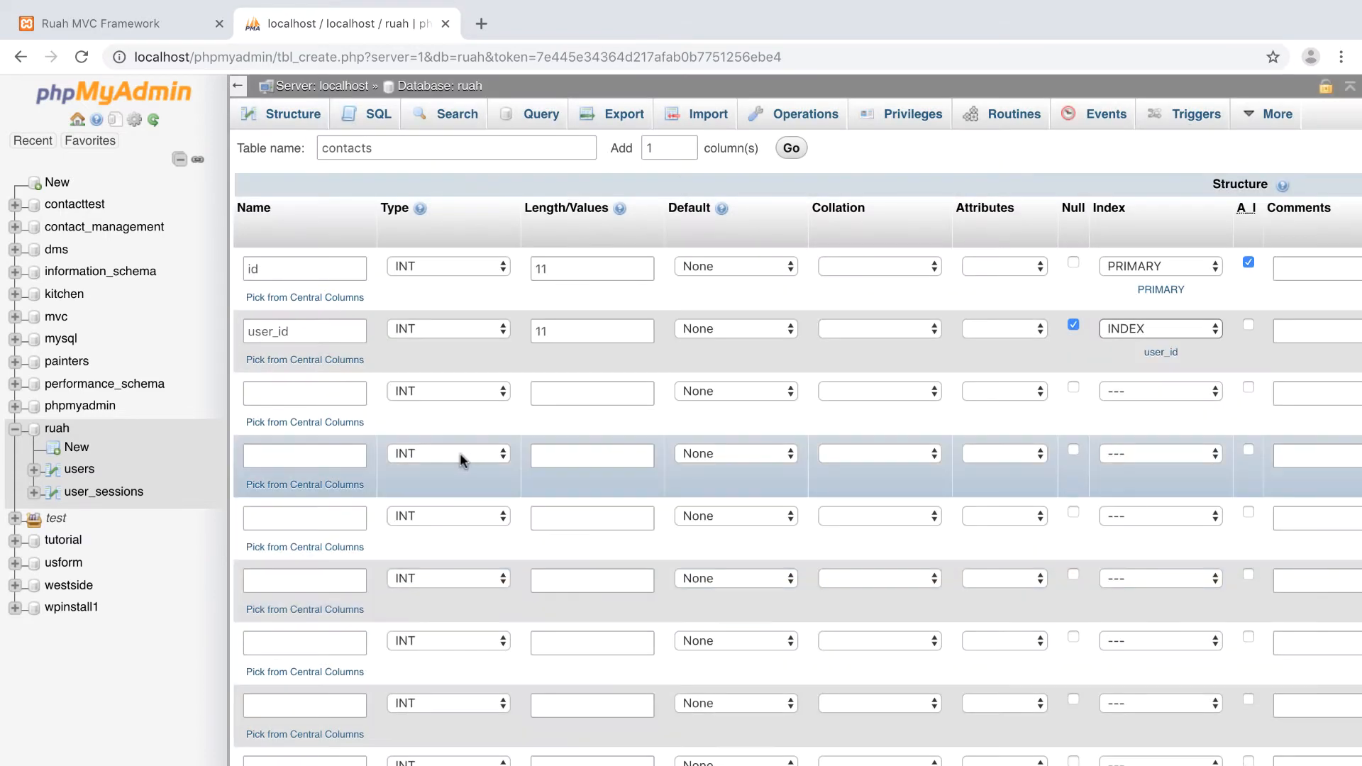
click(303, 391)
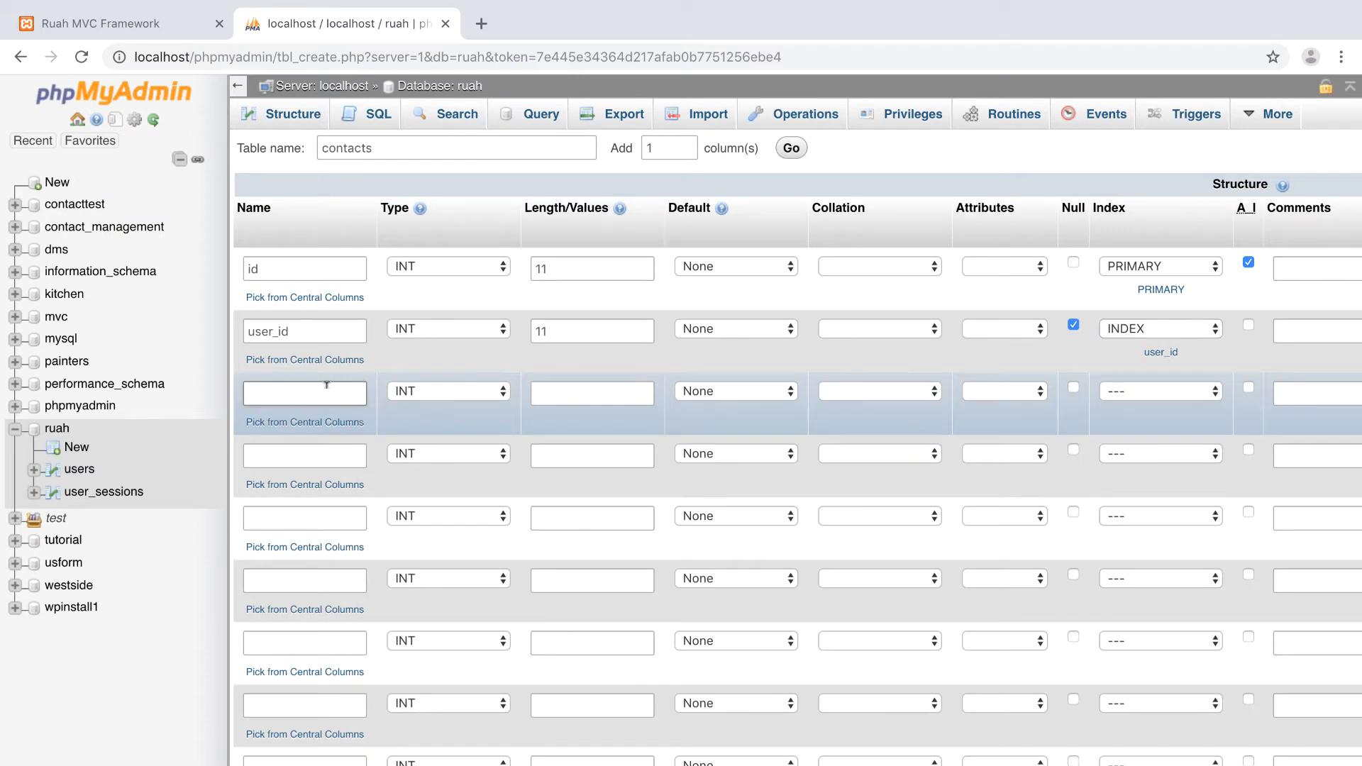
Define fname as a nullable VARCHAR column of length 155
text(fname)
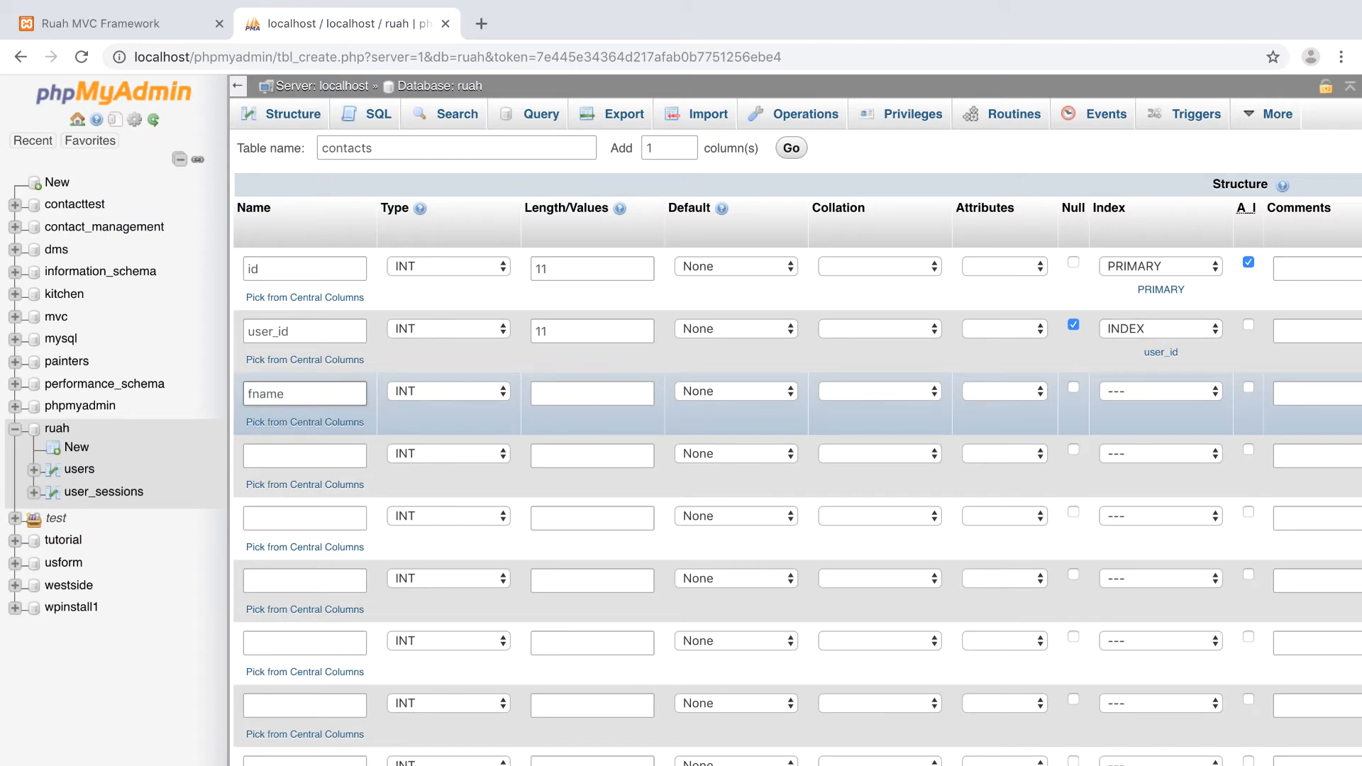
click(447, 392)
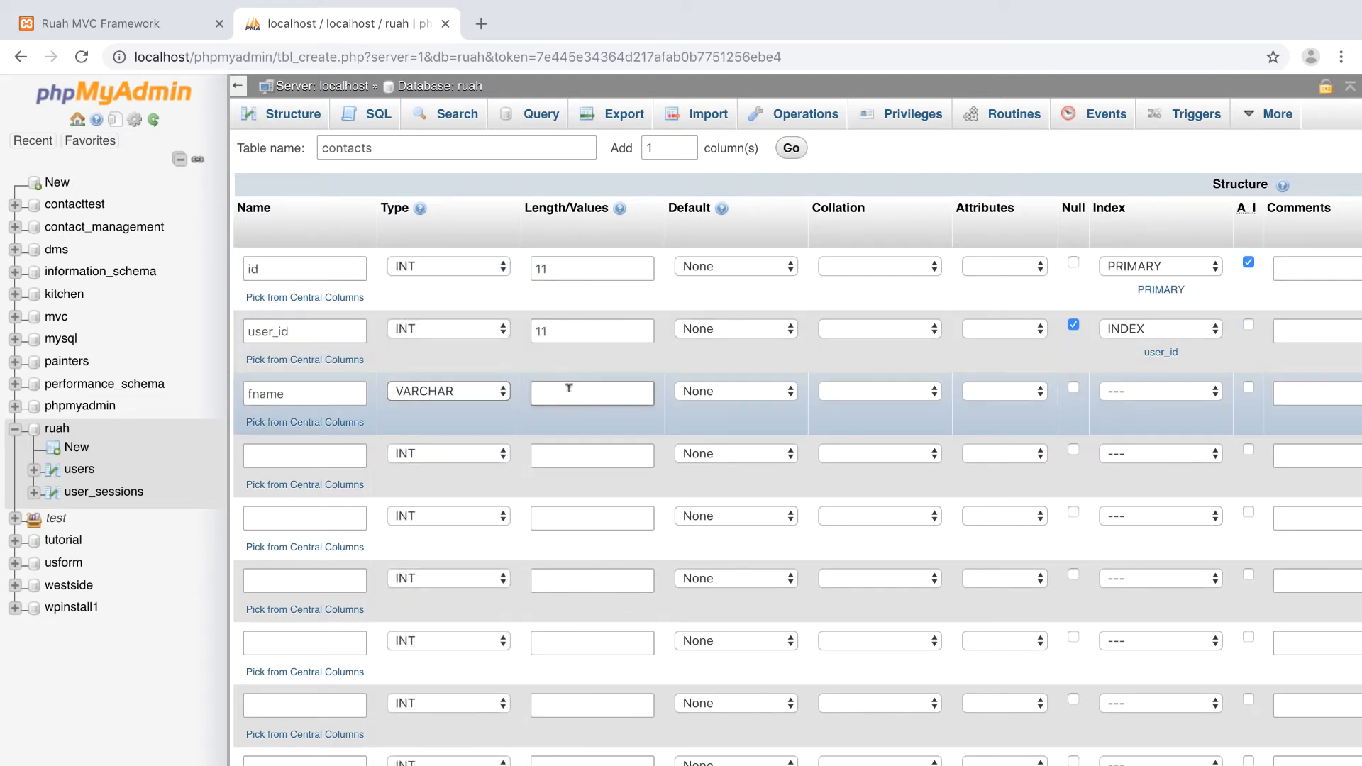
text(155)
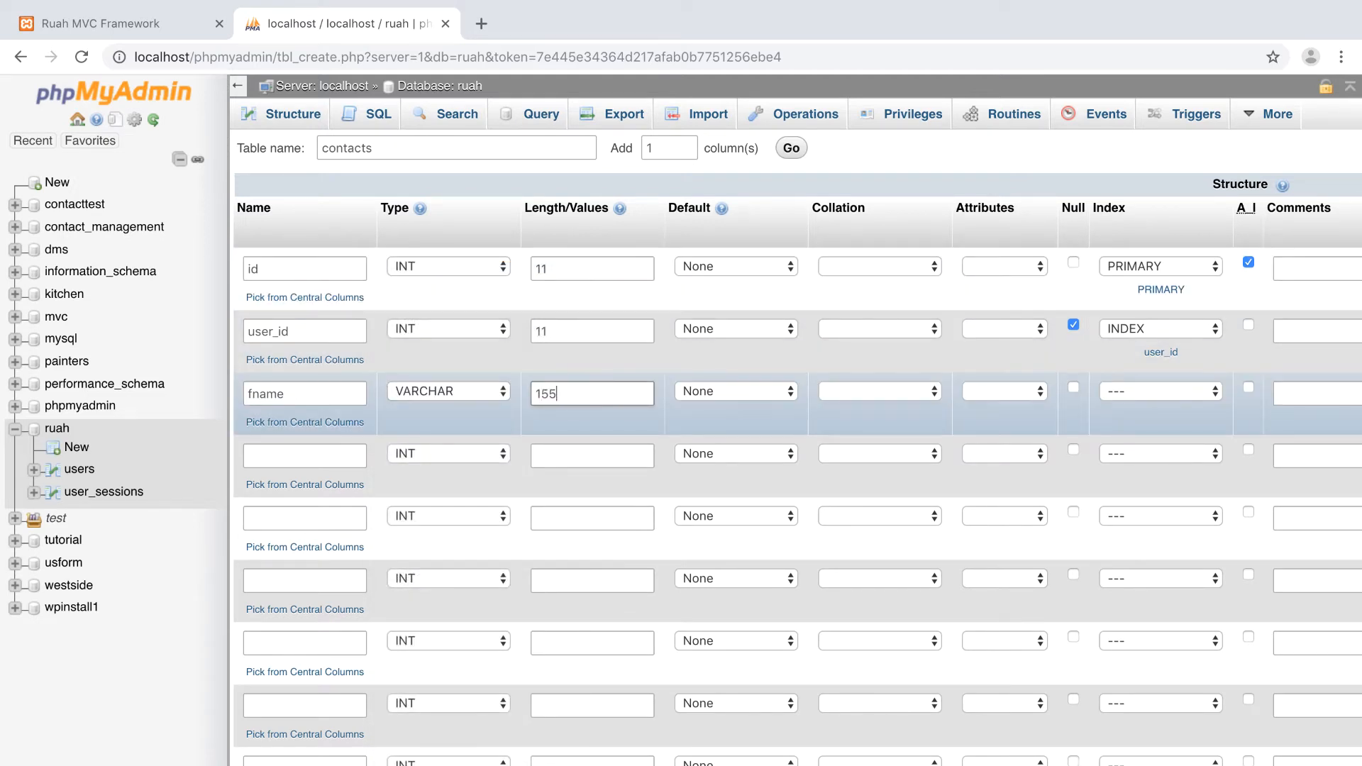
mouse_move(667, 393)
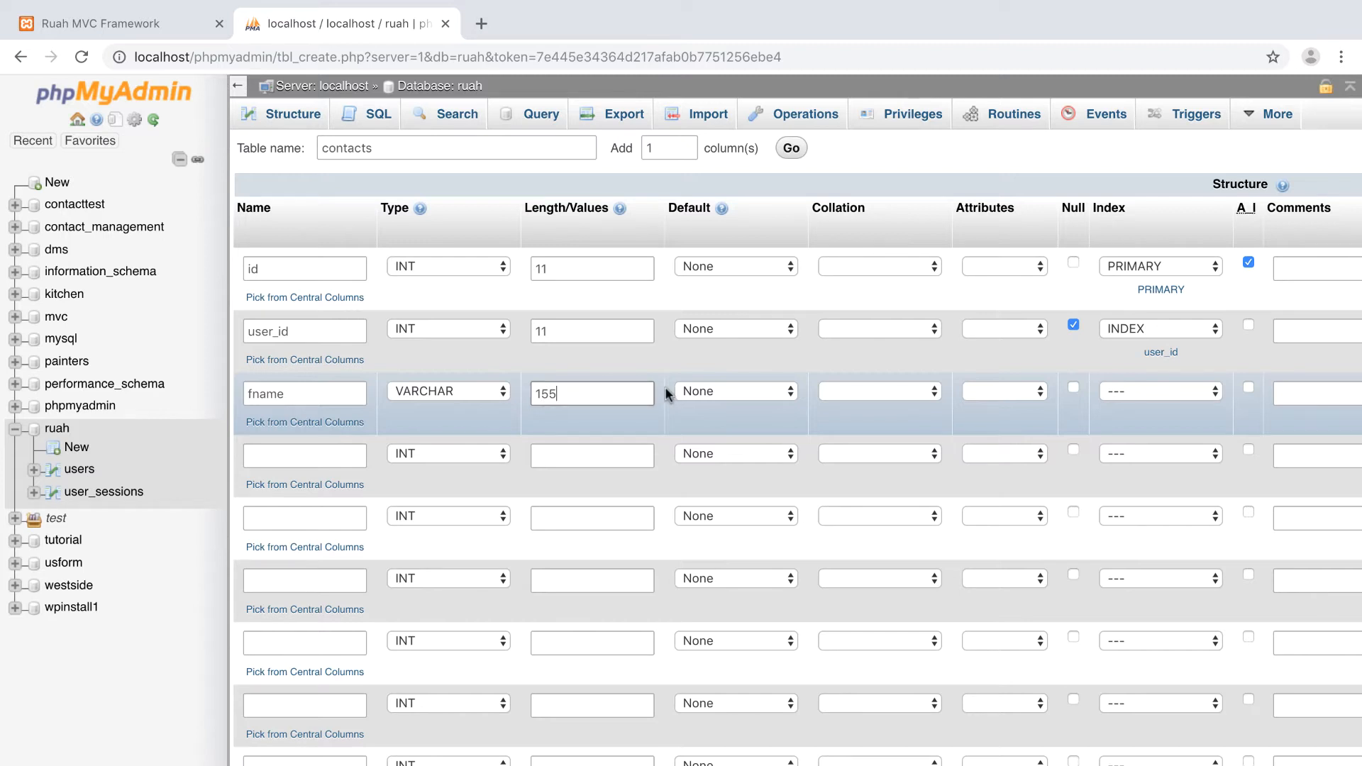
mouse_move(1078, 396)
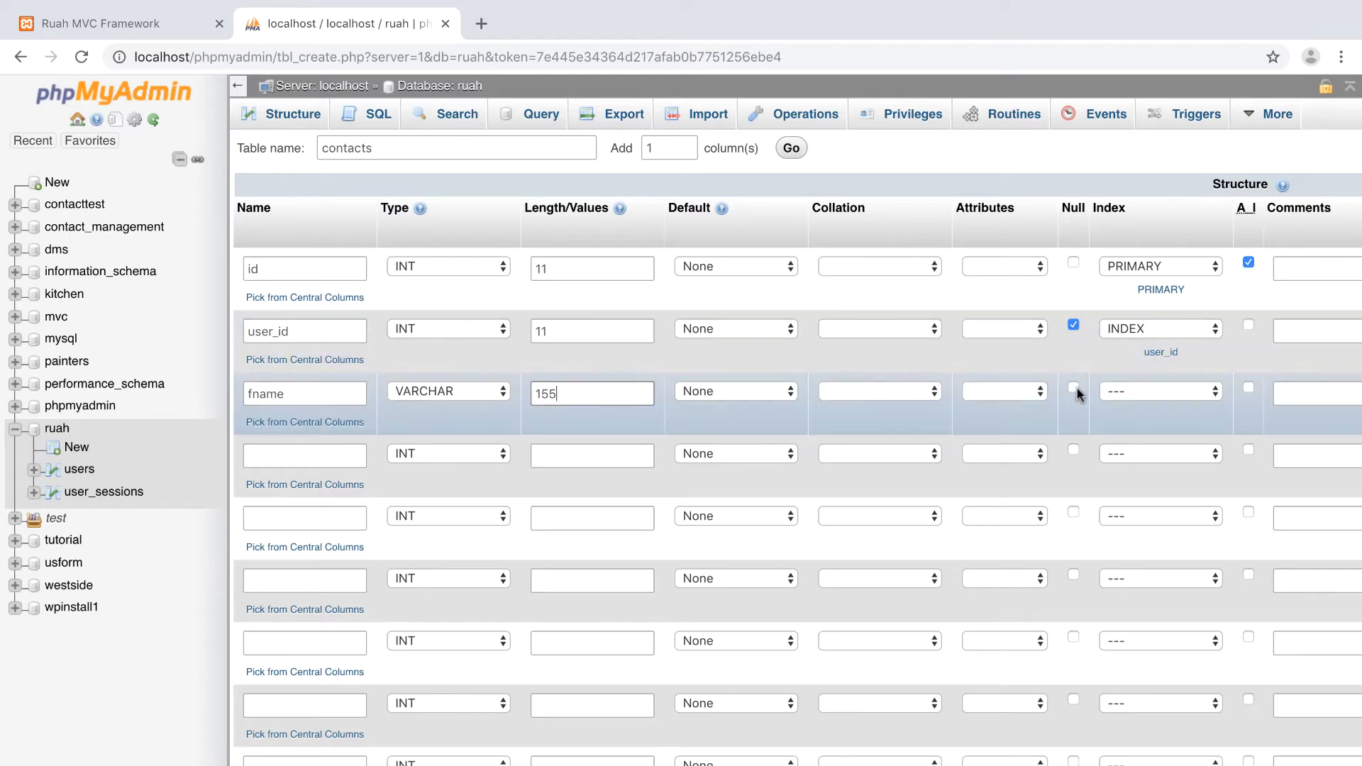
click(1073, 392)
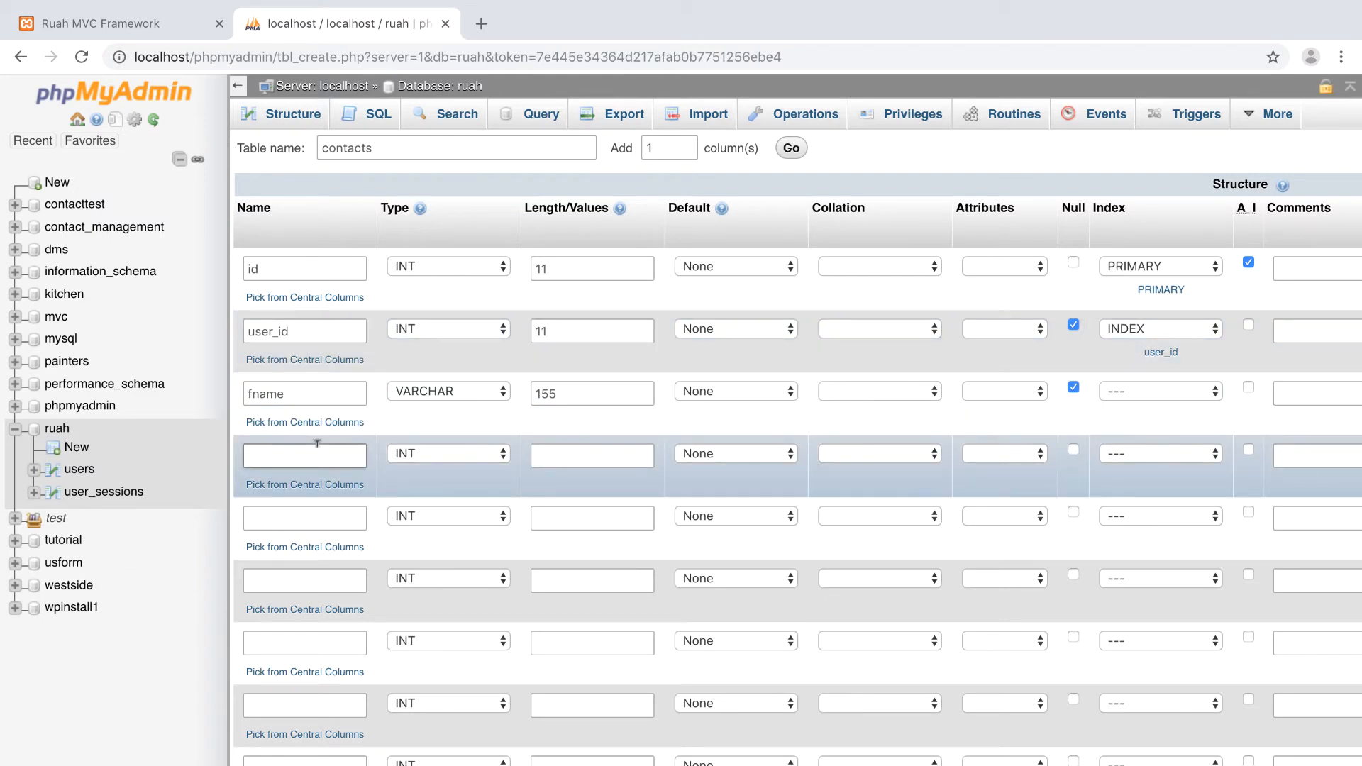
Add lname and email columns as VARCHAR length 155
text(lname)
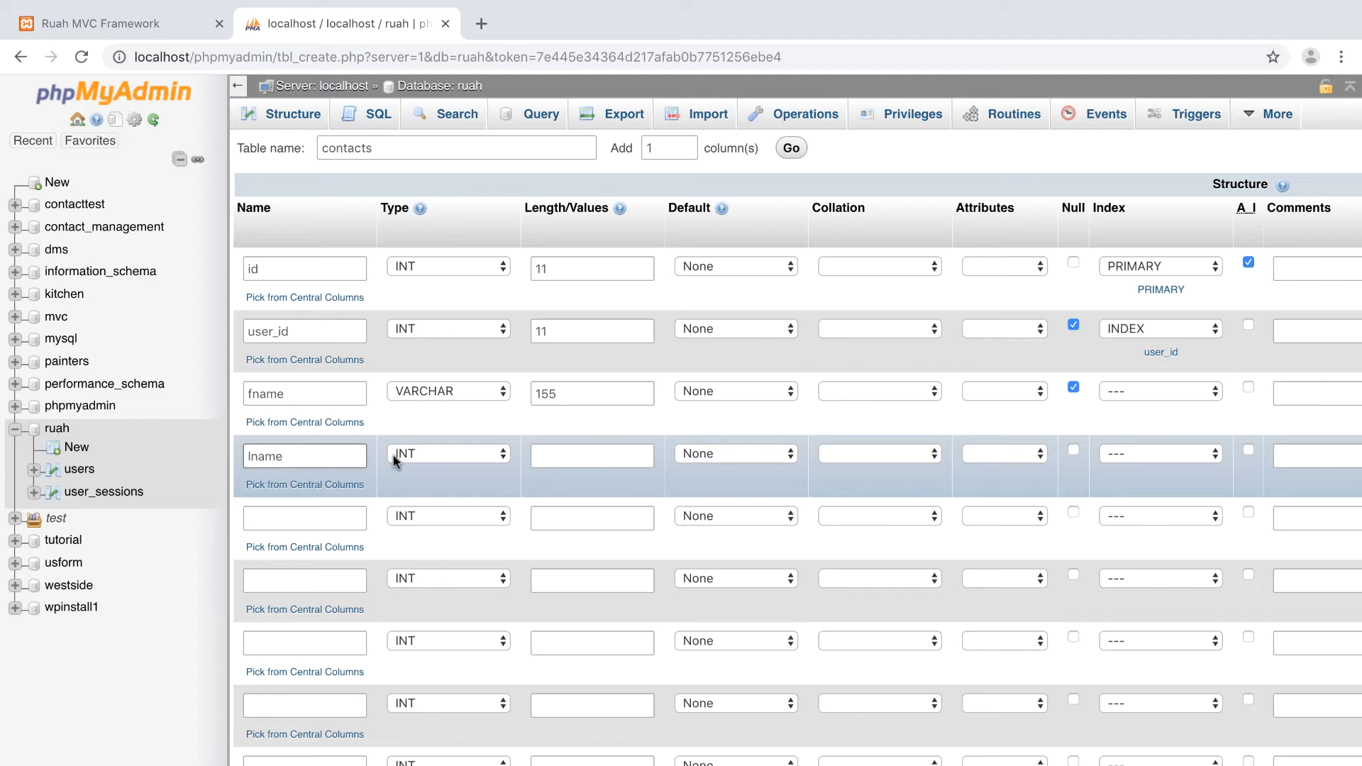
click(447, 453)
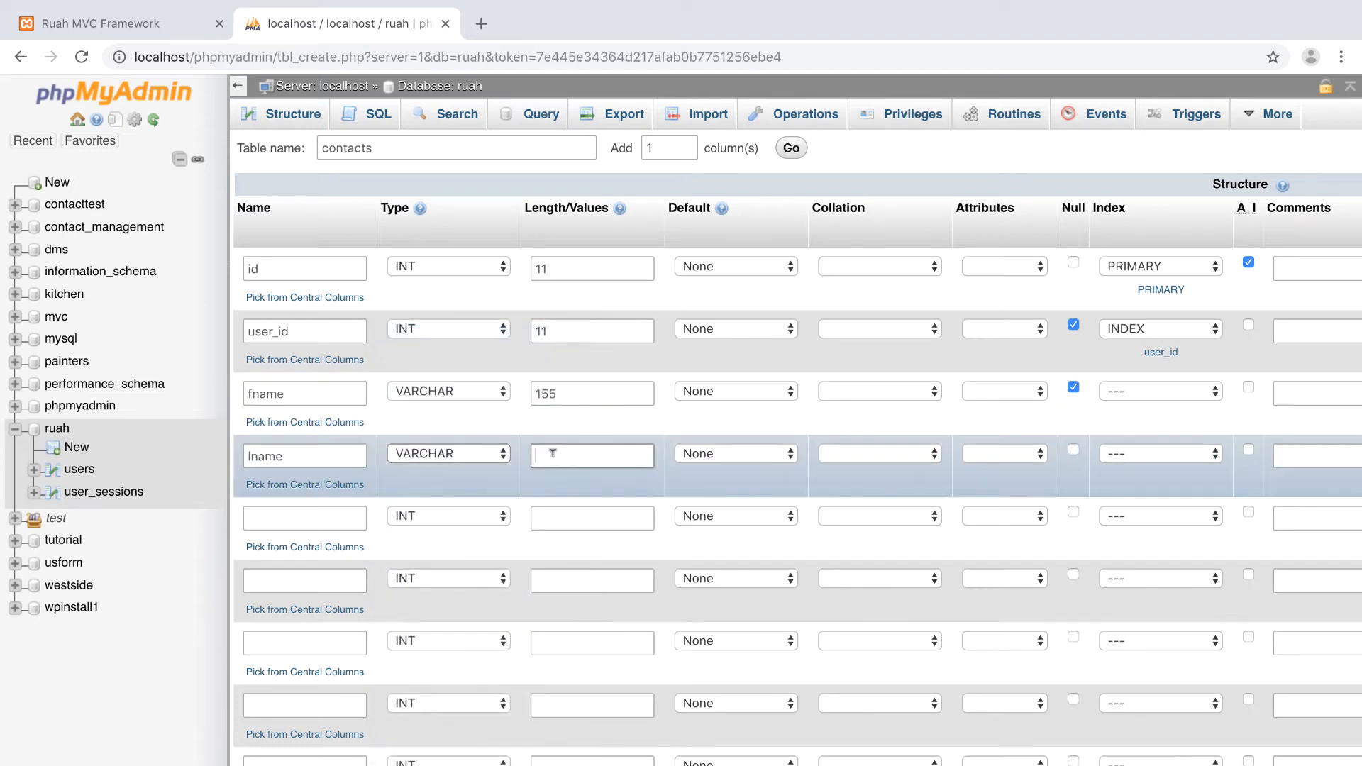
text(155)
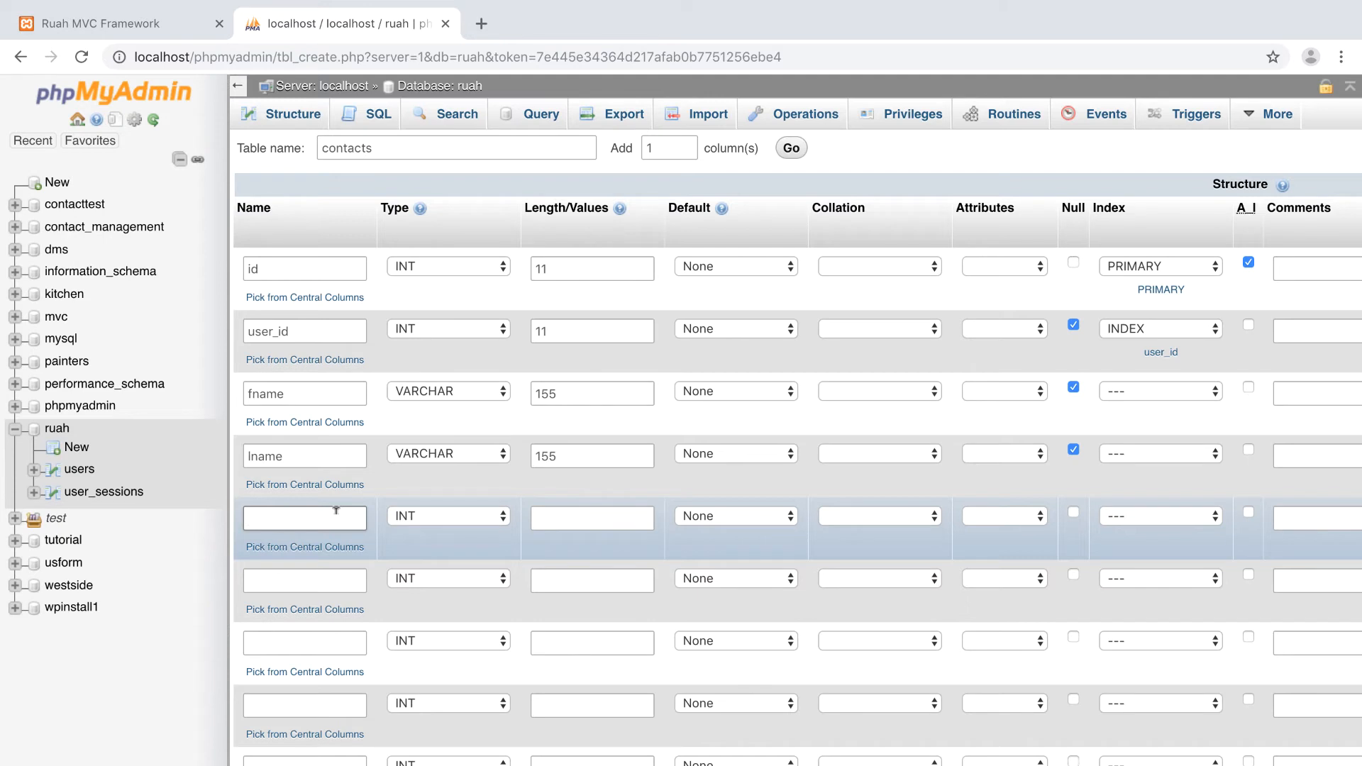
text(ema)
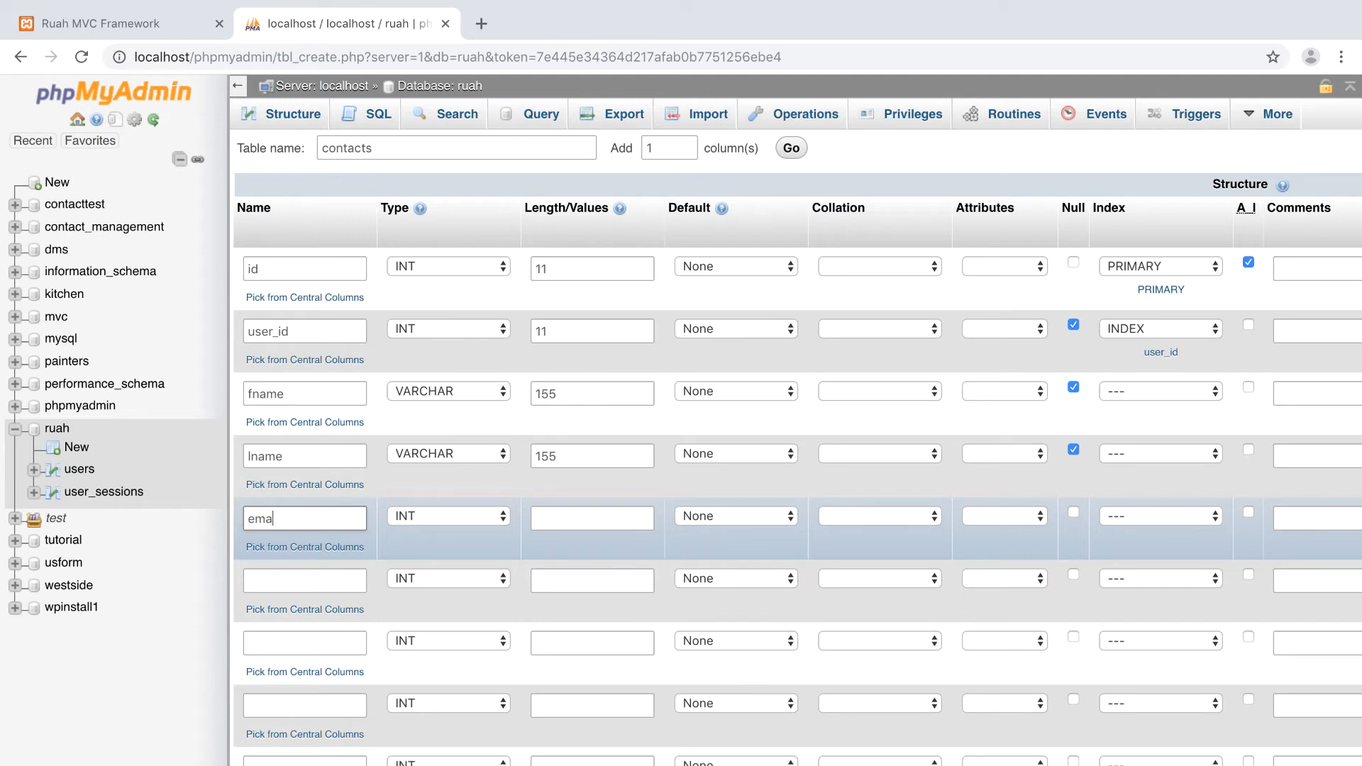
click(449, 515)
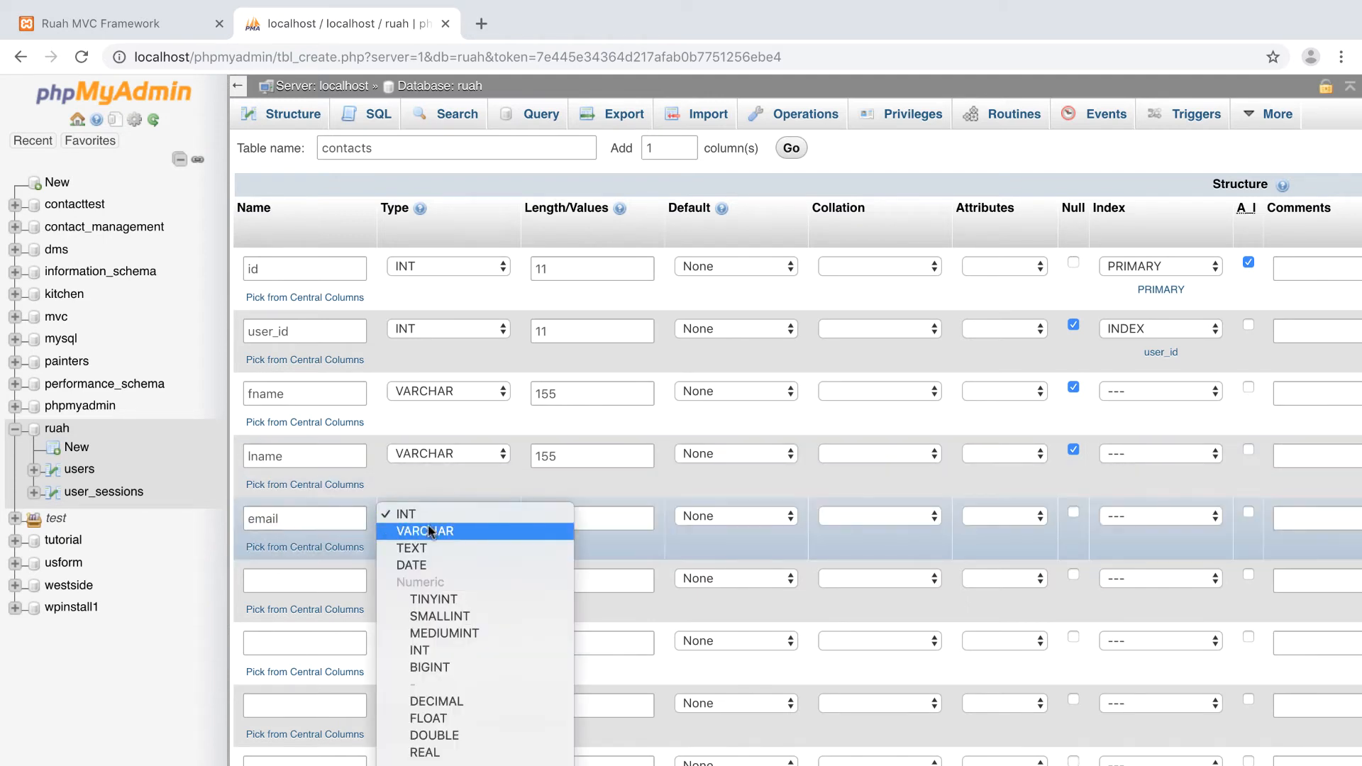
click(426, 531)
text(155)
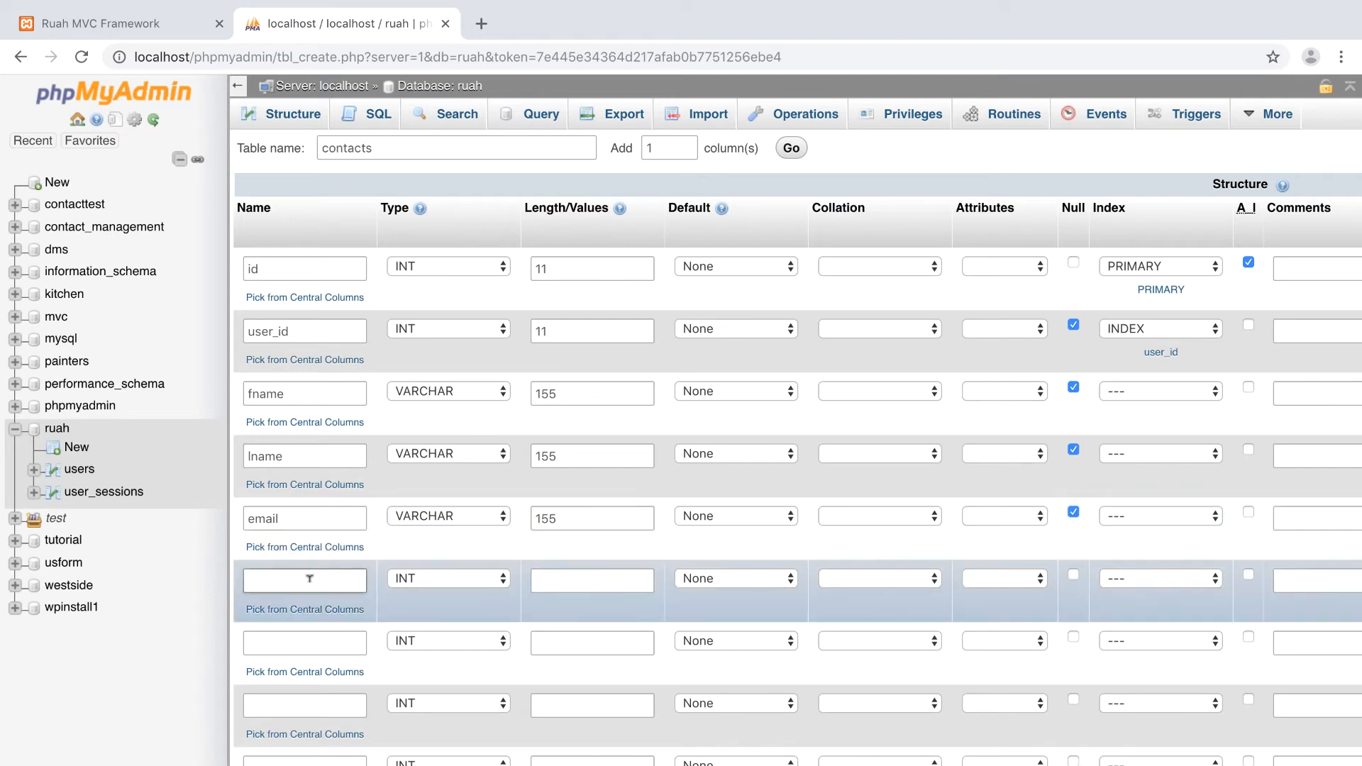
Add address and address2 columns as VARCHAR length 255
text(addre)
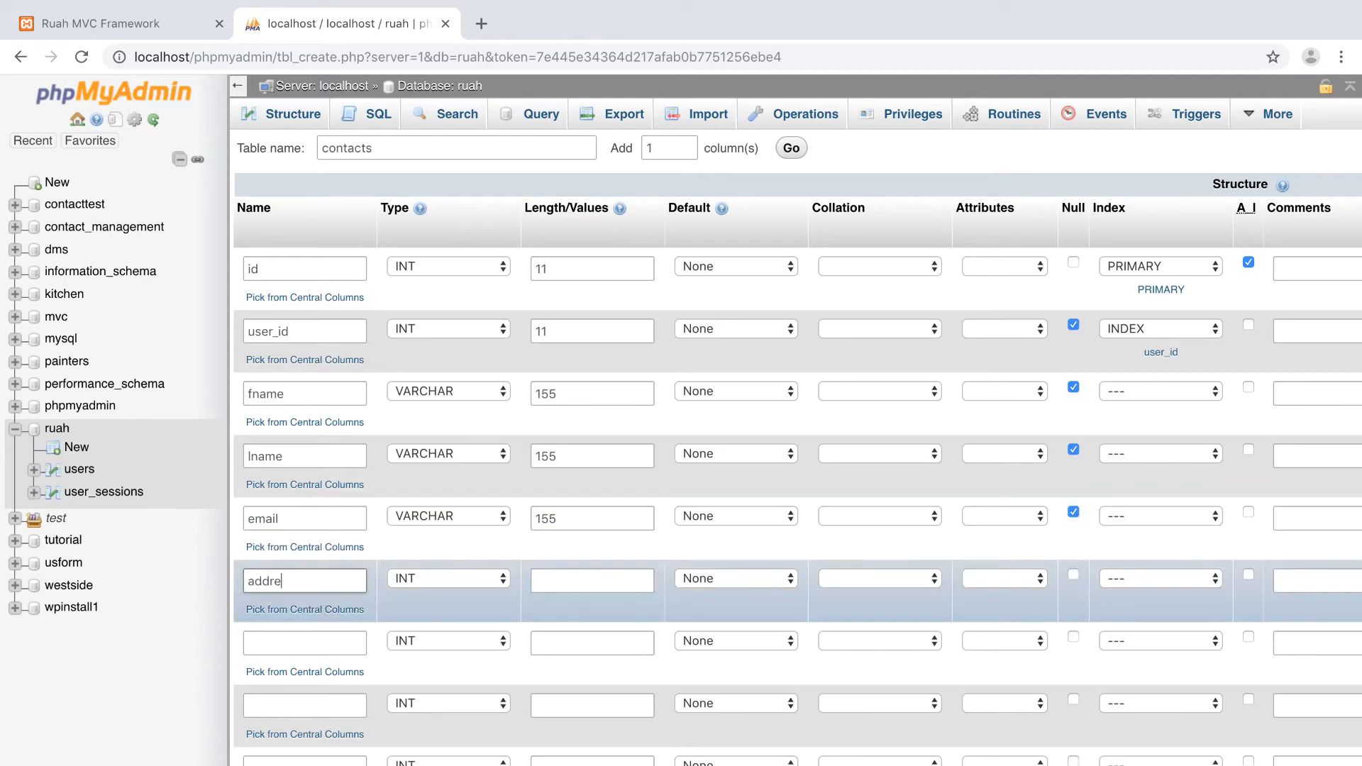
click(447, 577)
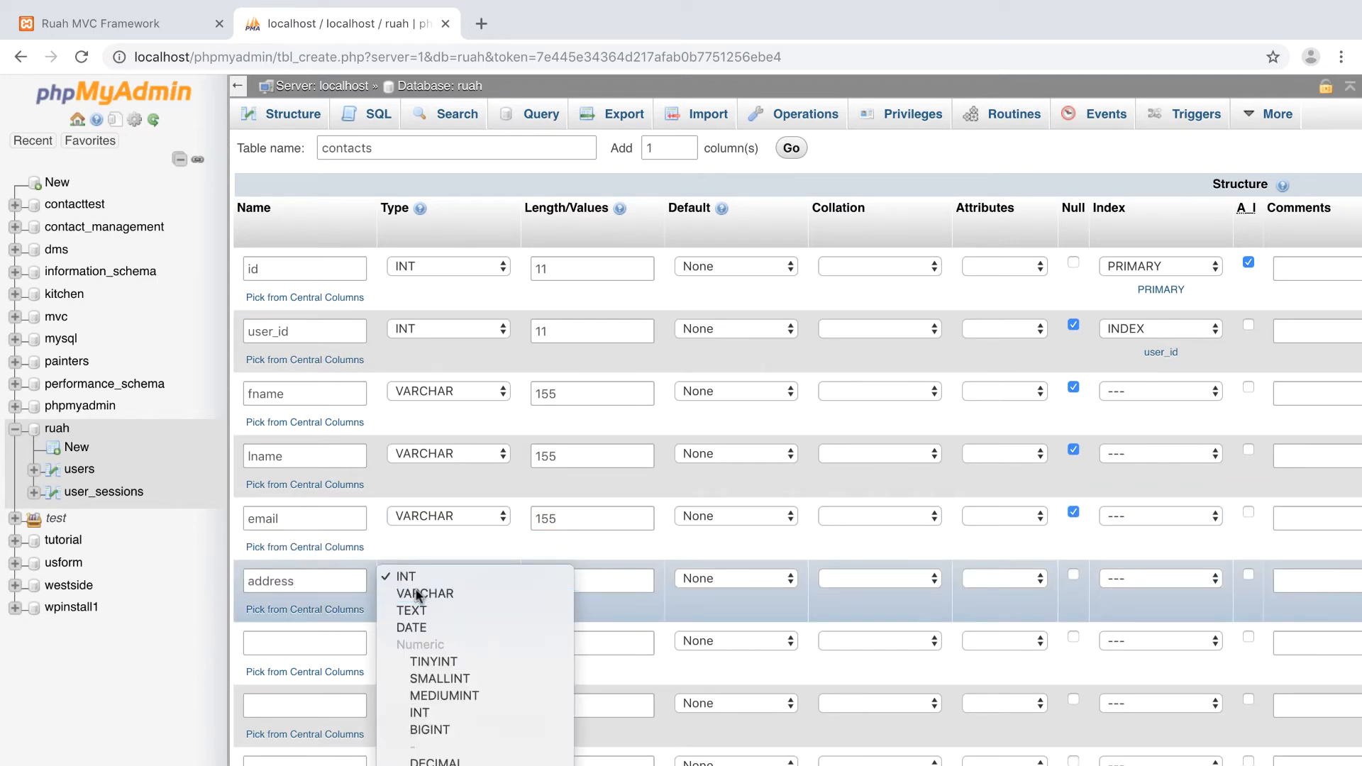
click(424, 594)
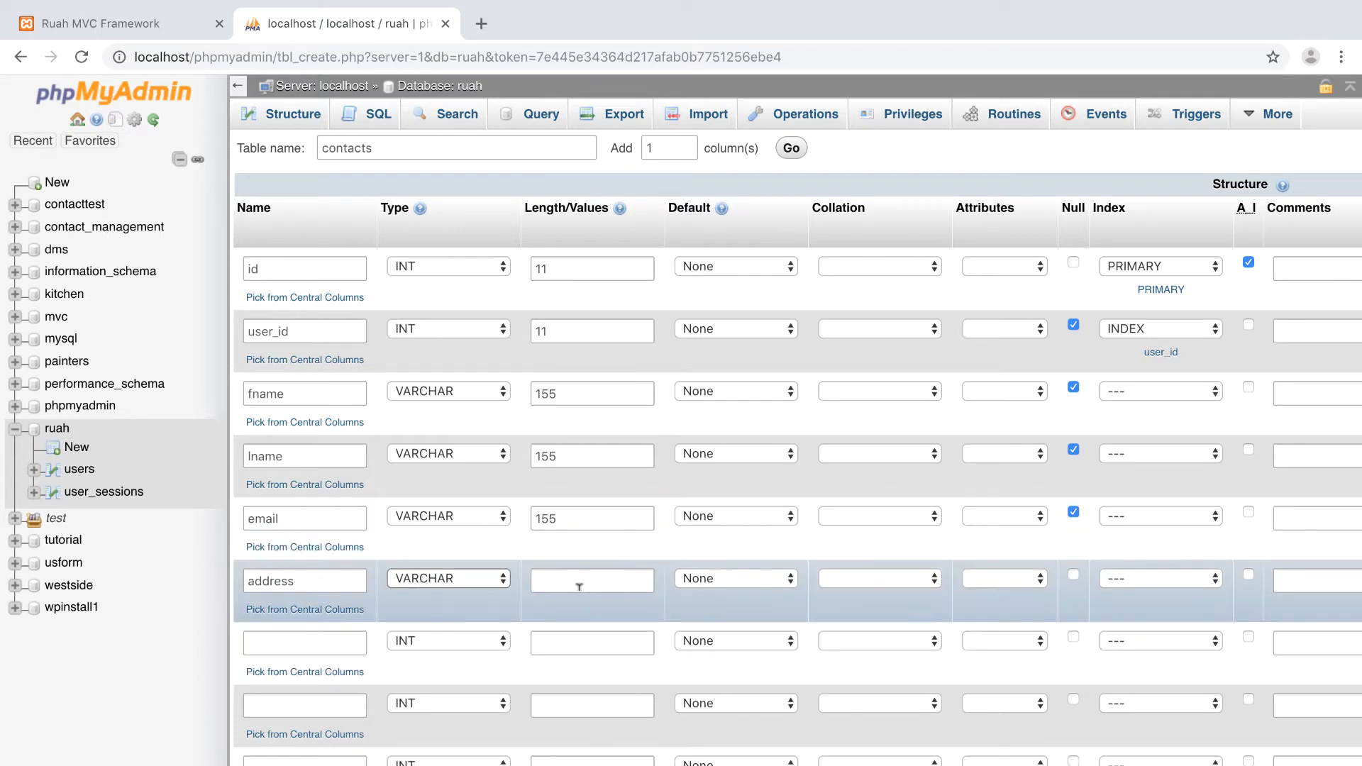
text(15)
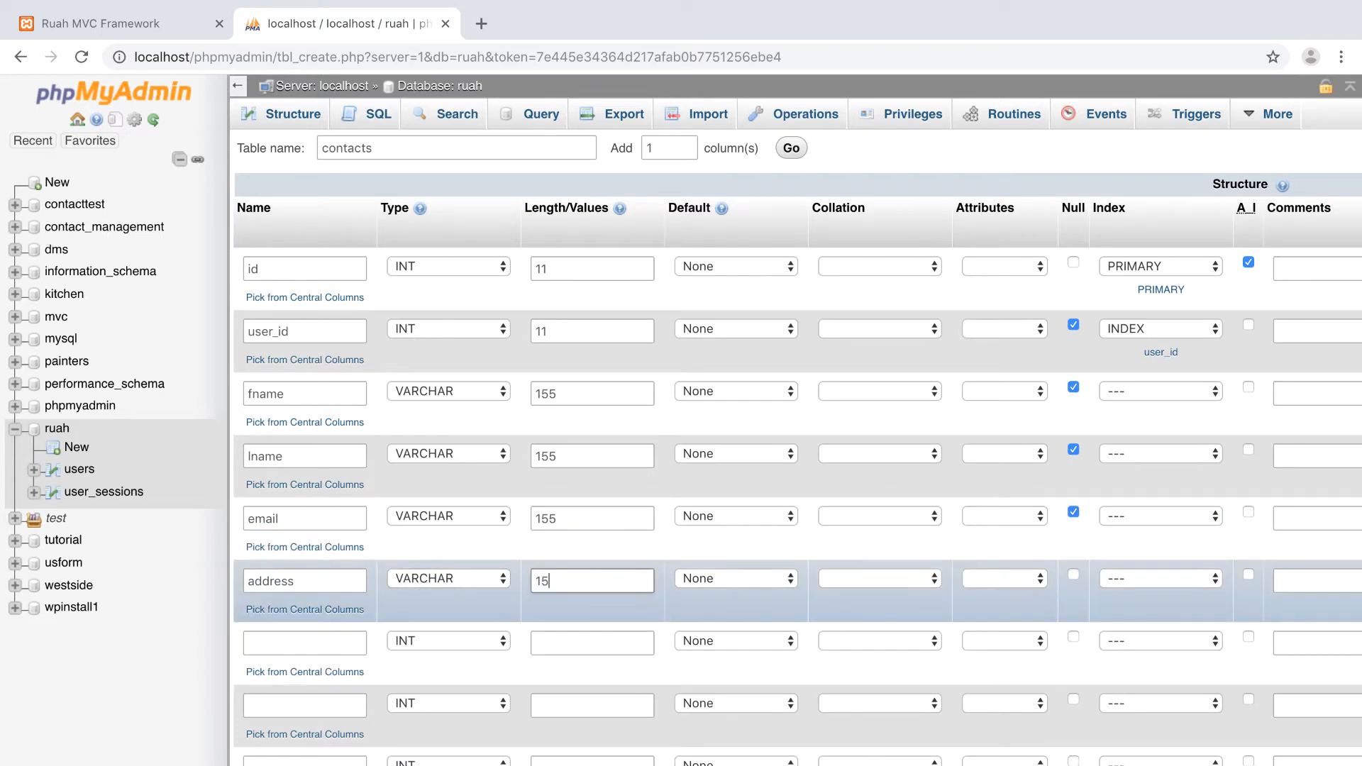
key(Backspace)
text(255)
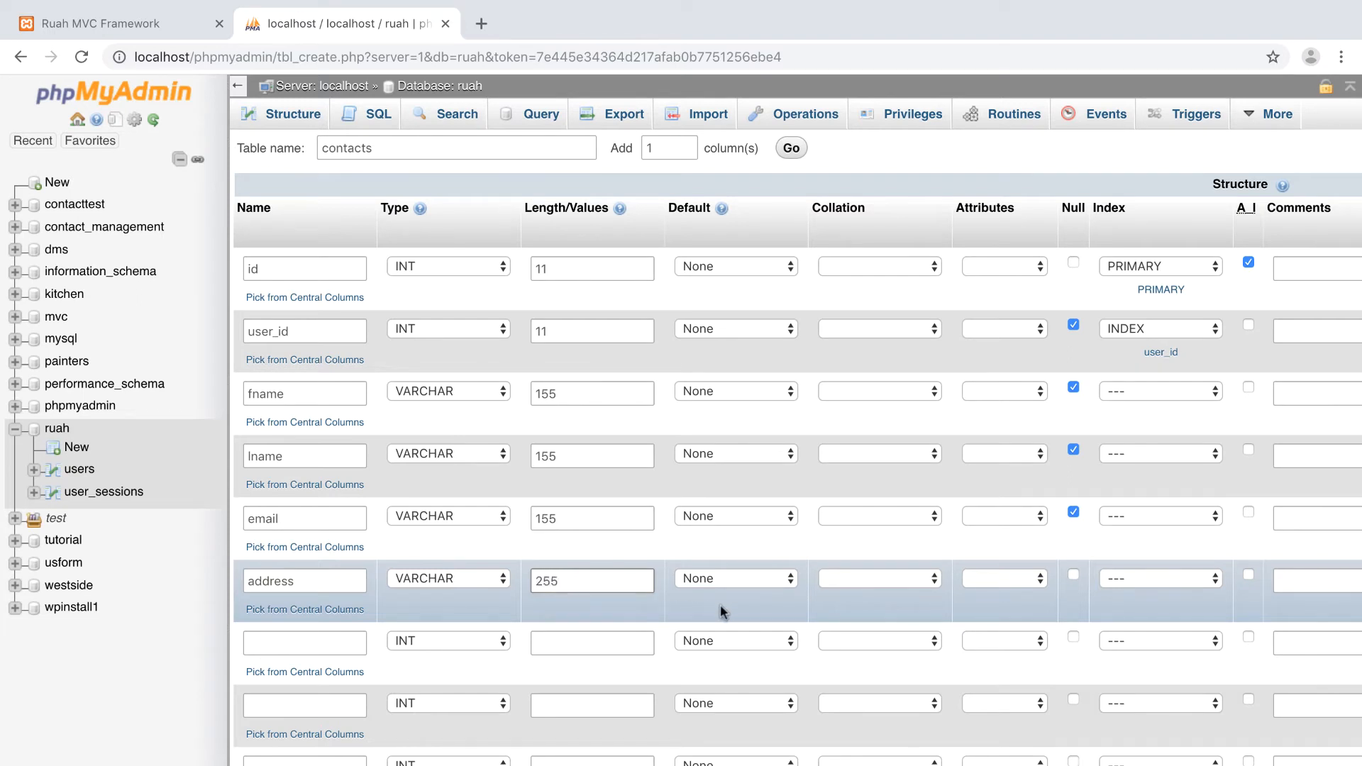
click(304, 642)
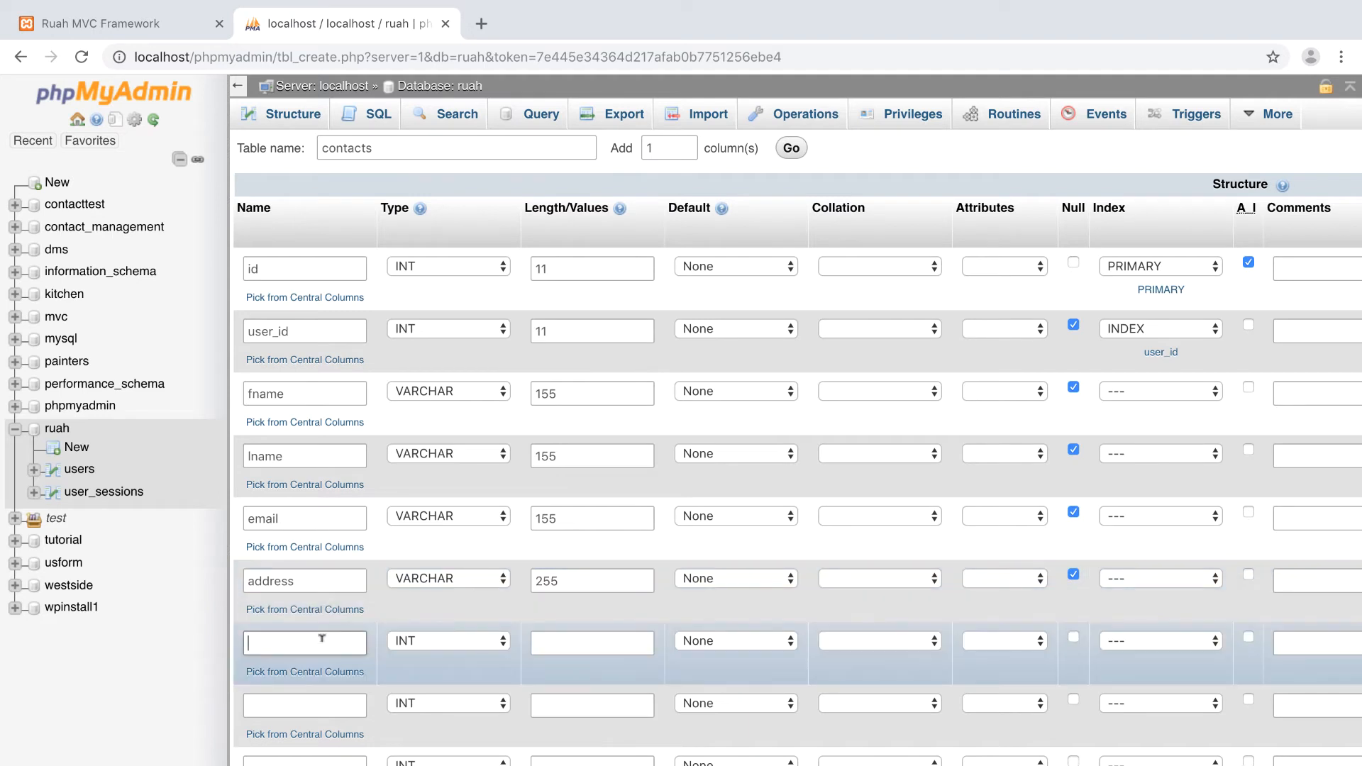
text(address)
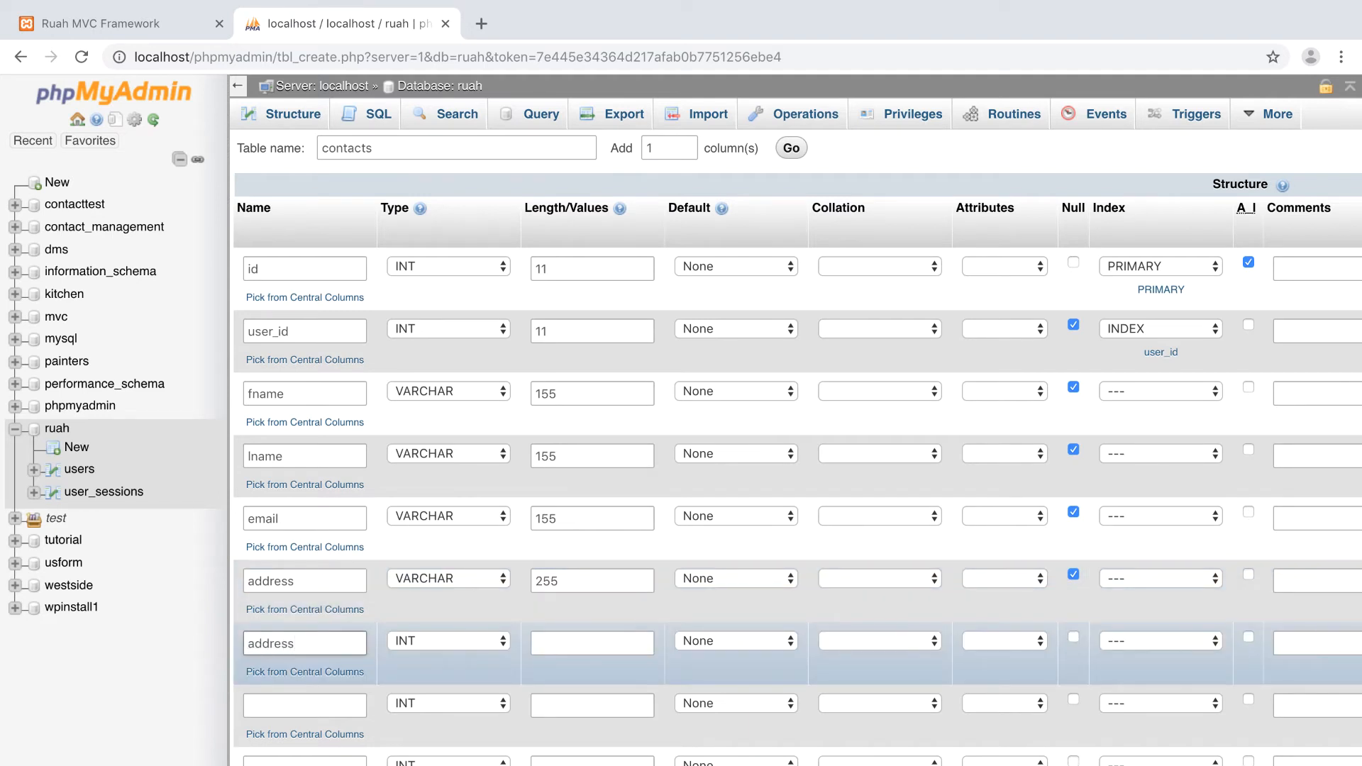
click(449, 640)
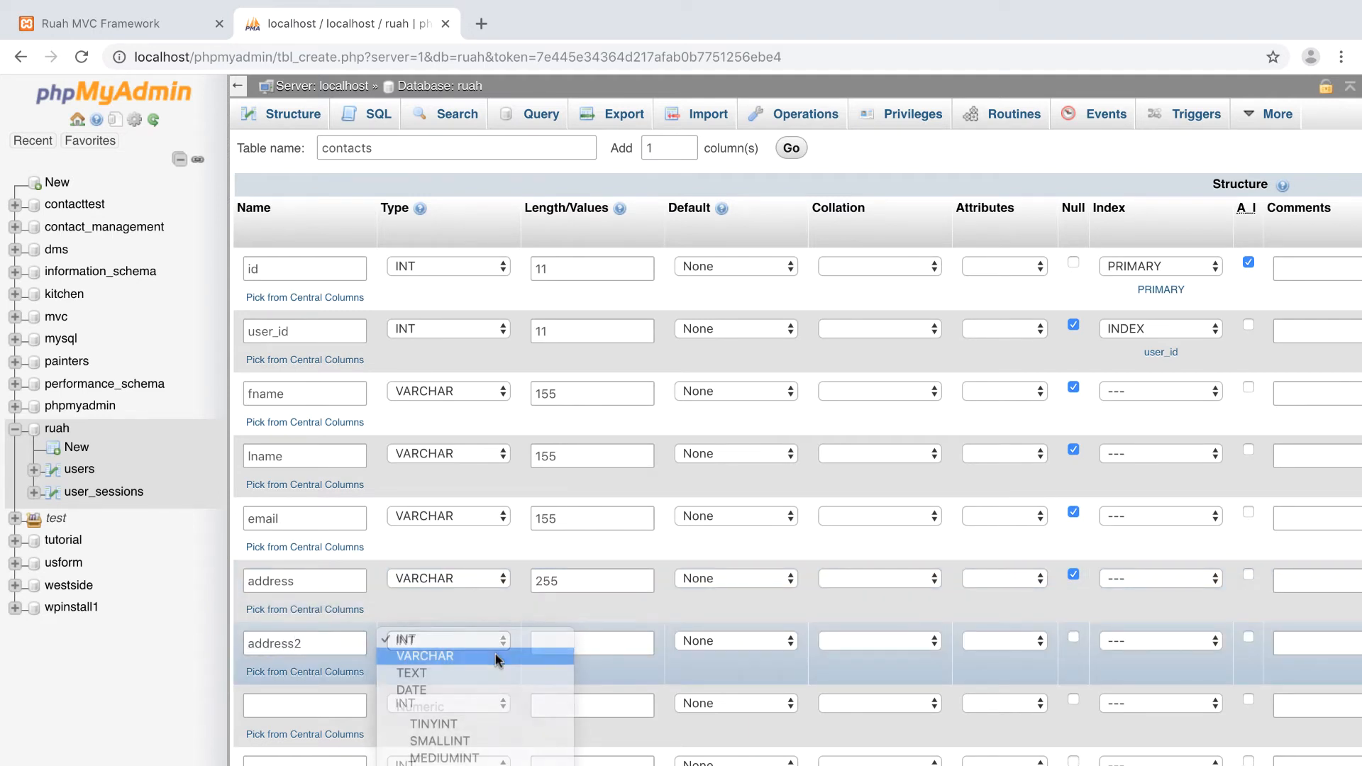
click(424, 655)
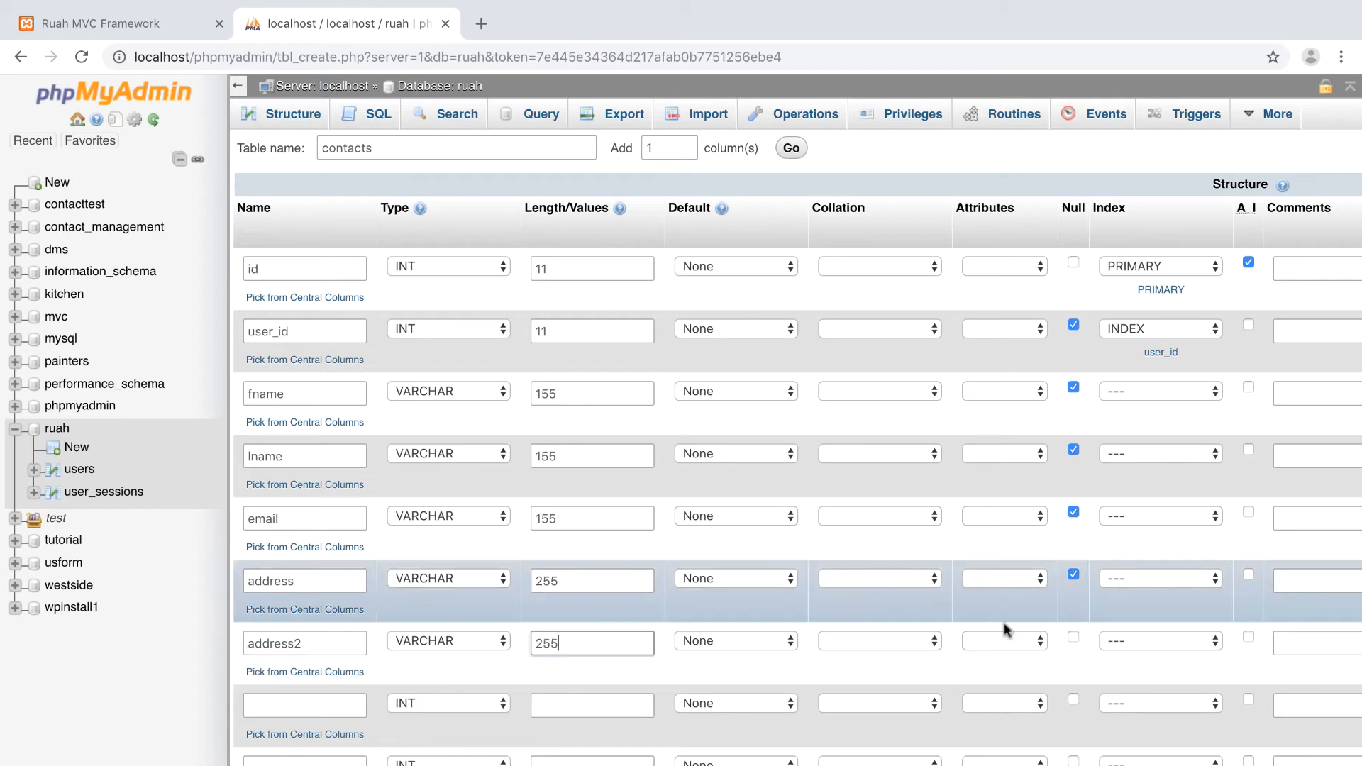
Add a city column as VARCHAR with length 100
scroll(down, 3)
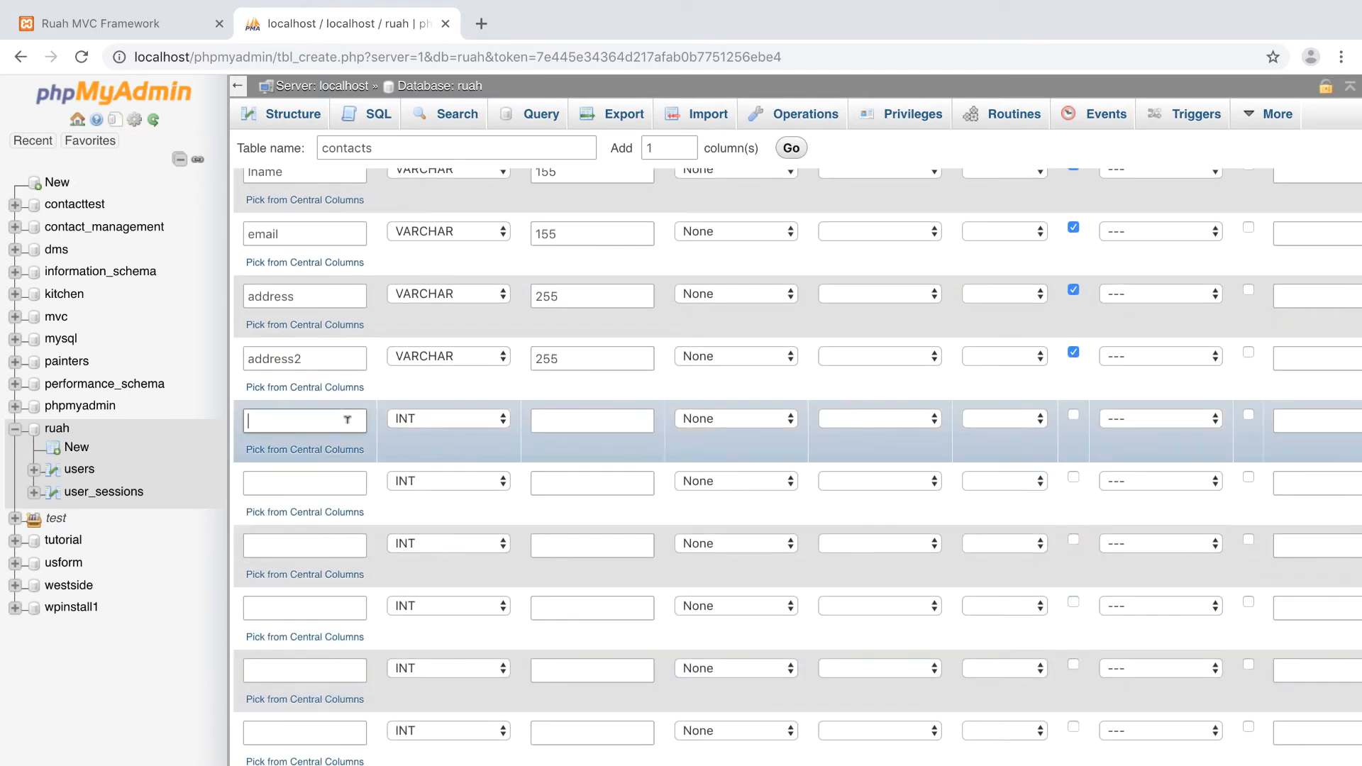
text(city)
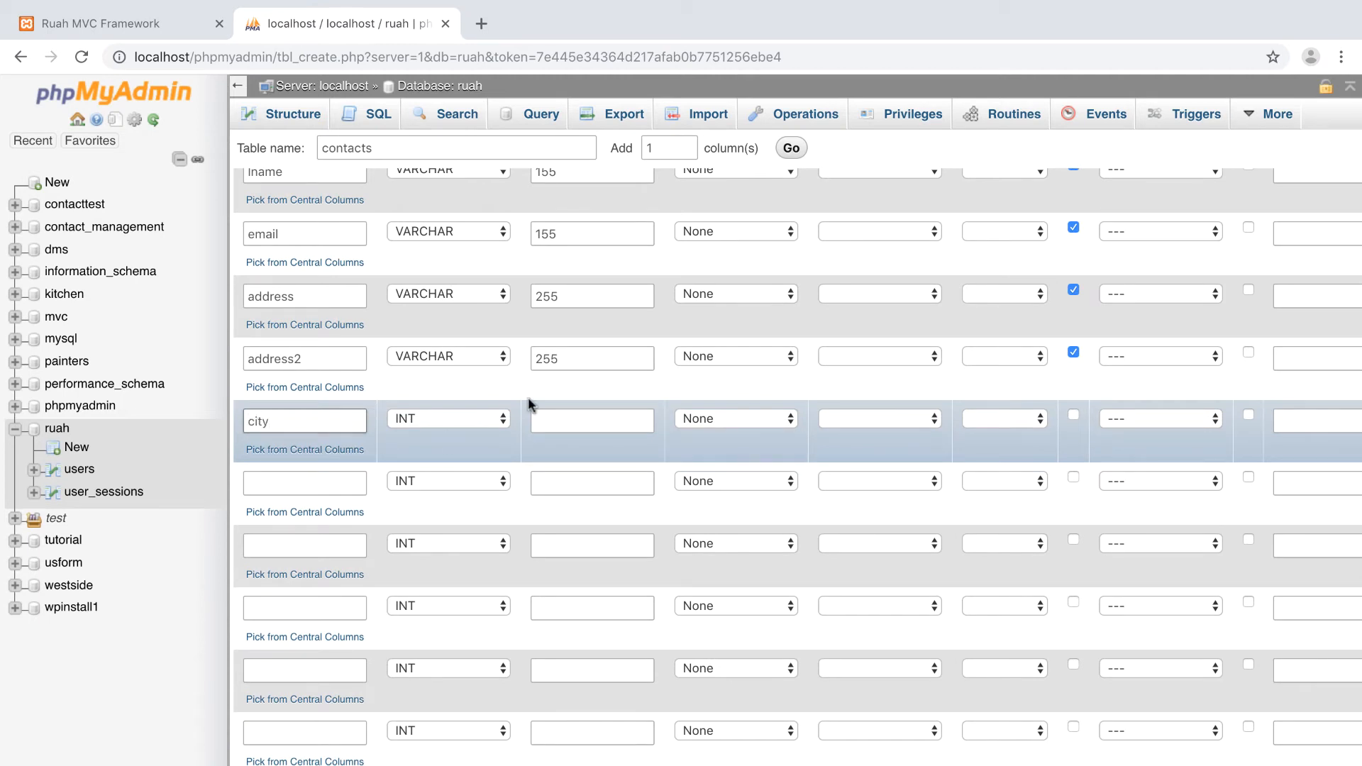
click(448, 417)
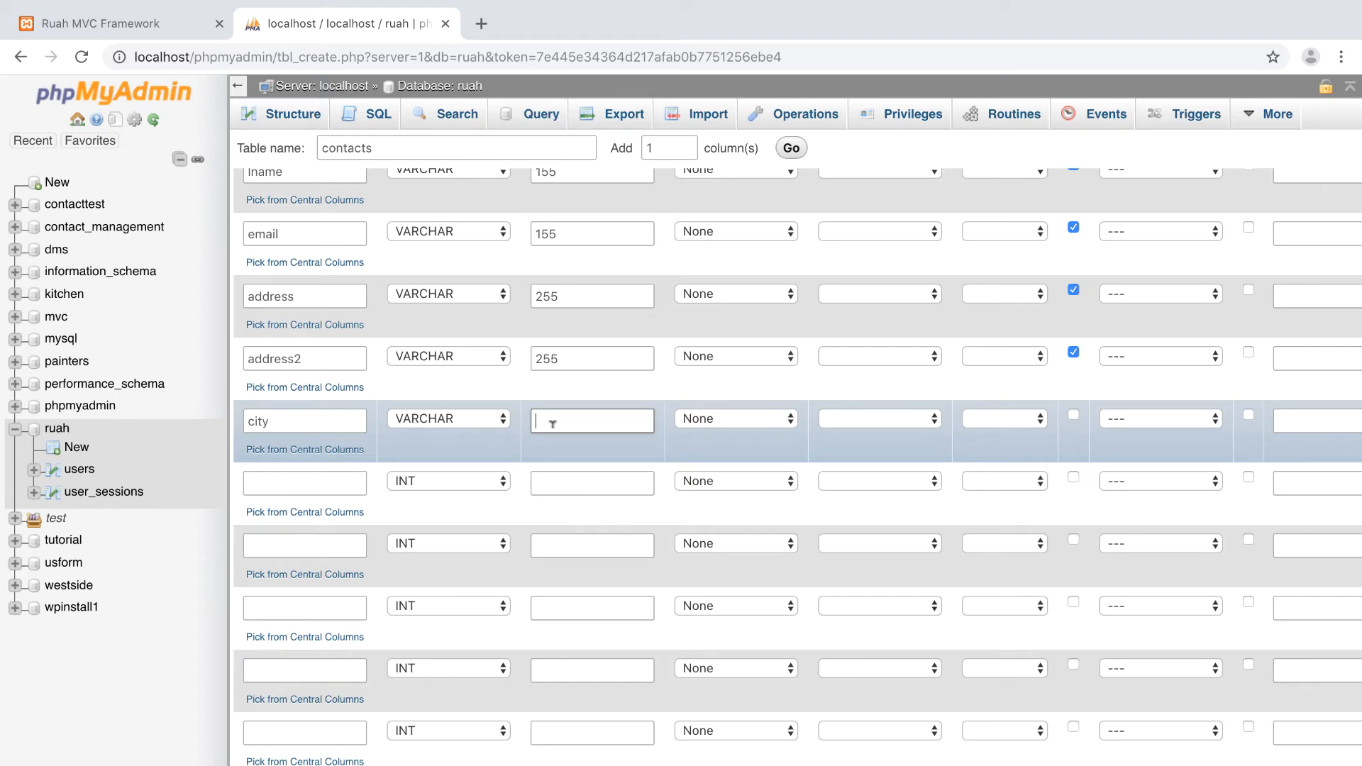
text(100)
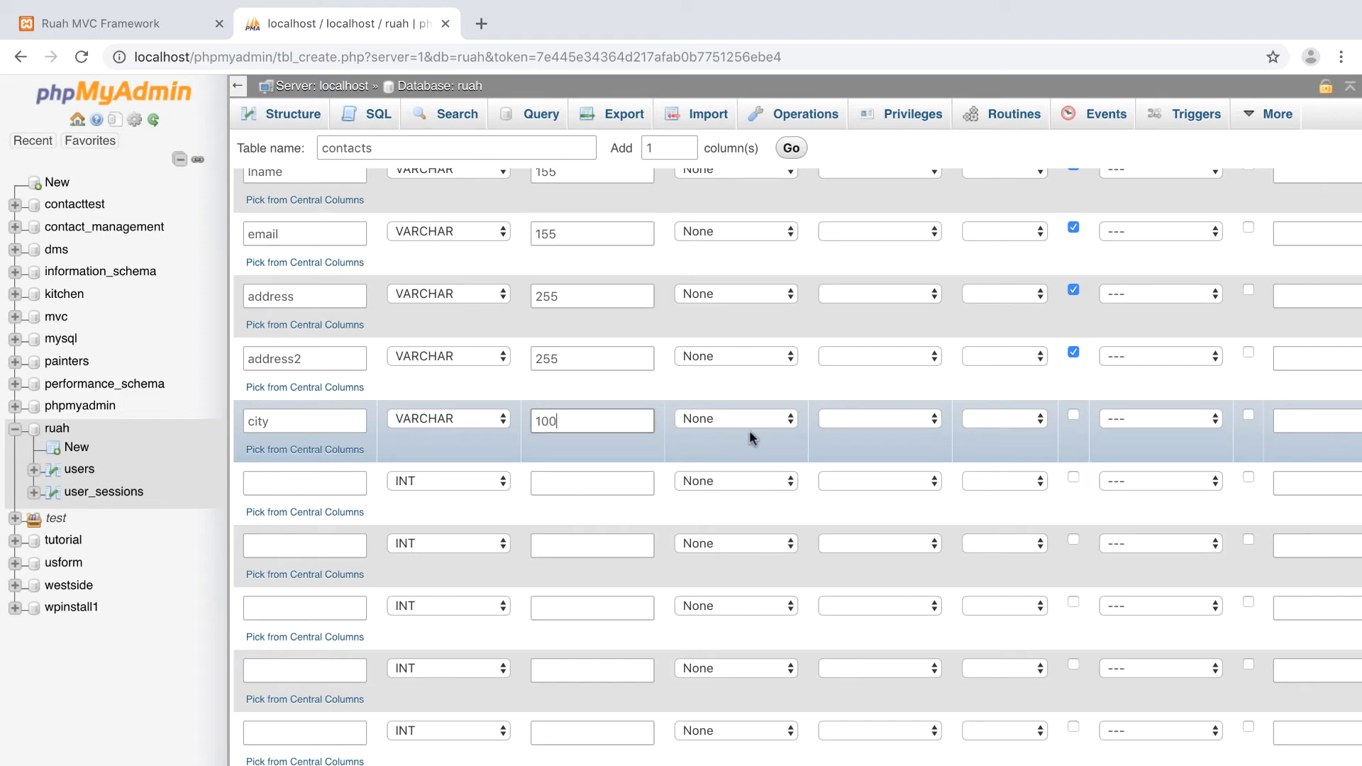
Add a state column as VARCHAR with length 100
scroll(down, 3)
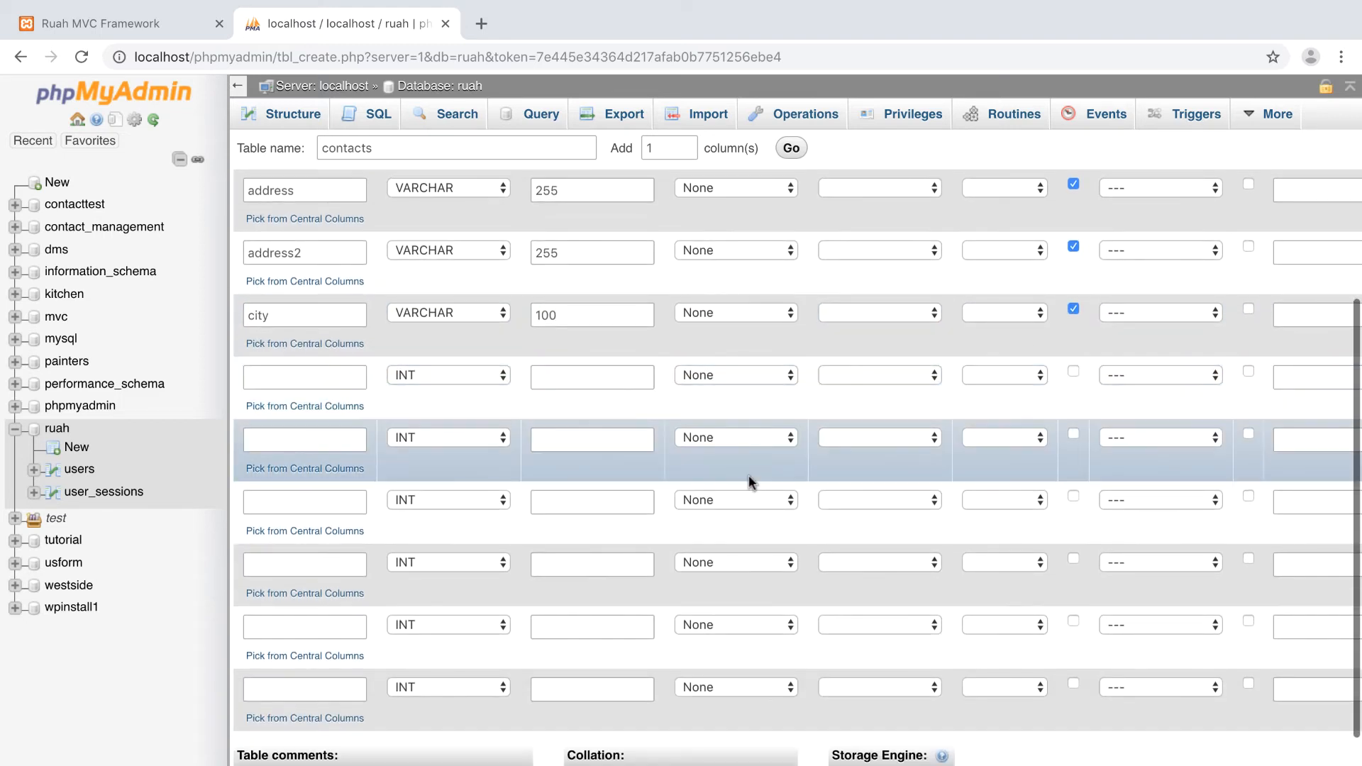
click(303, 375)
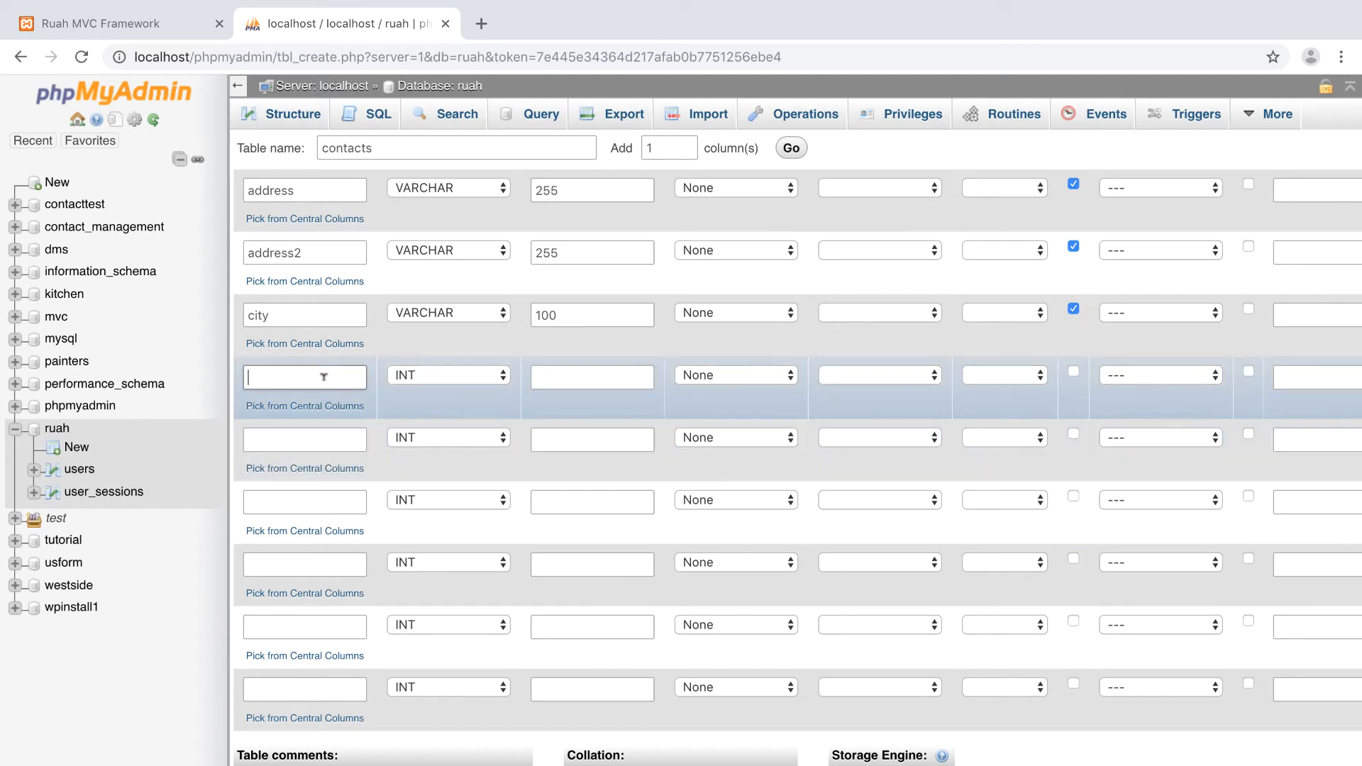
text(St)
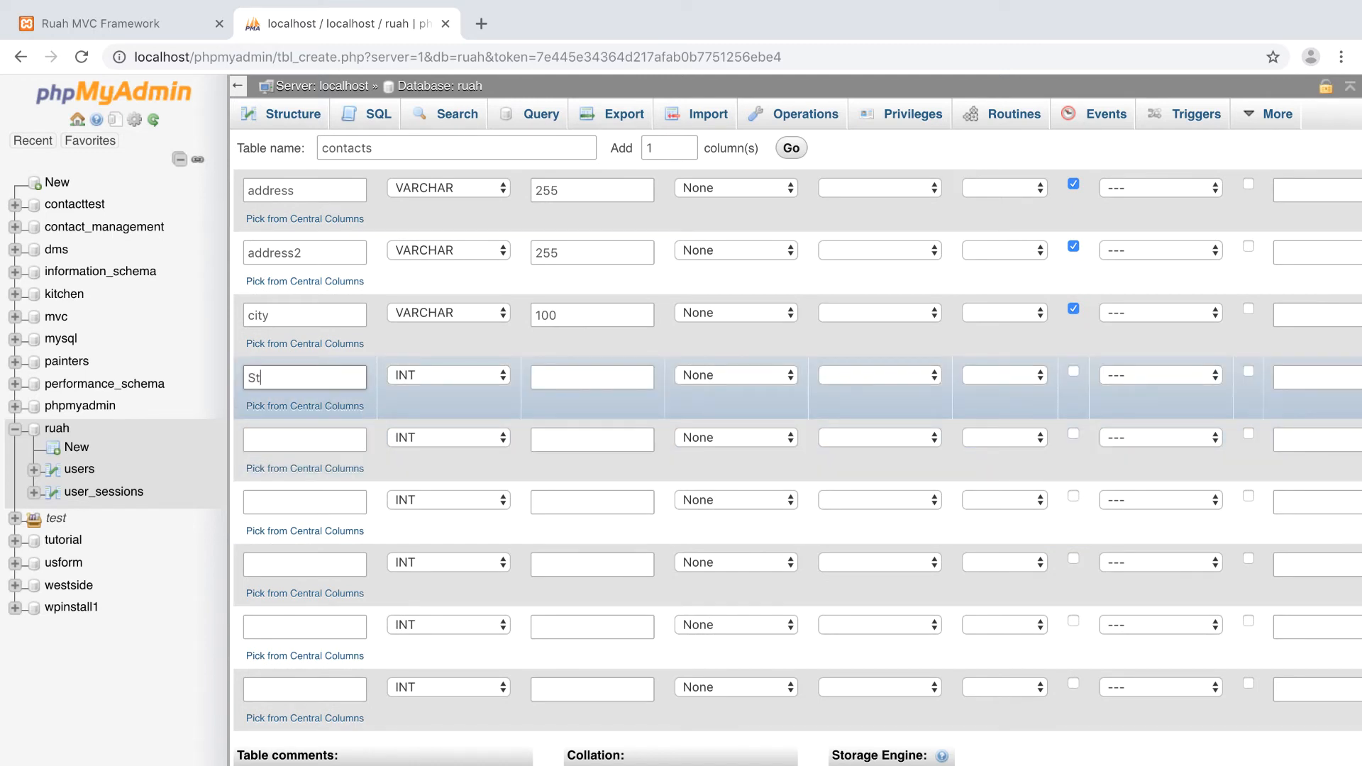
click(448, 375)
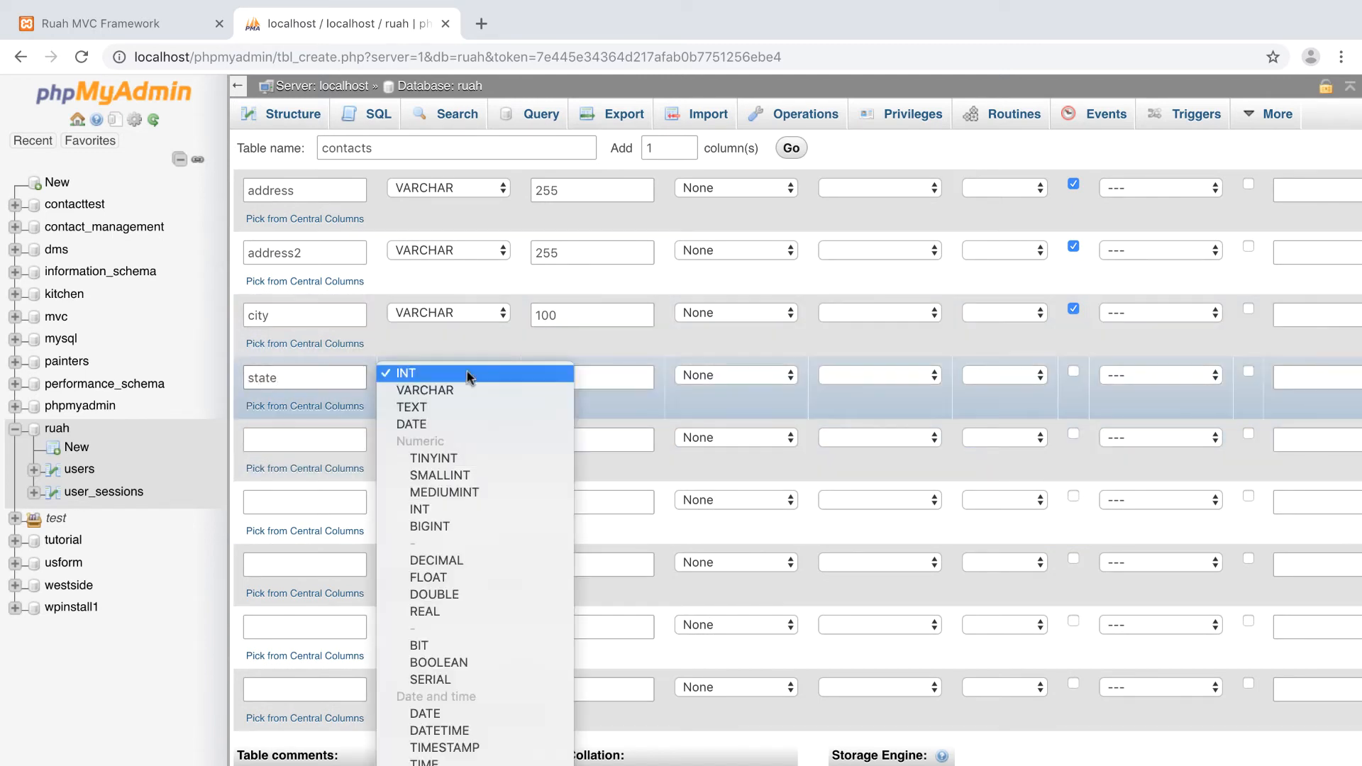
click(424, 389)
text(100)
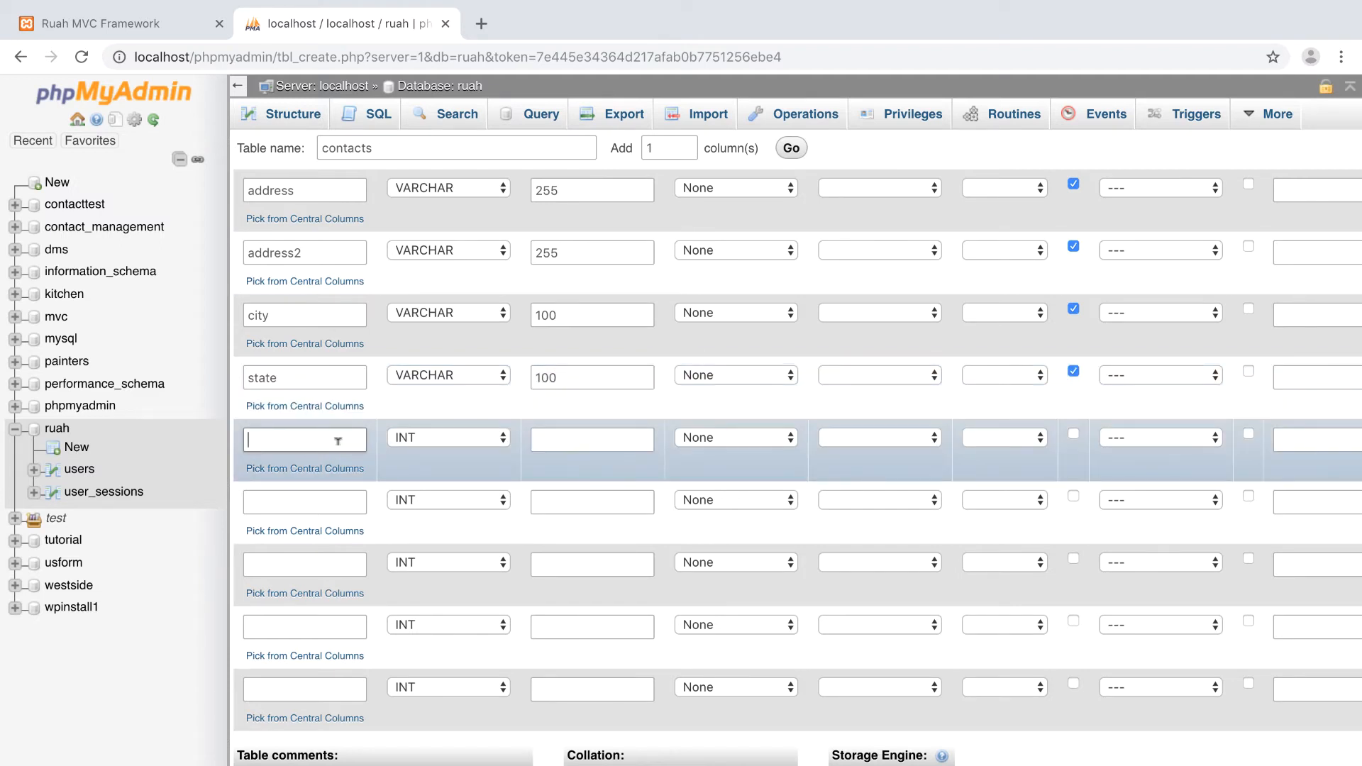
Add a zip column as VARCHAR with length 65
text(zip)
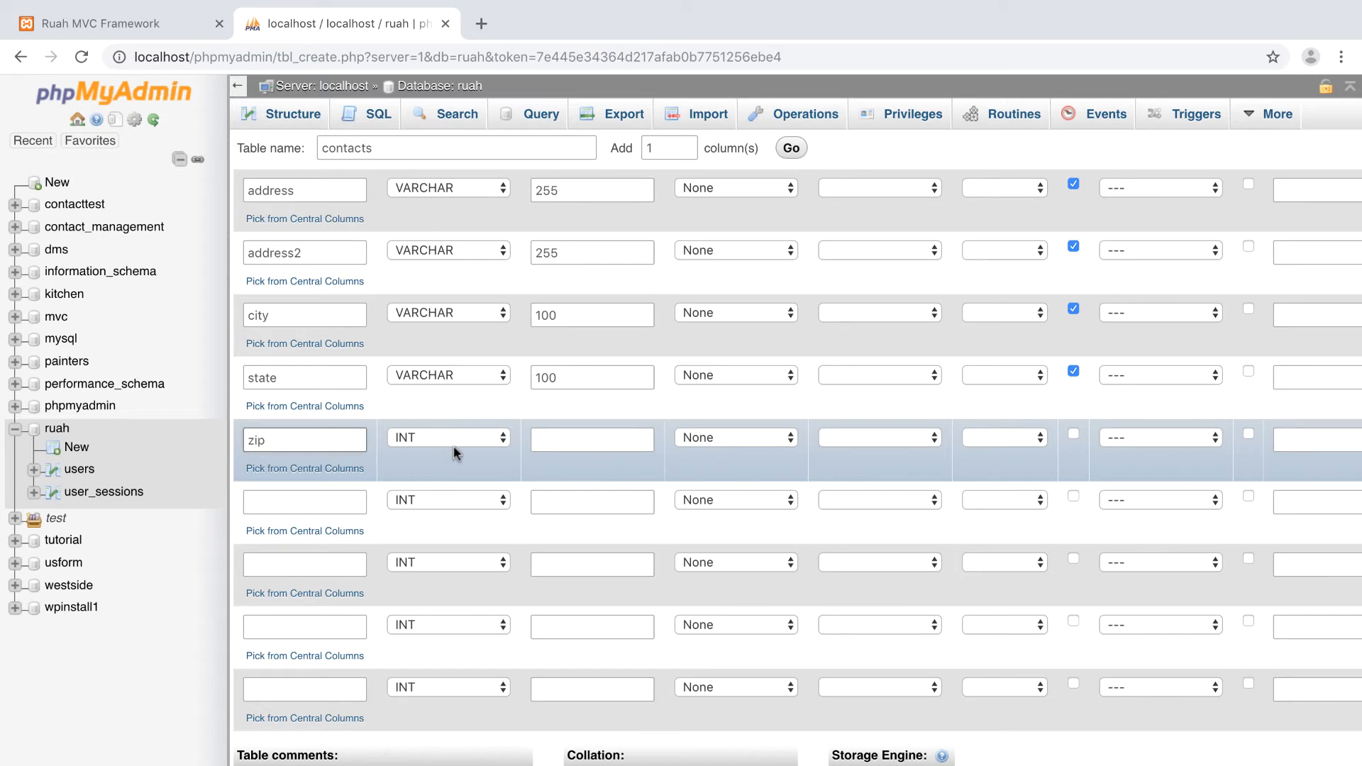
click(448, 437)
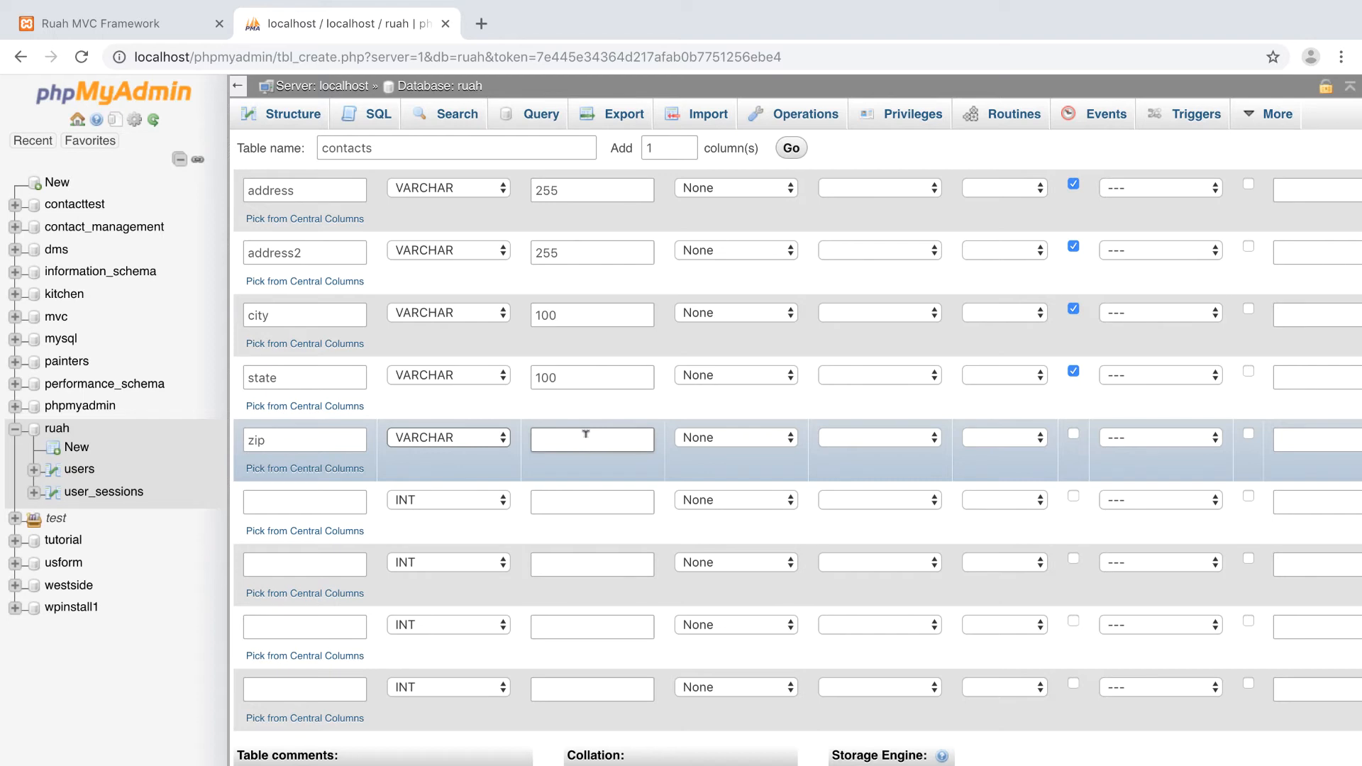
text(65)
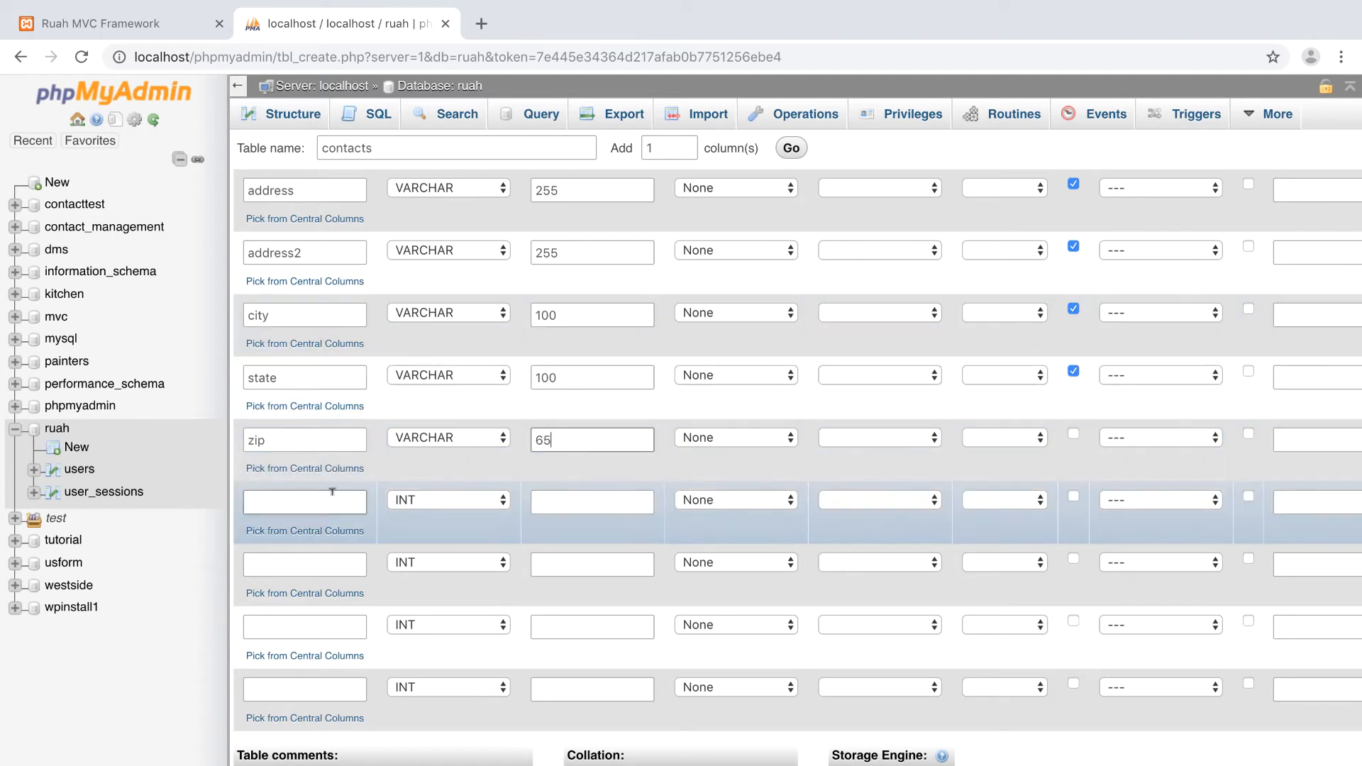
Add home_phone and cell_phone columns as VARCHAR length 55
text(h)
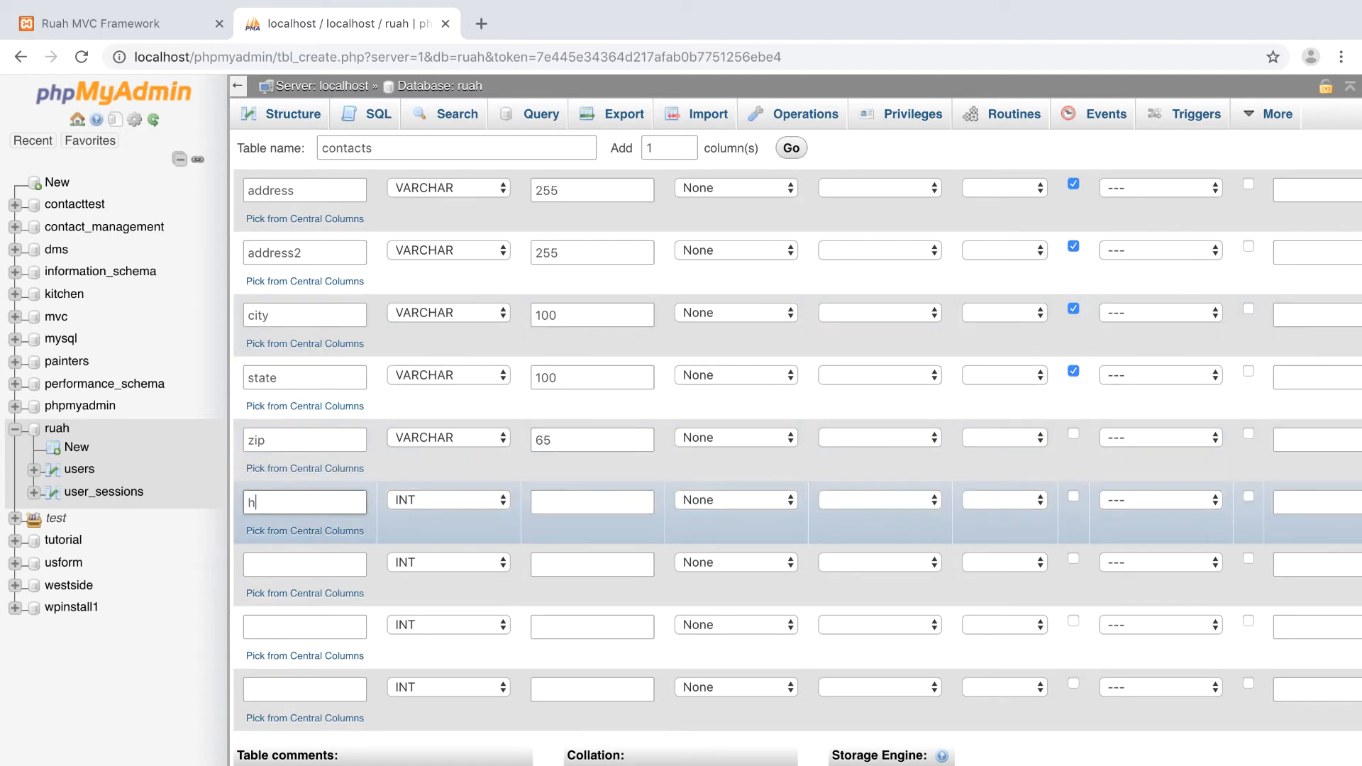
text(ome_phone)
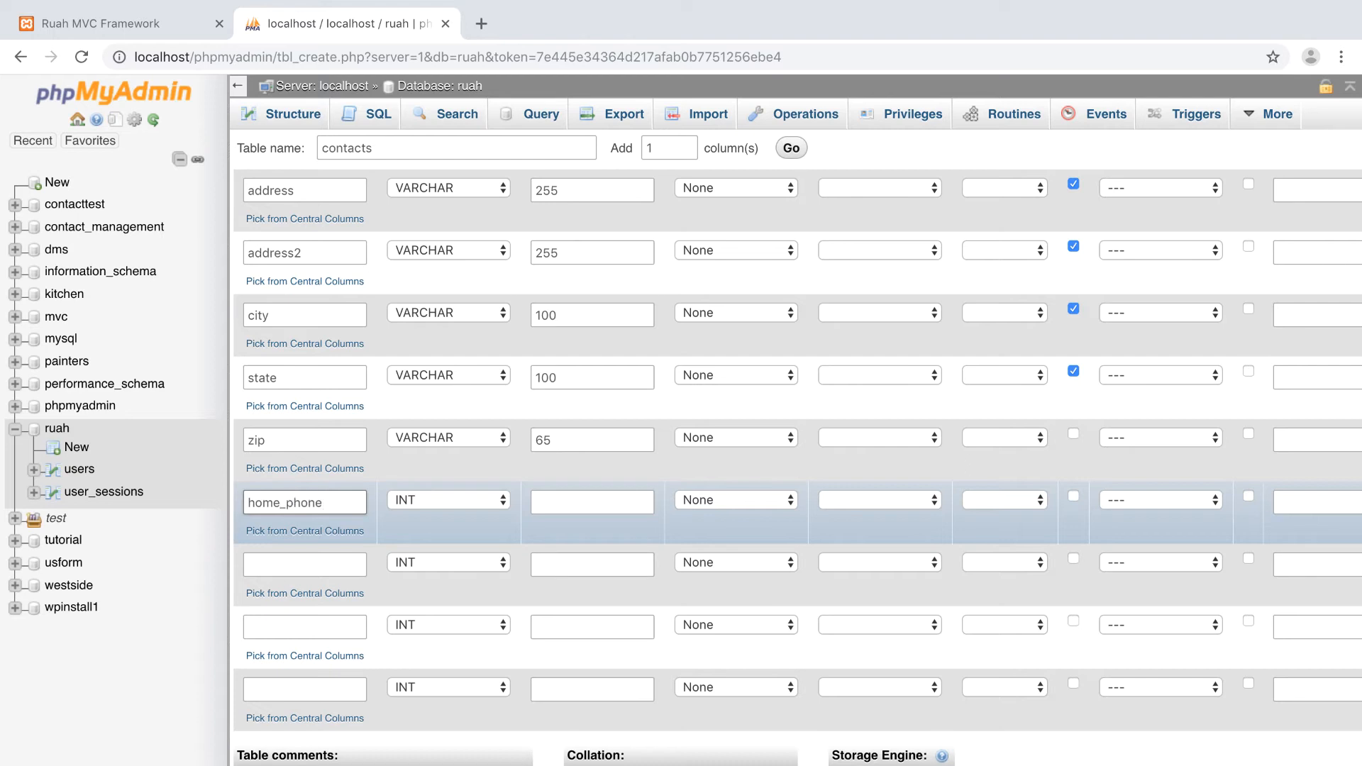
click(447, 500)
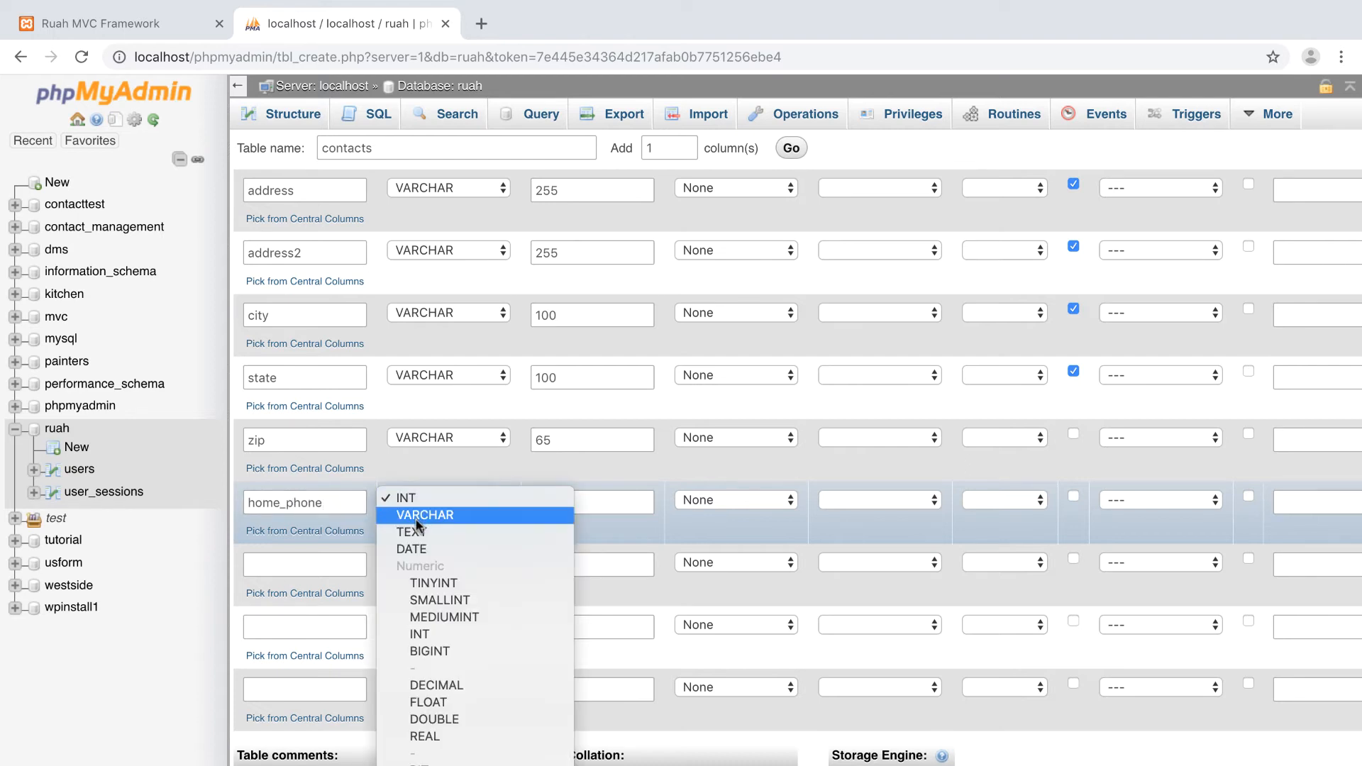
click(426, 514)
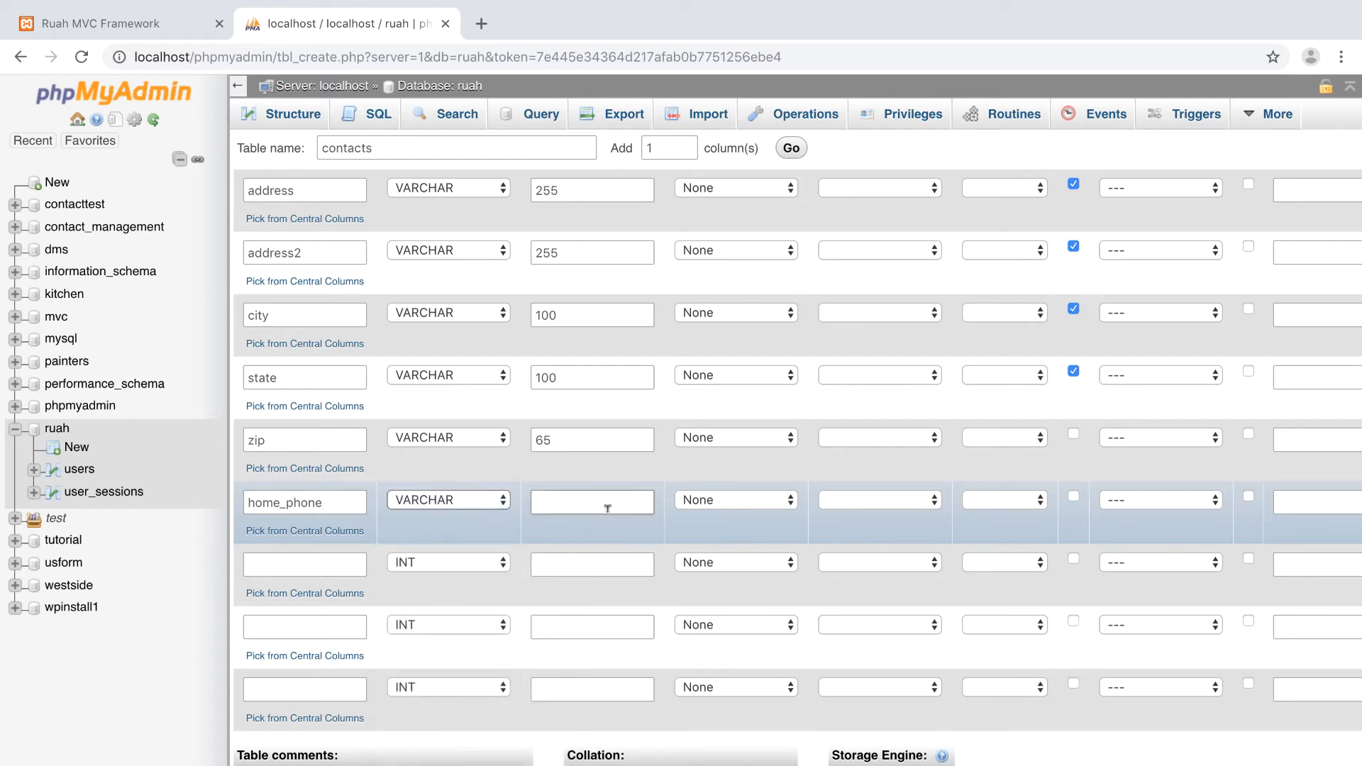
text(55)
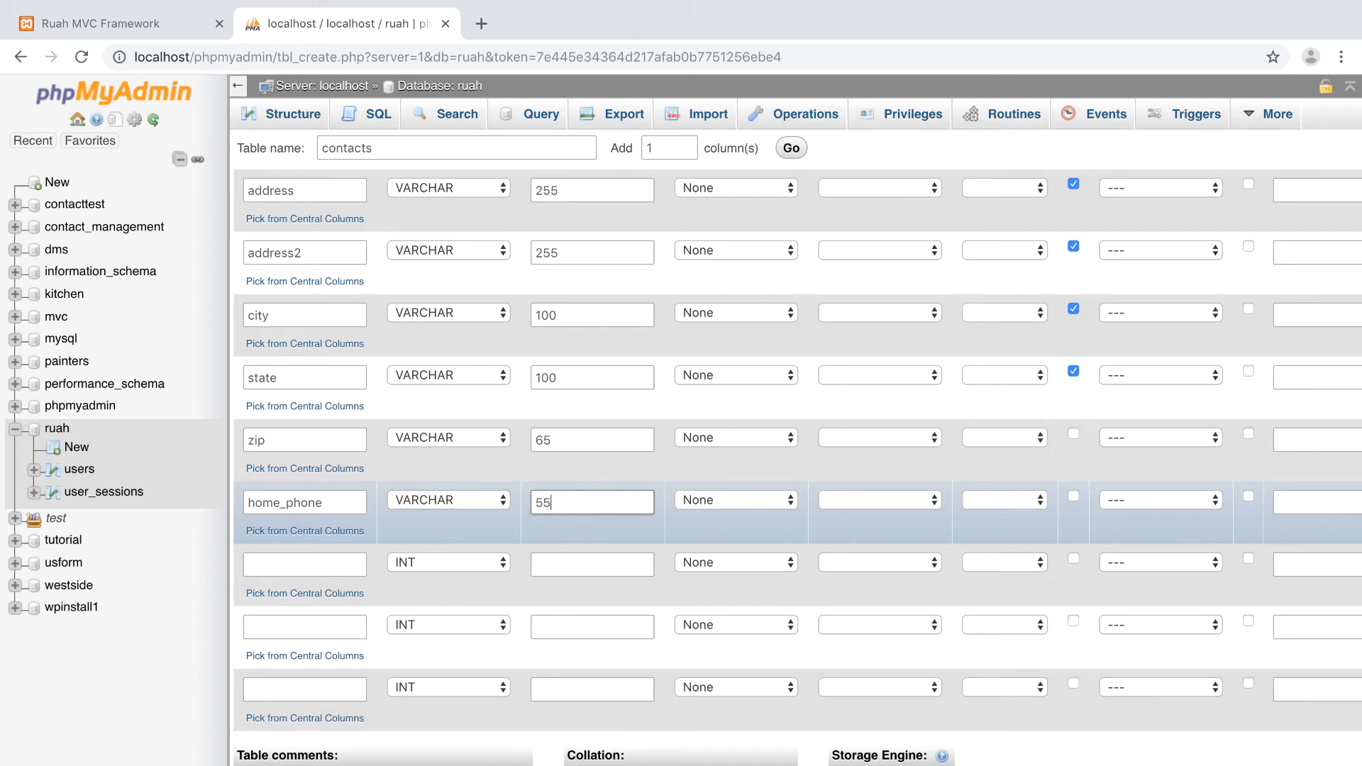
click(303, 562)
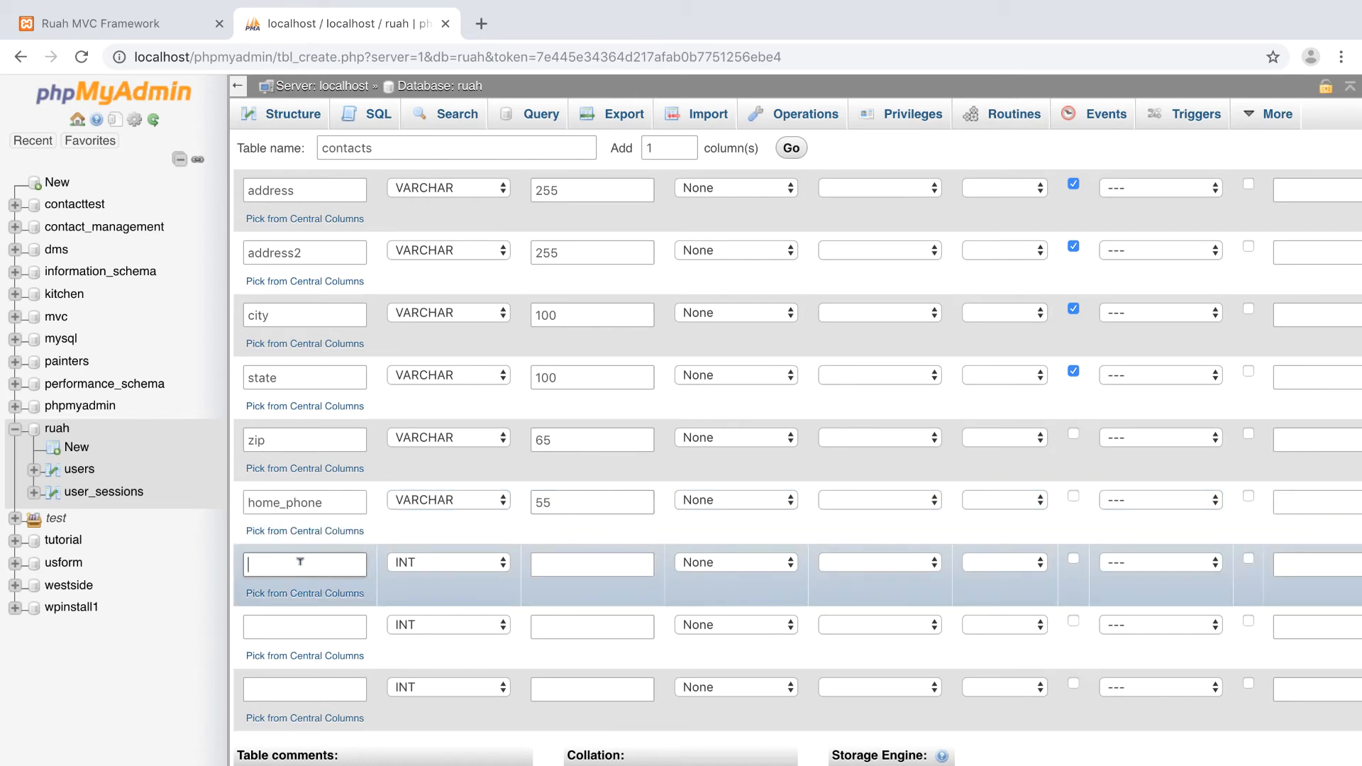
text(cell)
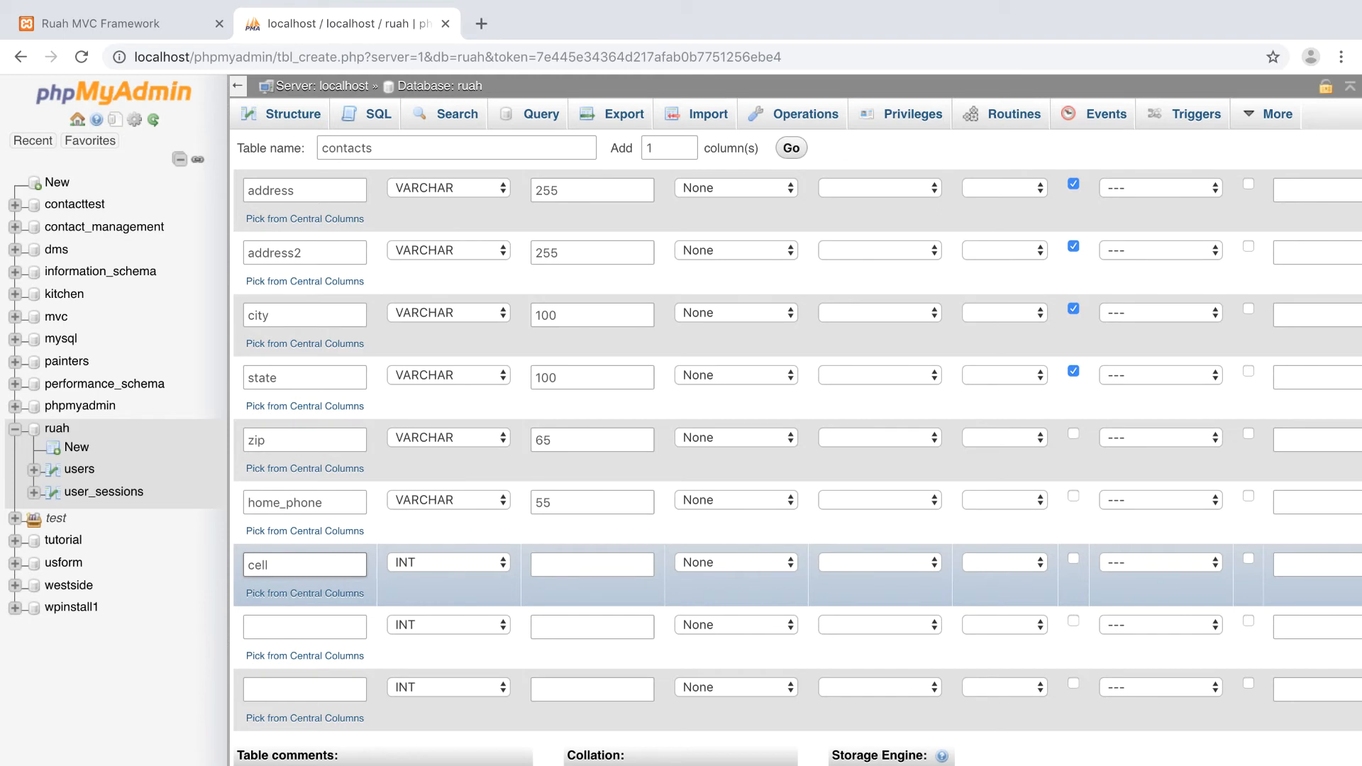
click(449, 562)
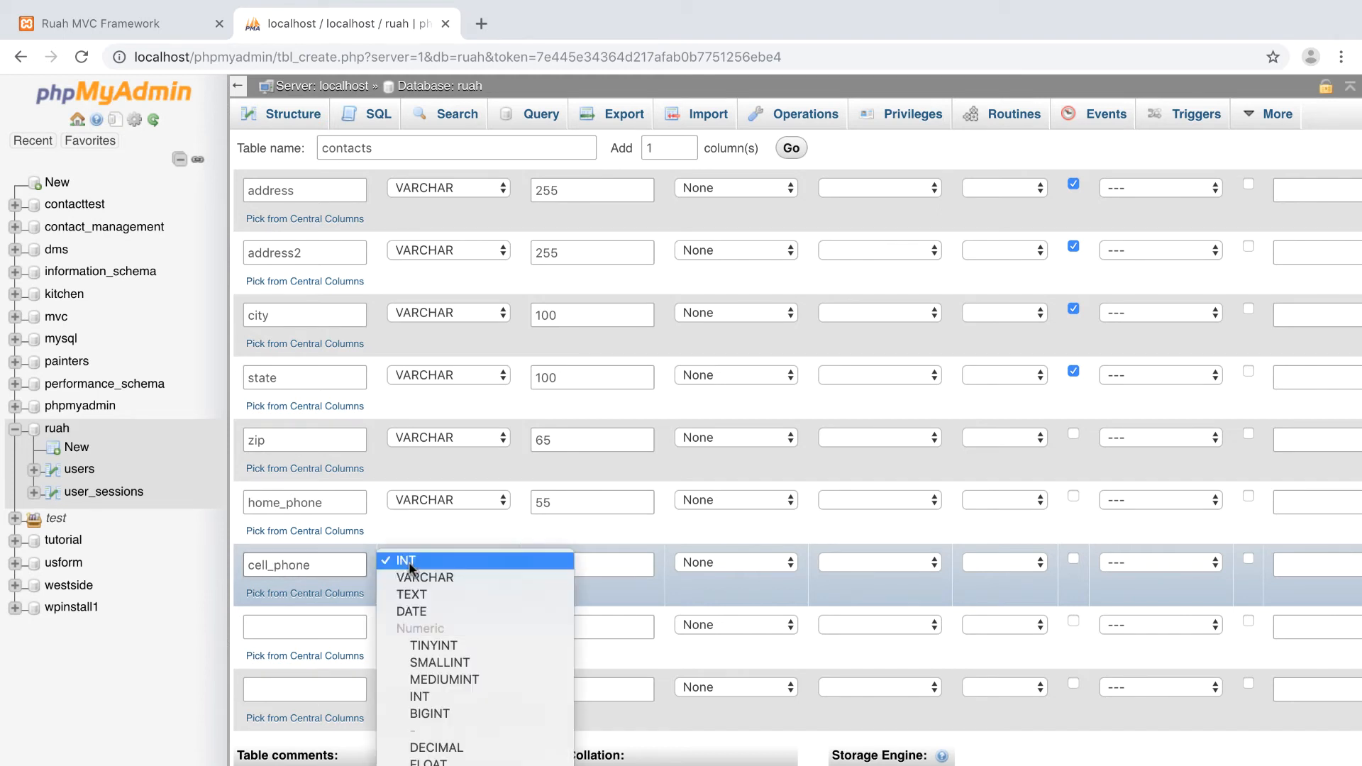
click(426, 578)
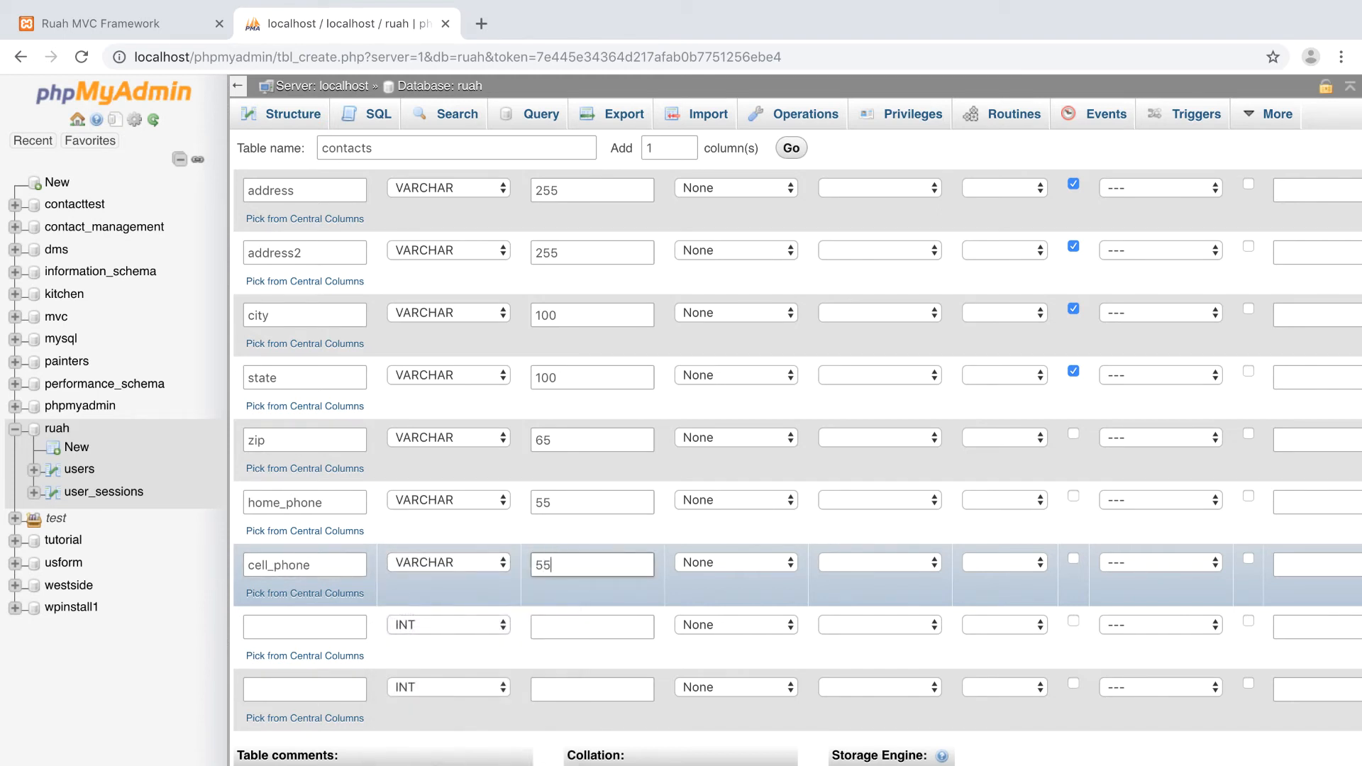
Add a work_phone column as VARCHAR with length 55
text(w)
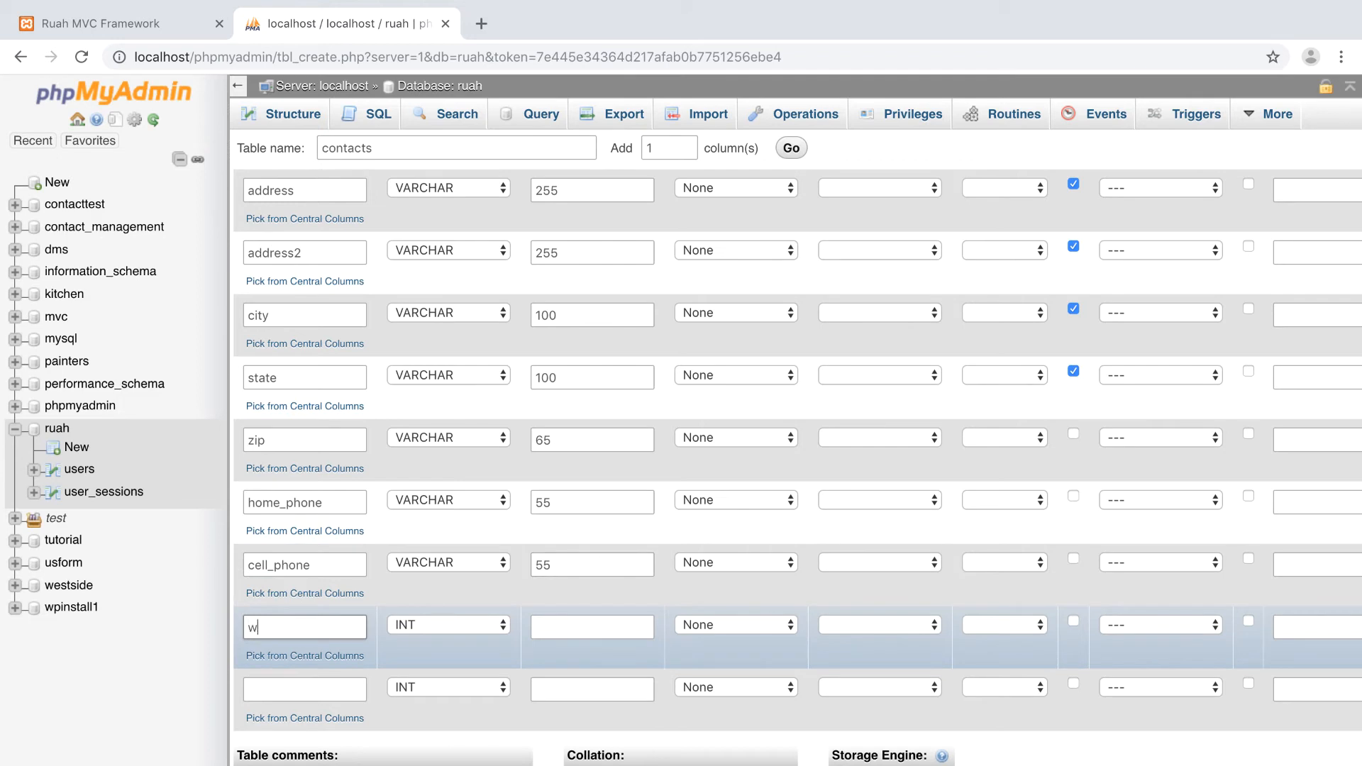
text(ork_phone)
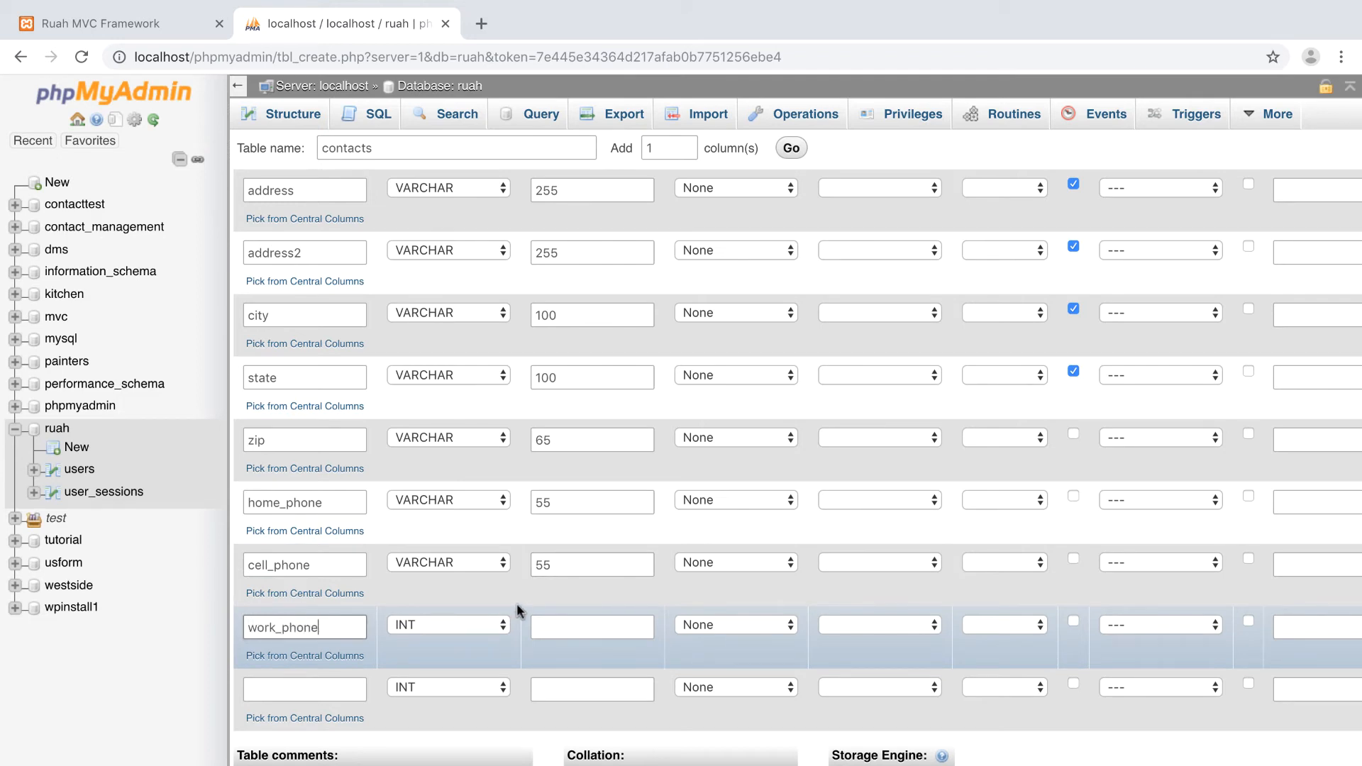
click(449, 624)
text(55)
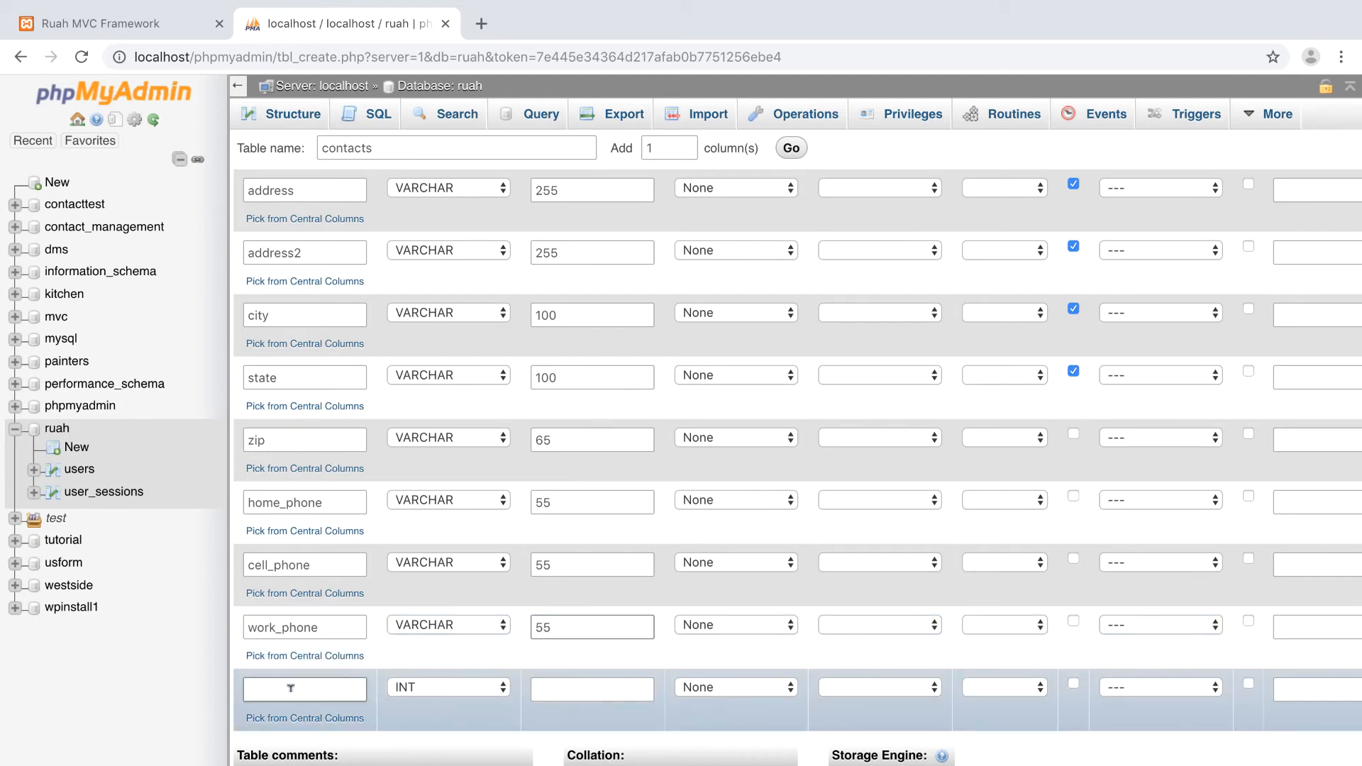
Name the new column 'deleted' and make it a TINYINT
text(del)
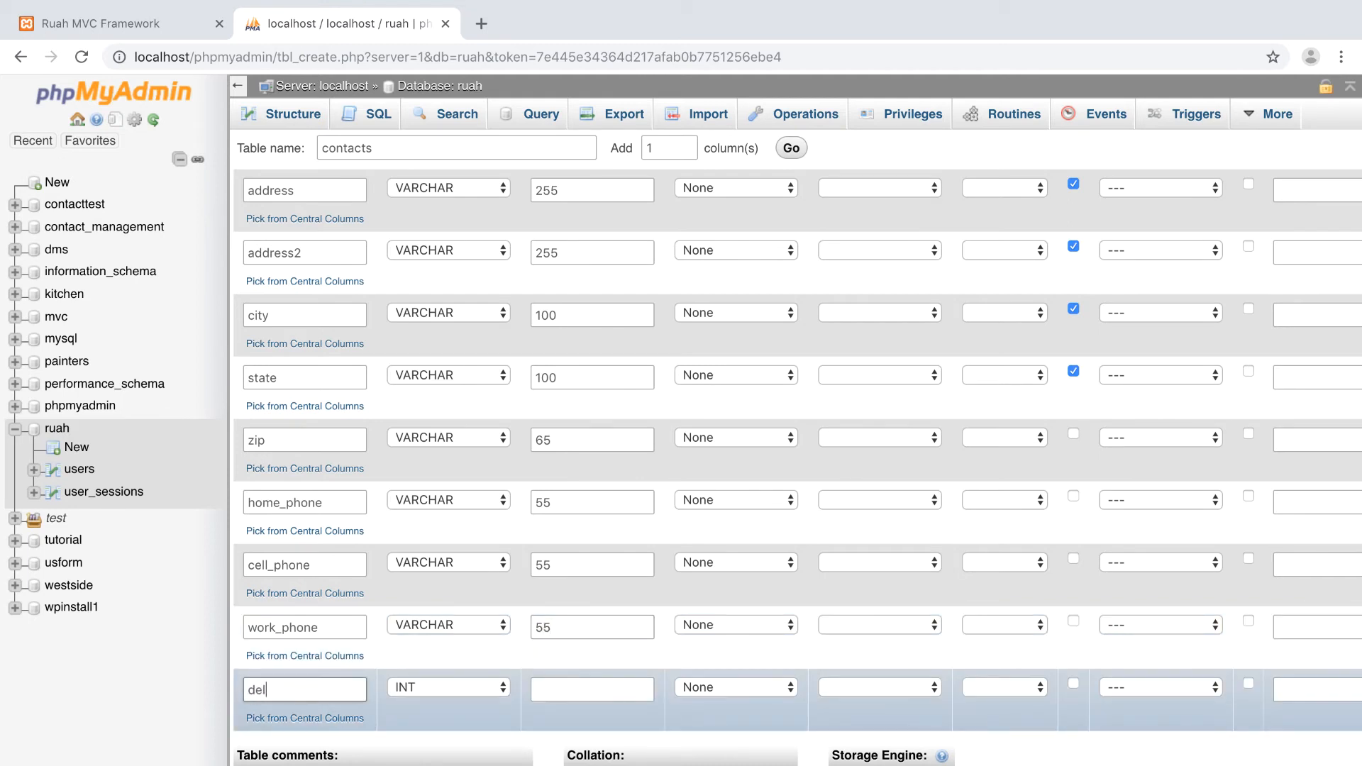
text(eted)
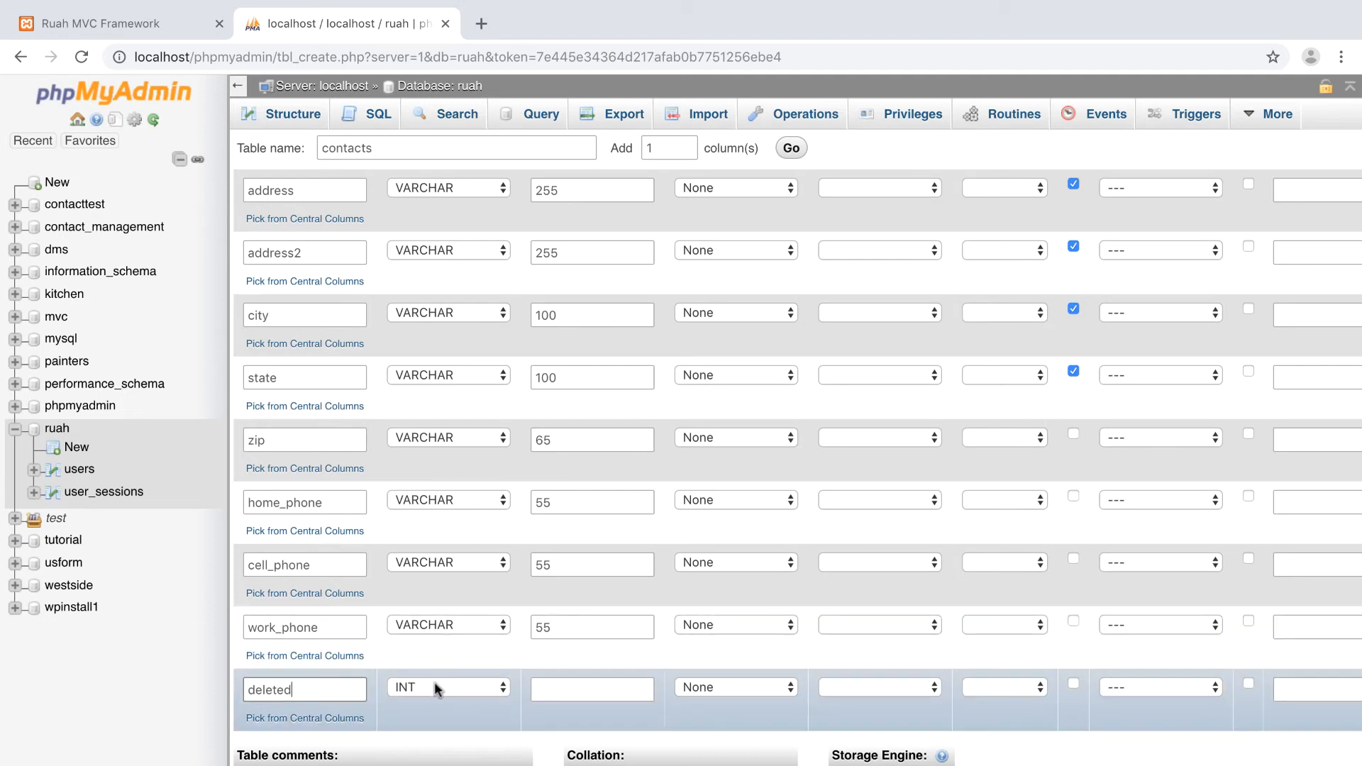
click(449, 687)
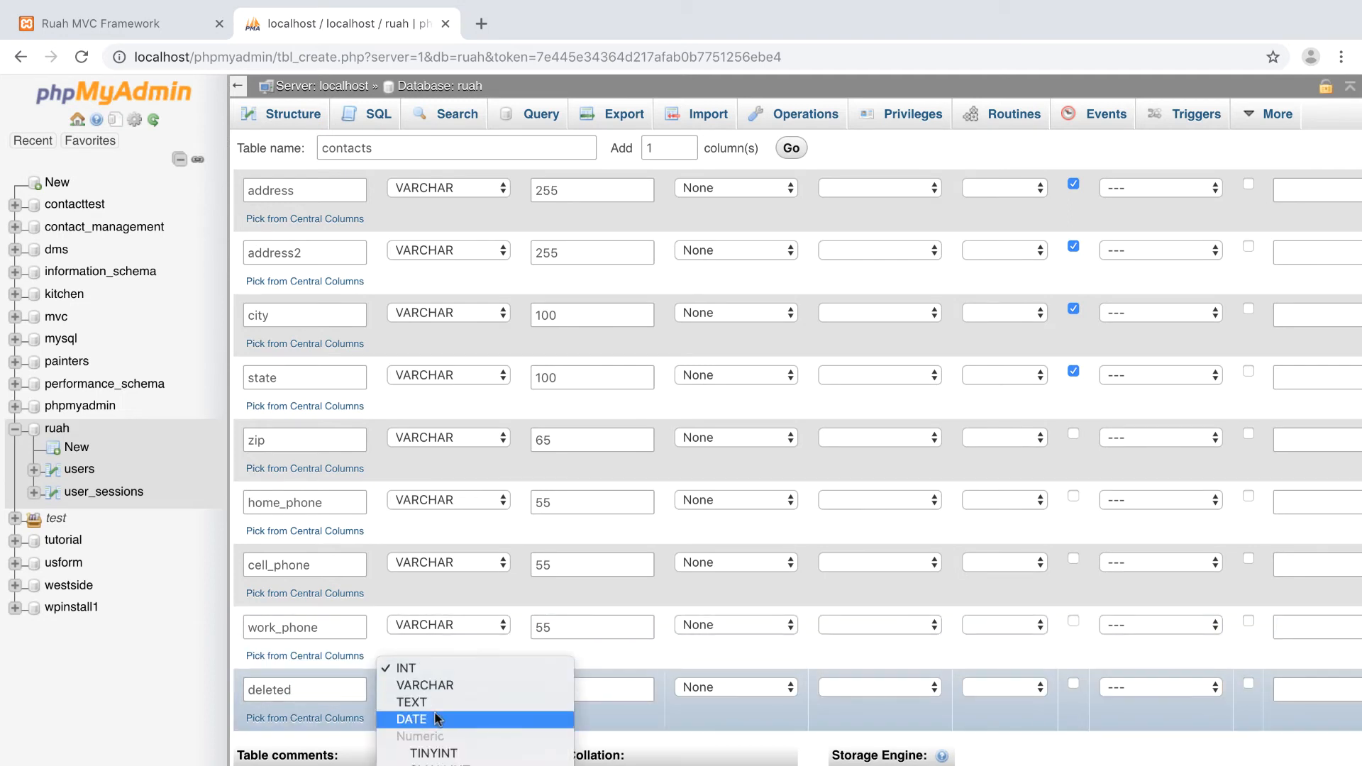
click(434, 752)
text(1)
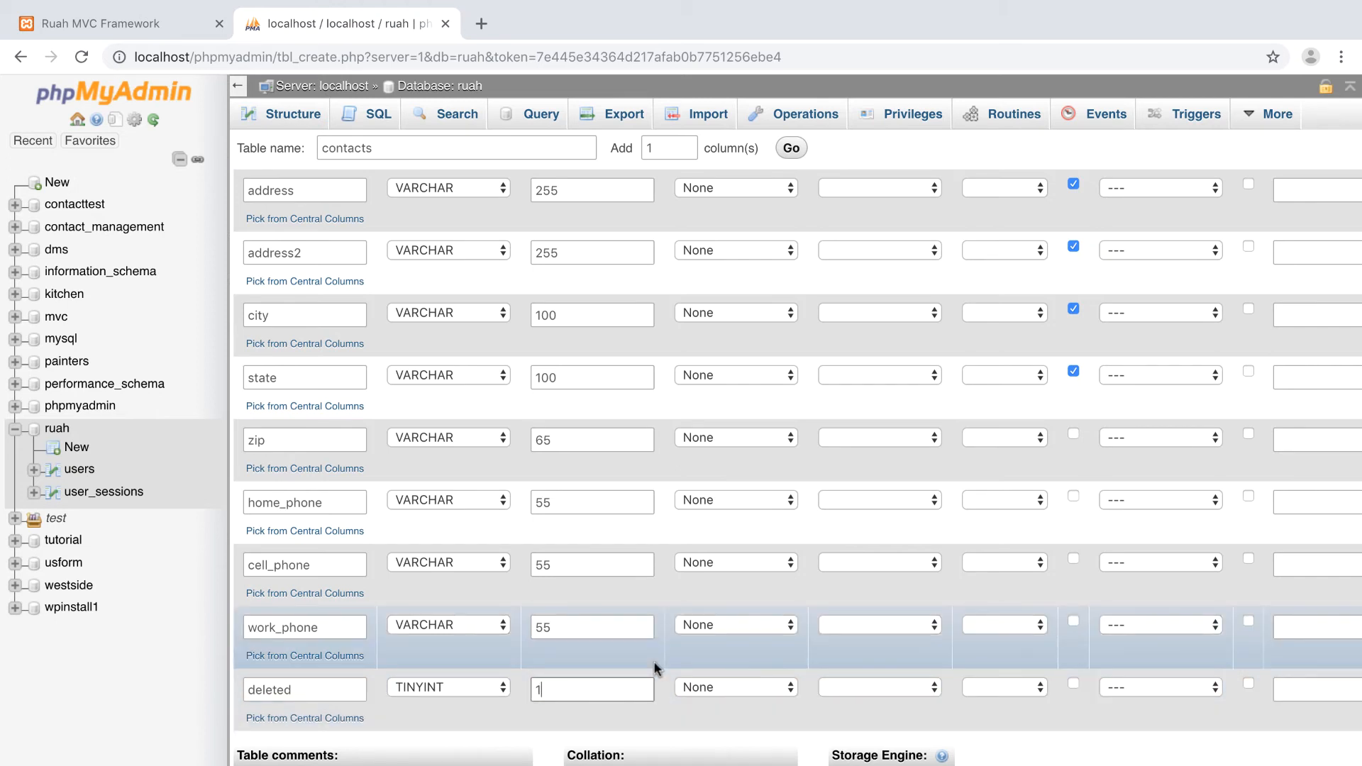
mouse_move(742, 714)
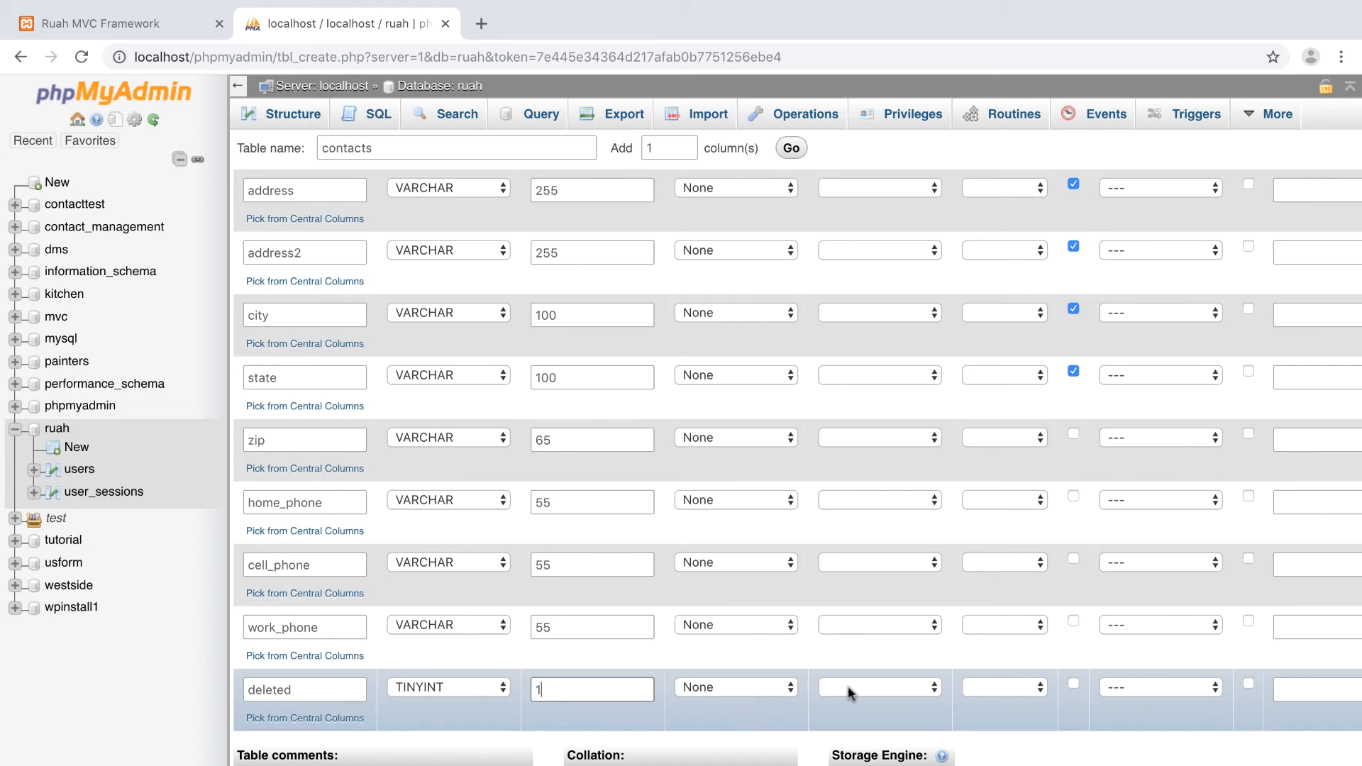
mouse_move(752, 689)
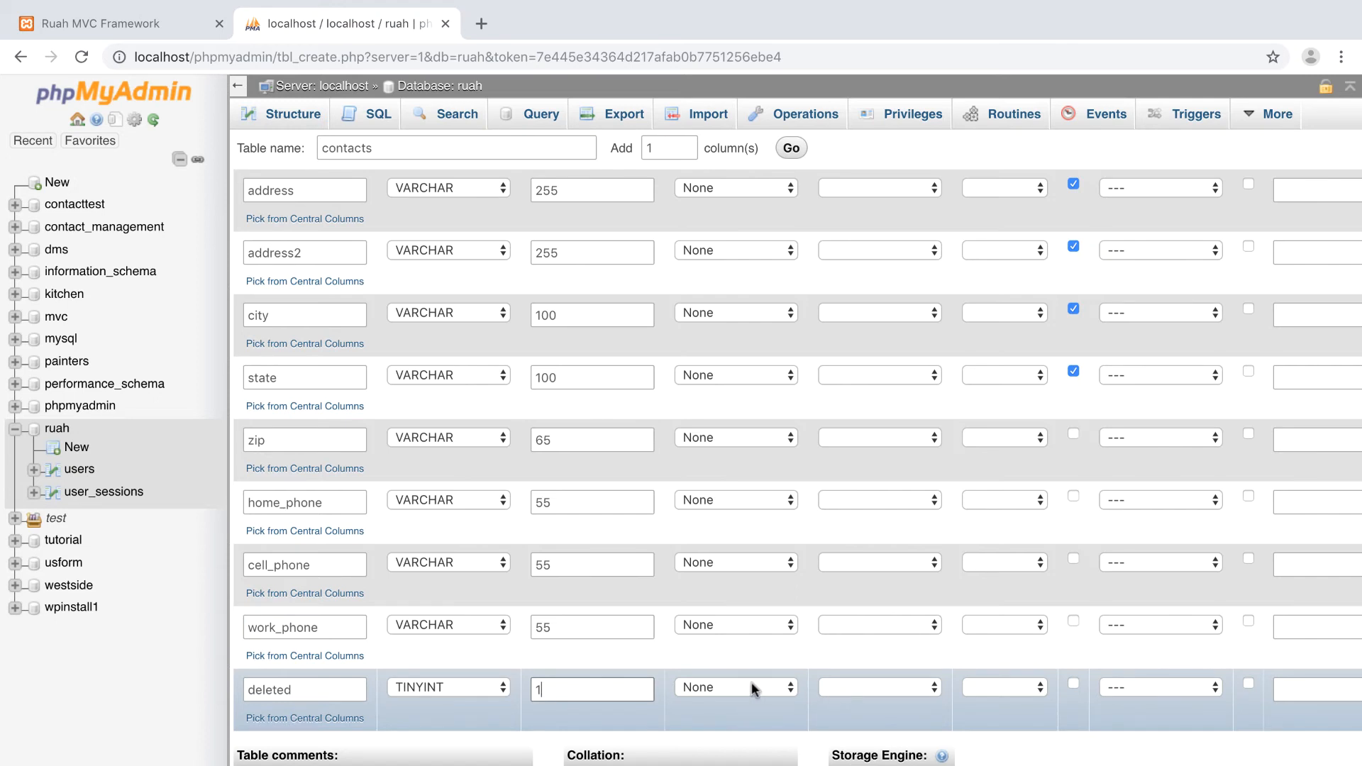
Give the deleted column a custom 'As defined' default of 0
click(734, 686)
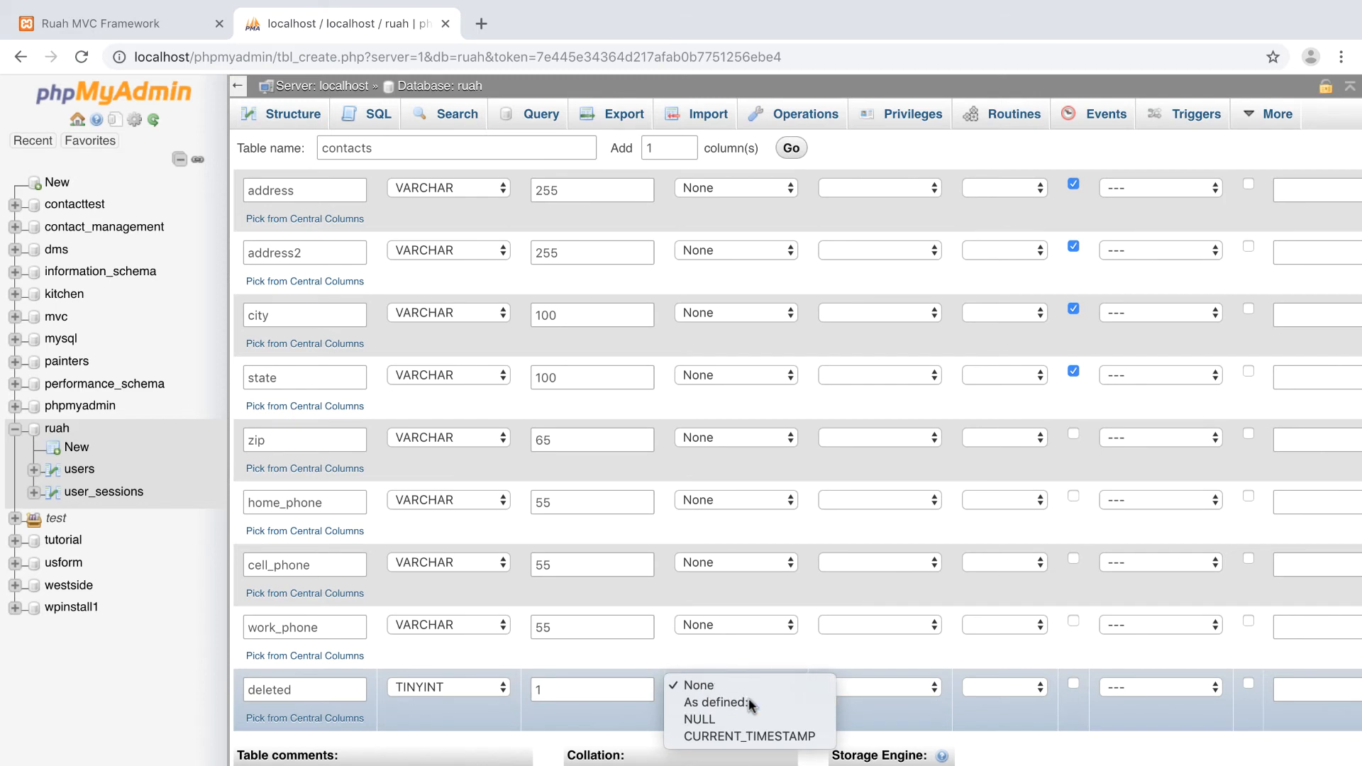
click(718, 702)
text(0)
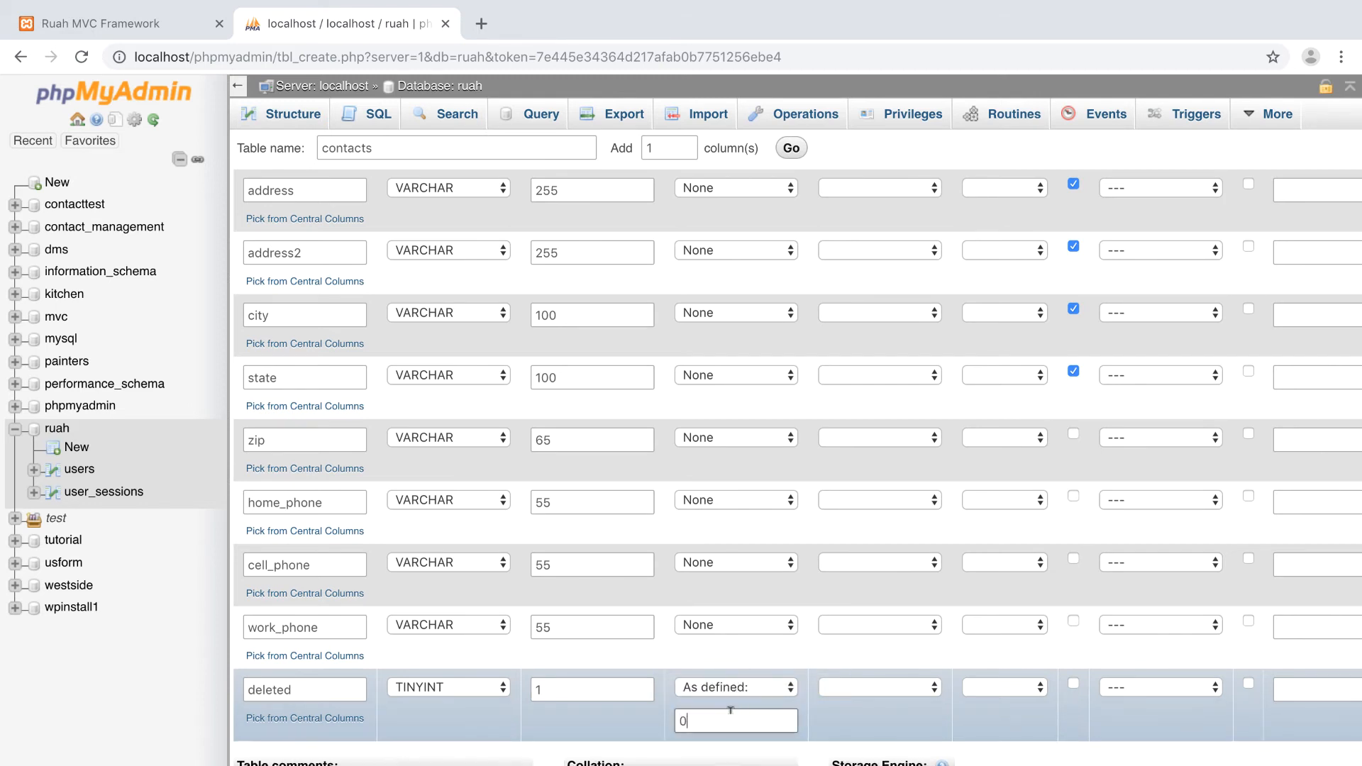
scroll(down, 3)
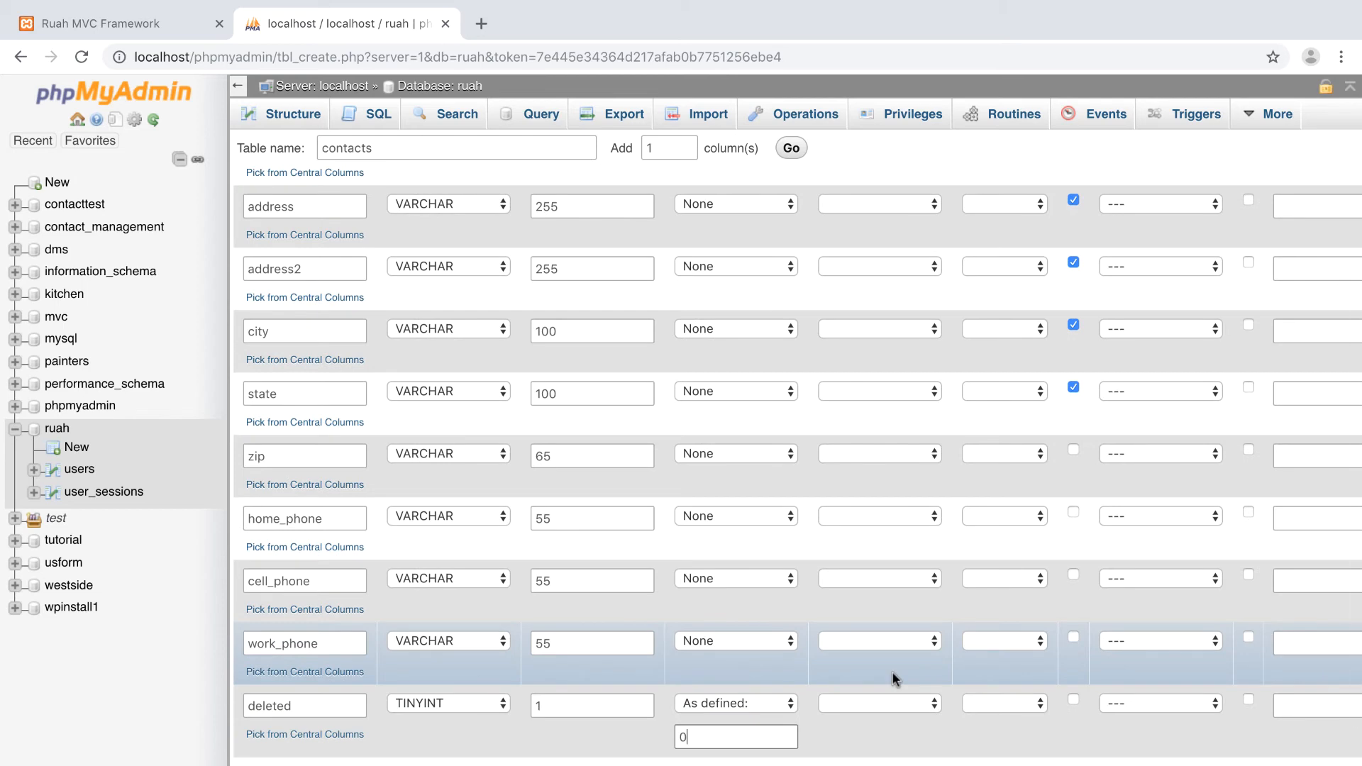
mouse_move(906, 678)
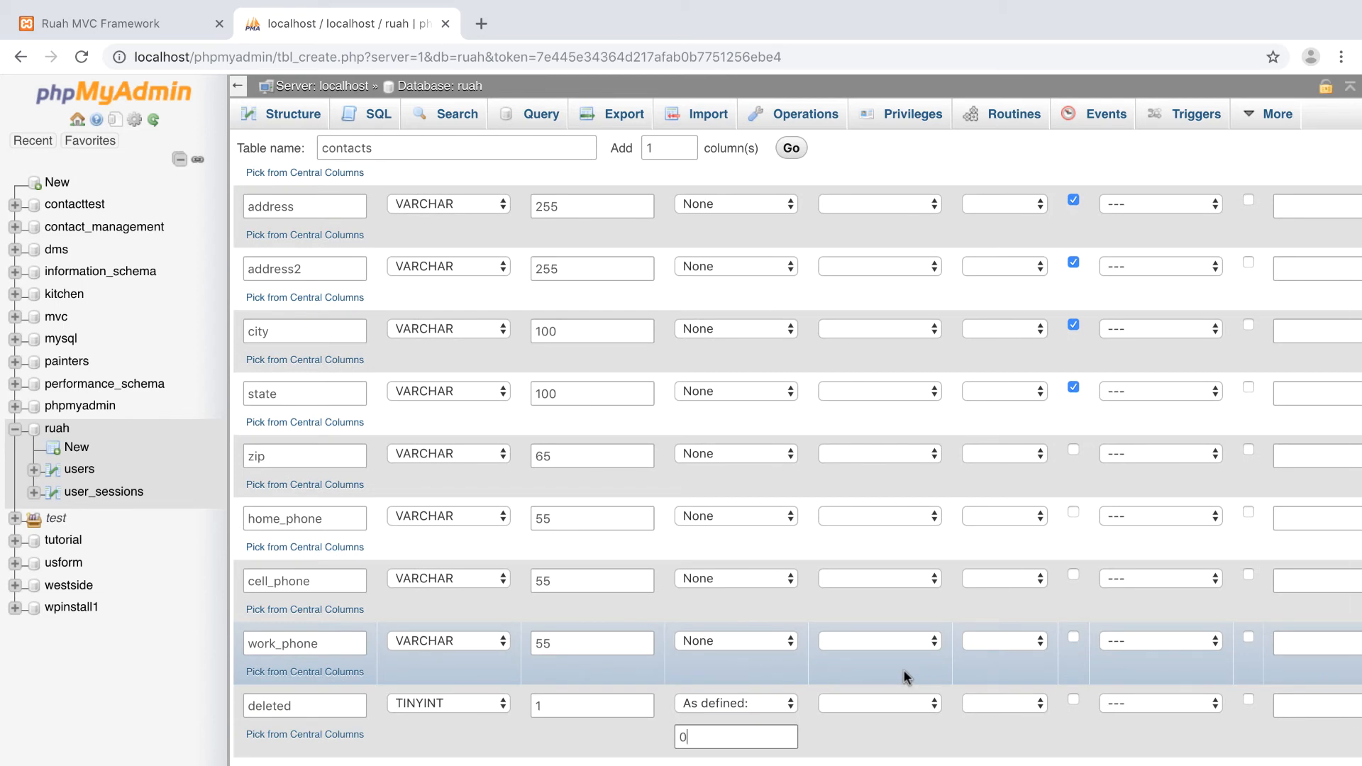
scroll(down, 3)
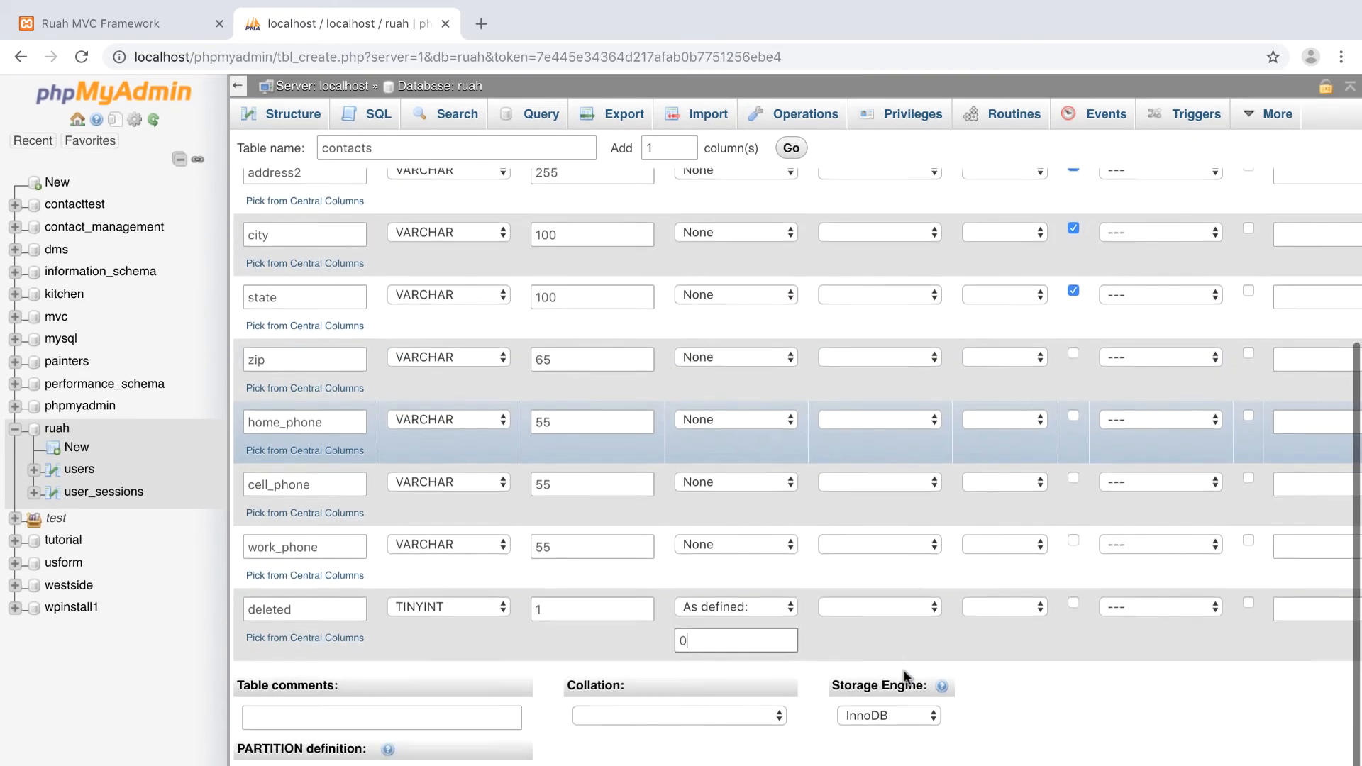
Mark the deleted column as INDEX and choose a single-column index
click(1158, 606)
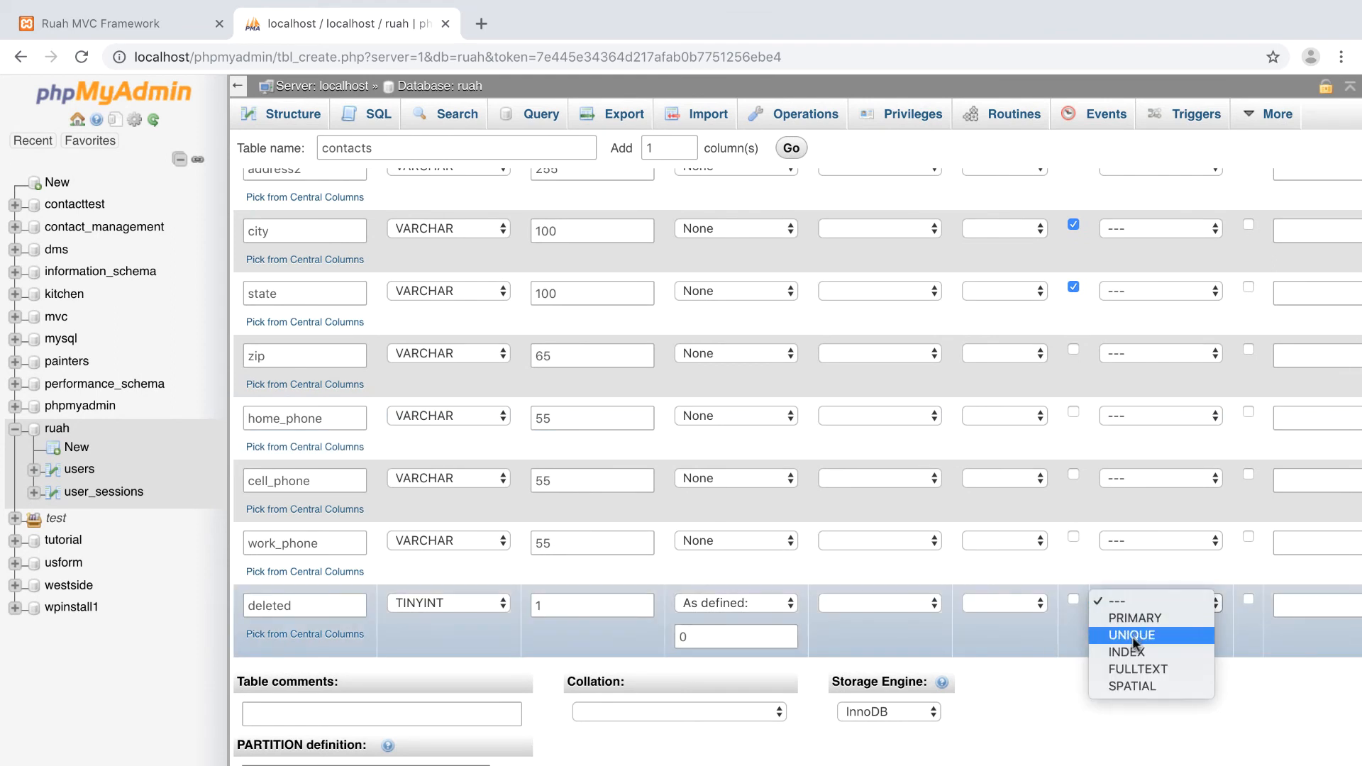
click(1125, 651)
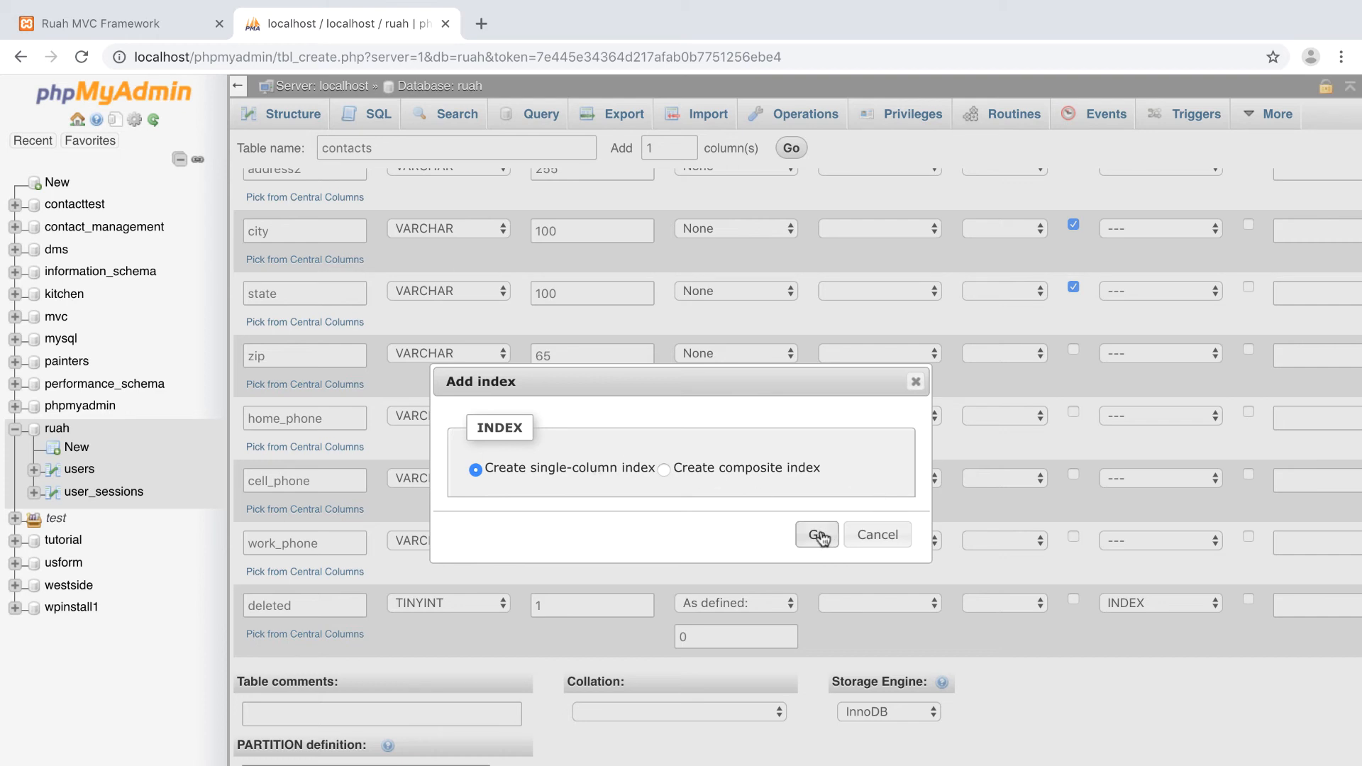
click(814, 535)
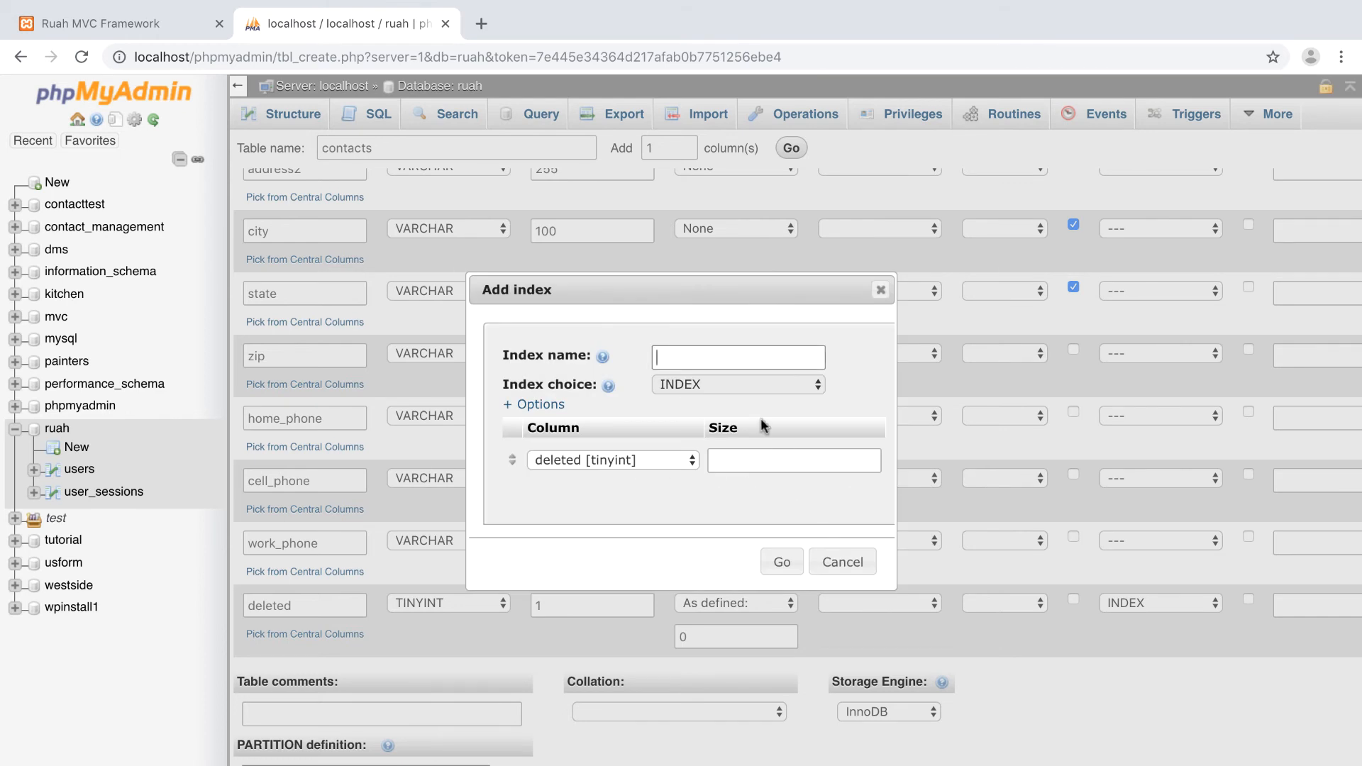
Name the index 'deleted' and confirm it
text(deleted)
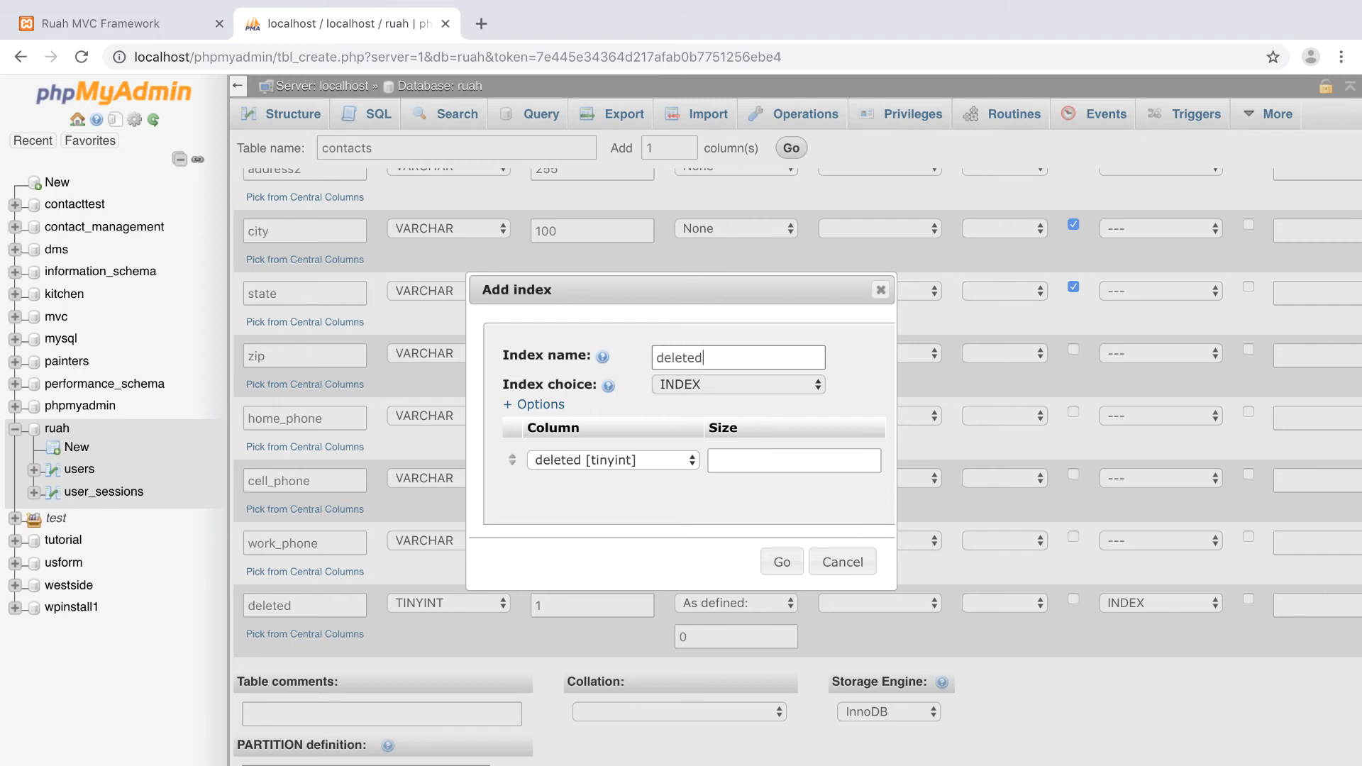
mouse_move(781, 561)
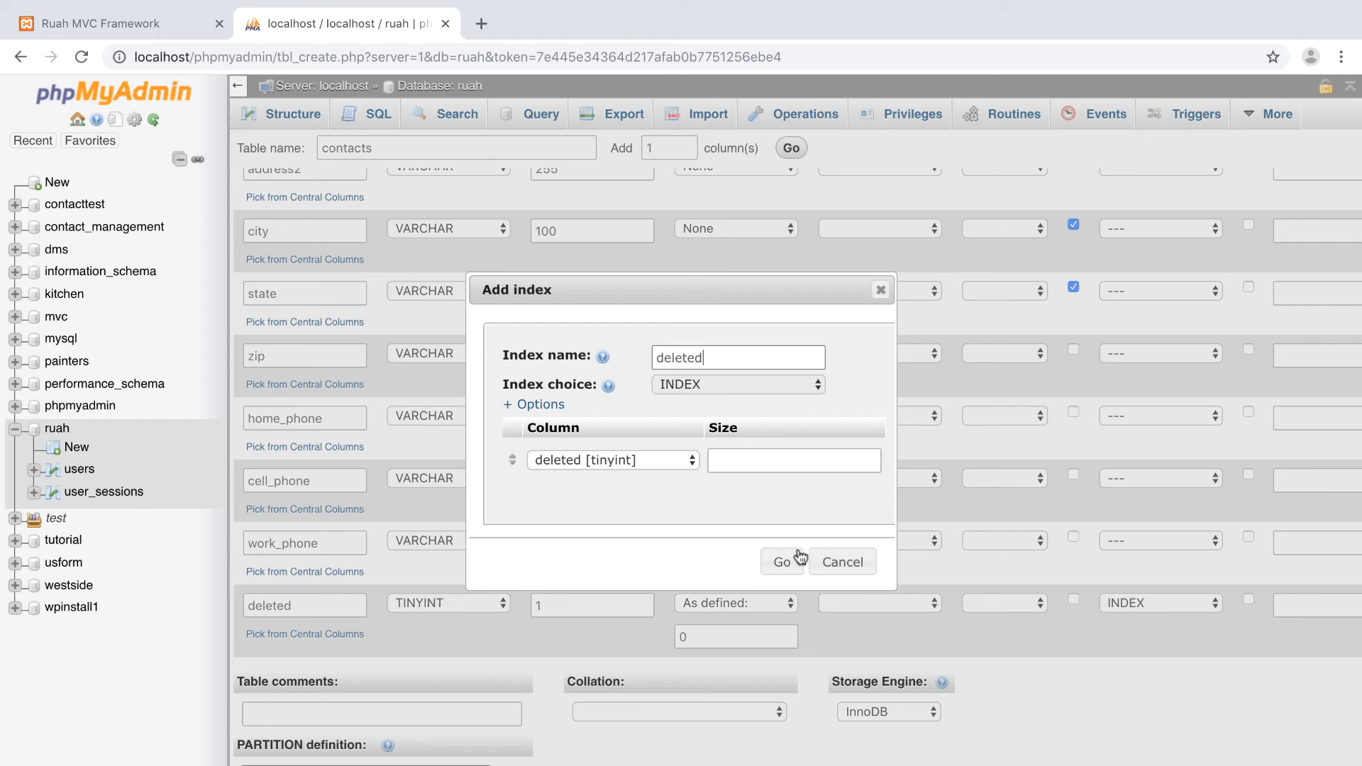
click(780, 562)
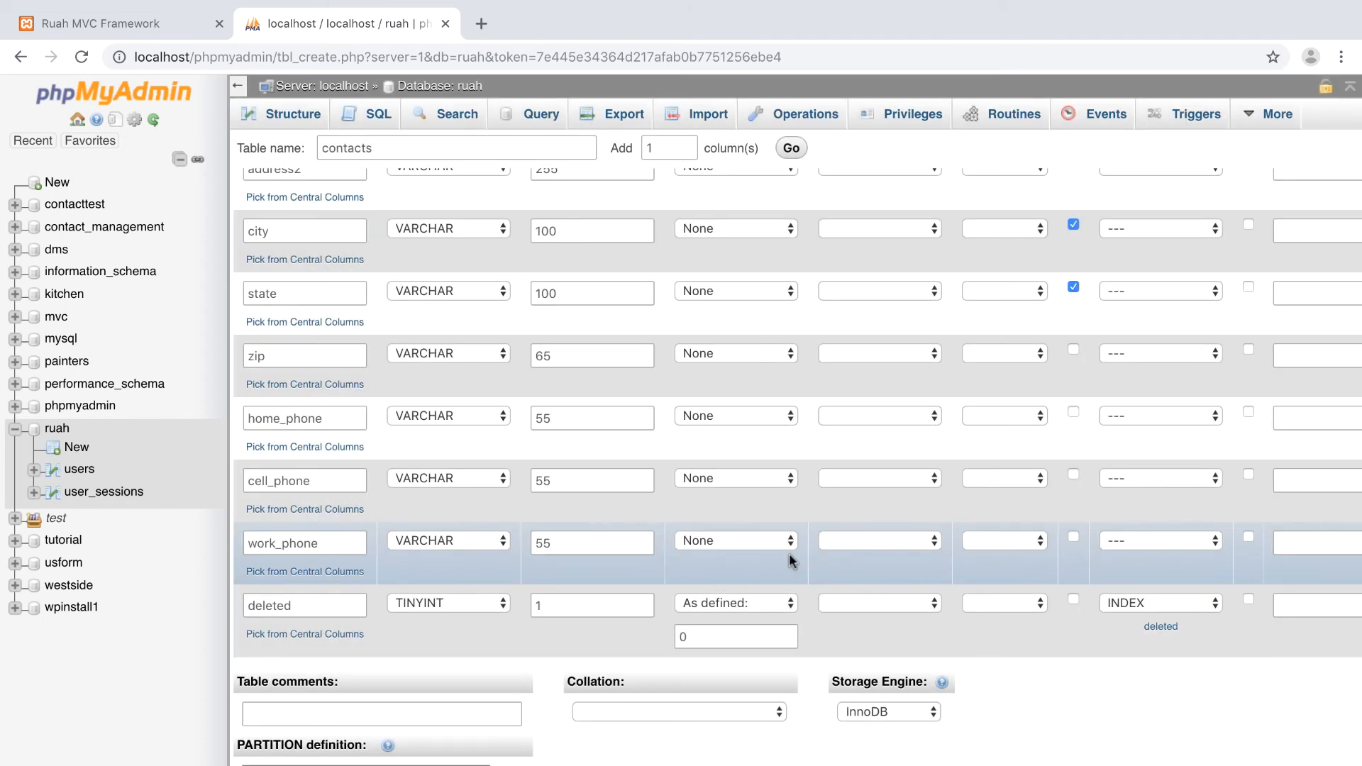
scroll(up, 3)
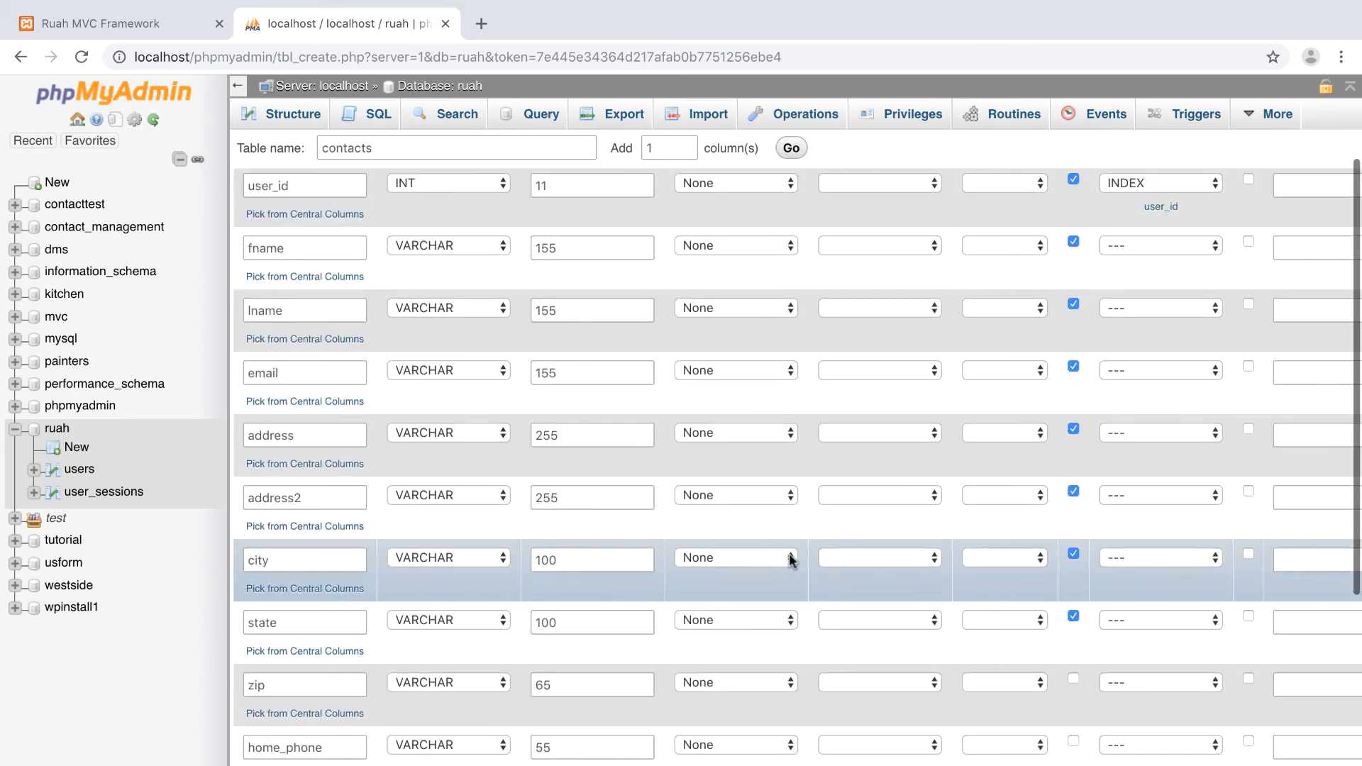
scroll(up, 3)
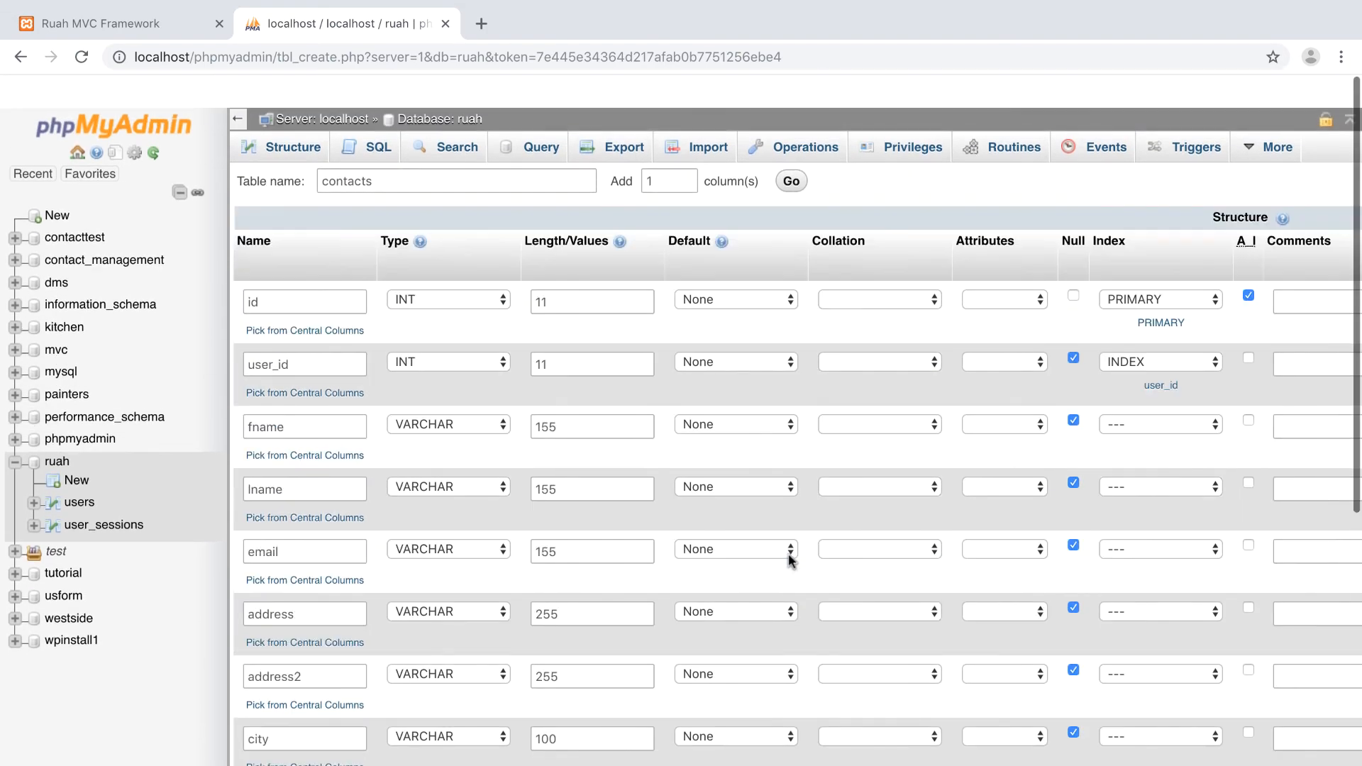
scroll(down, 3)
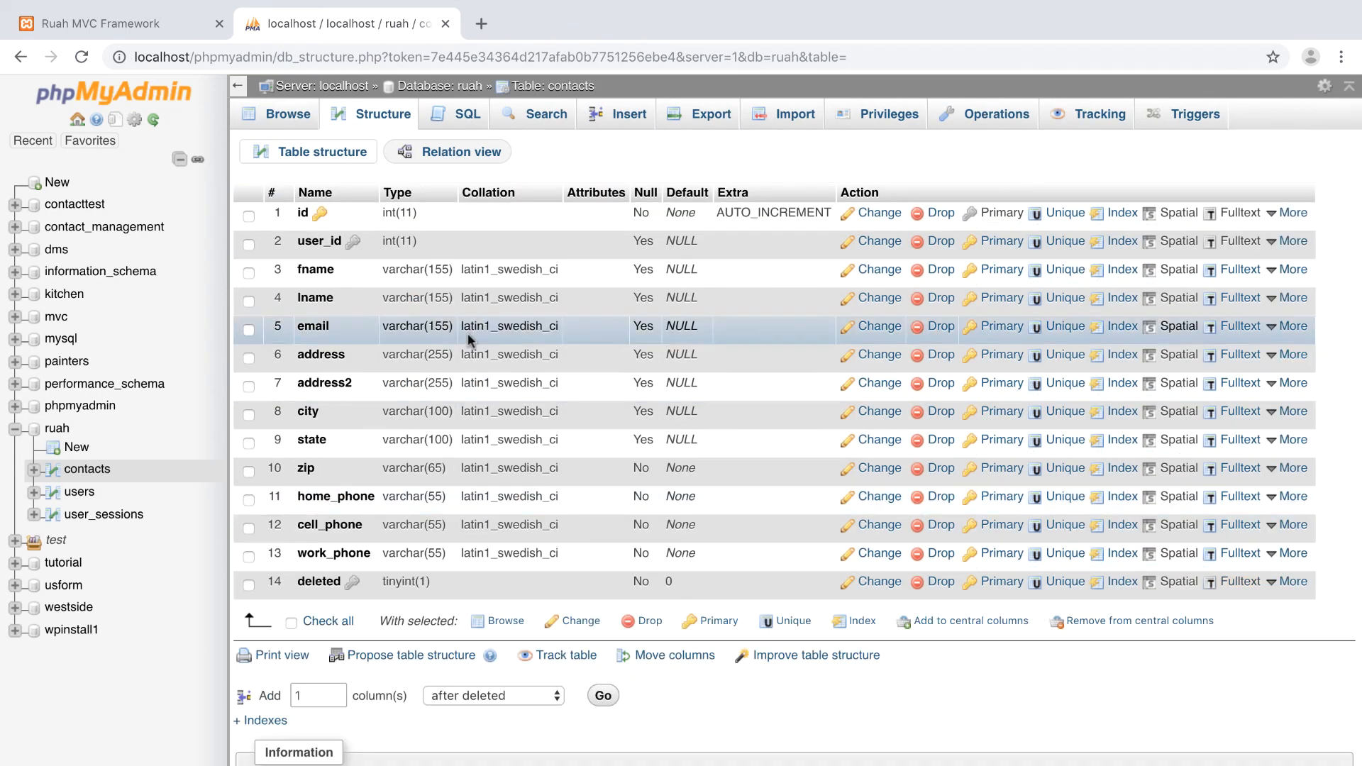
mouse_move(404, 467)
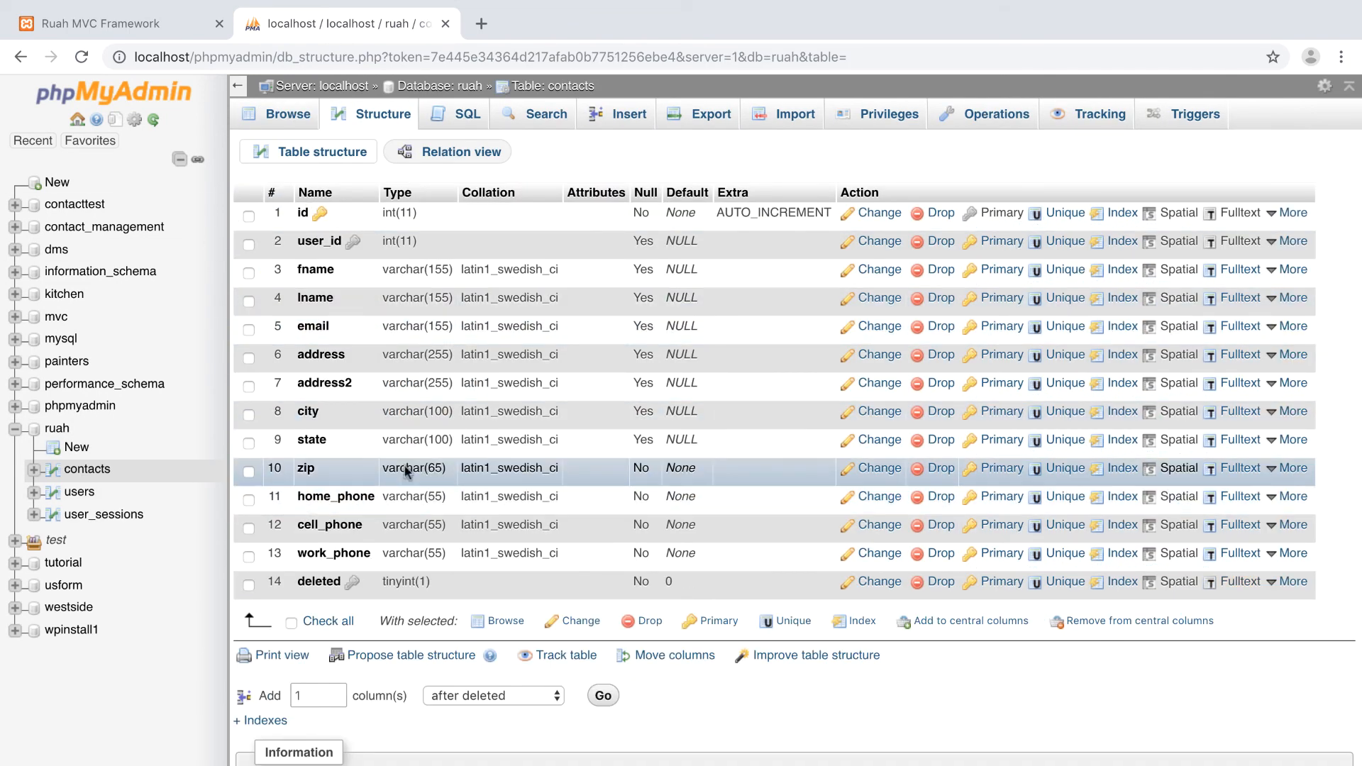
mouse_move(348, 497)
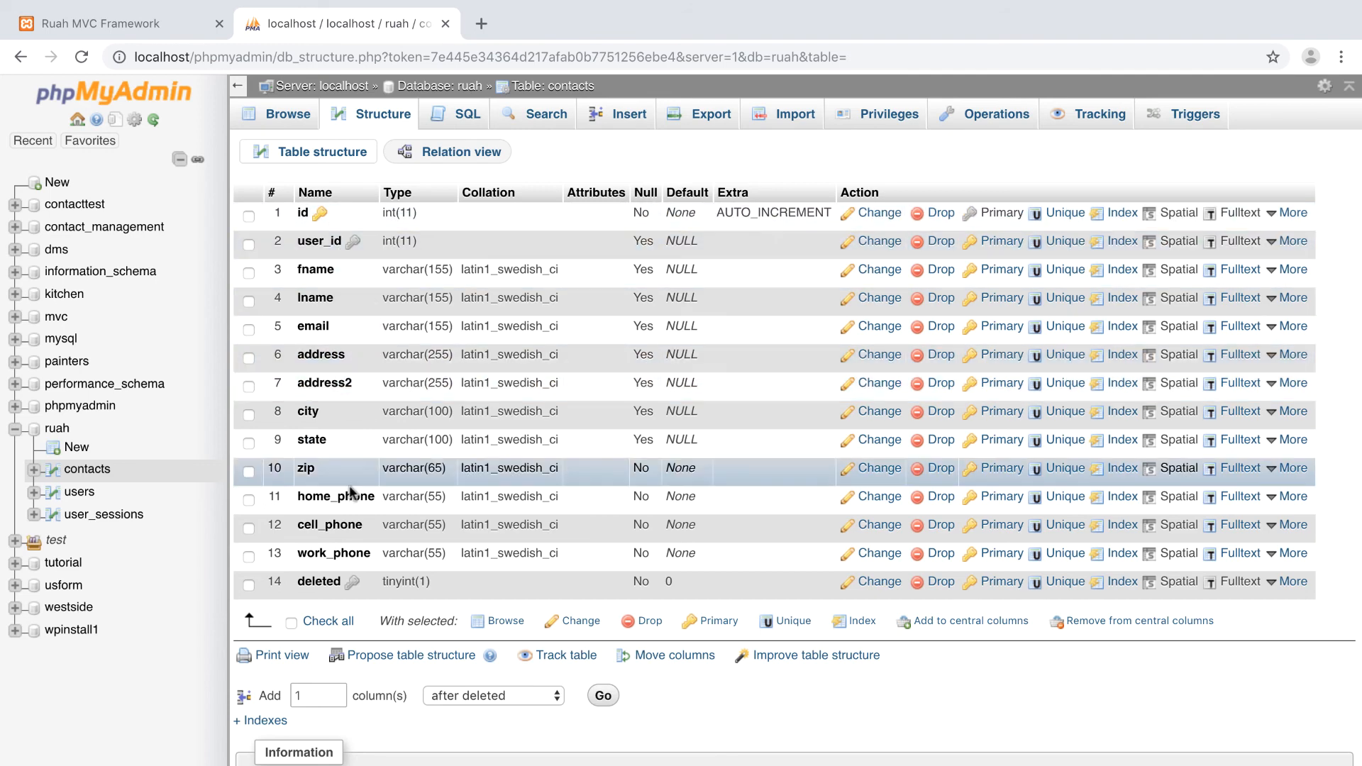
mouse_move(379, 253)
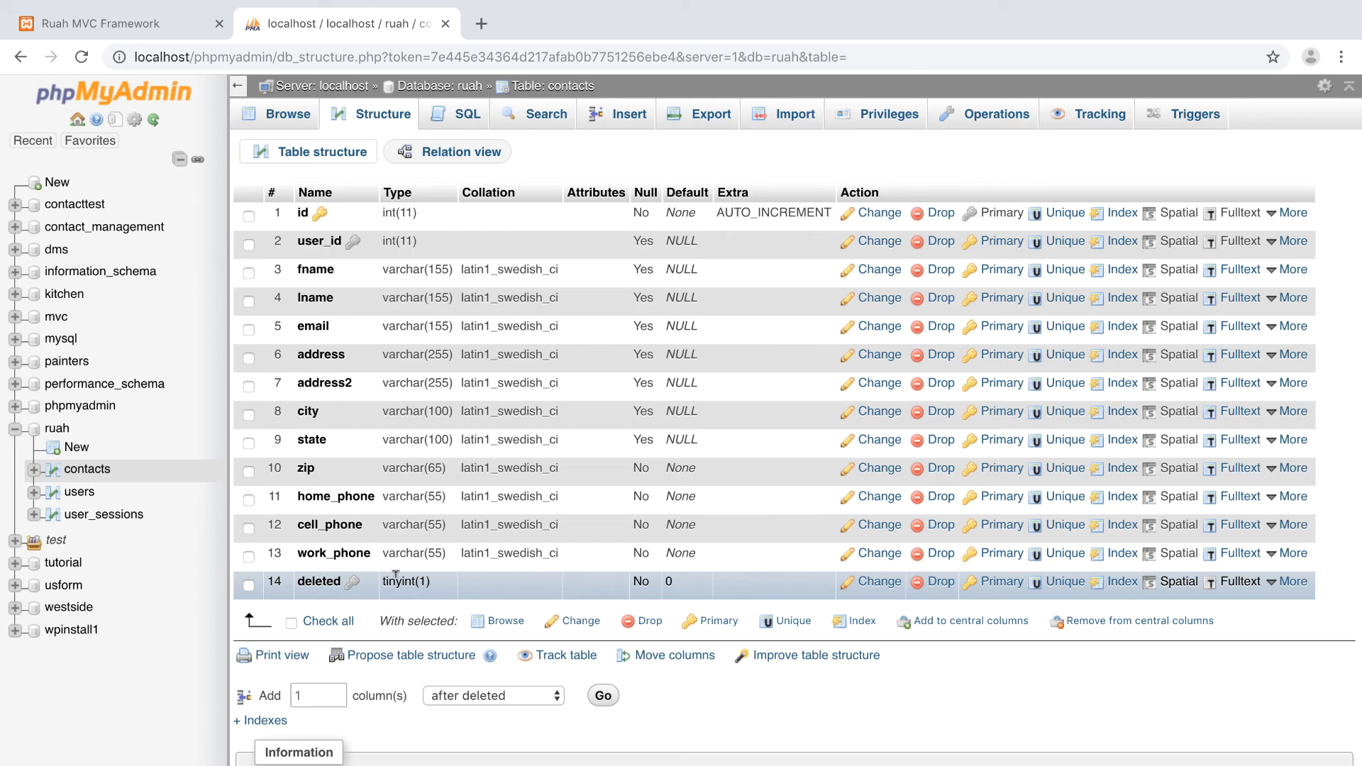
mouse_move(643, 261)
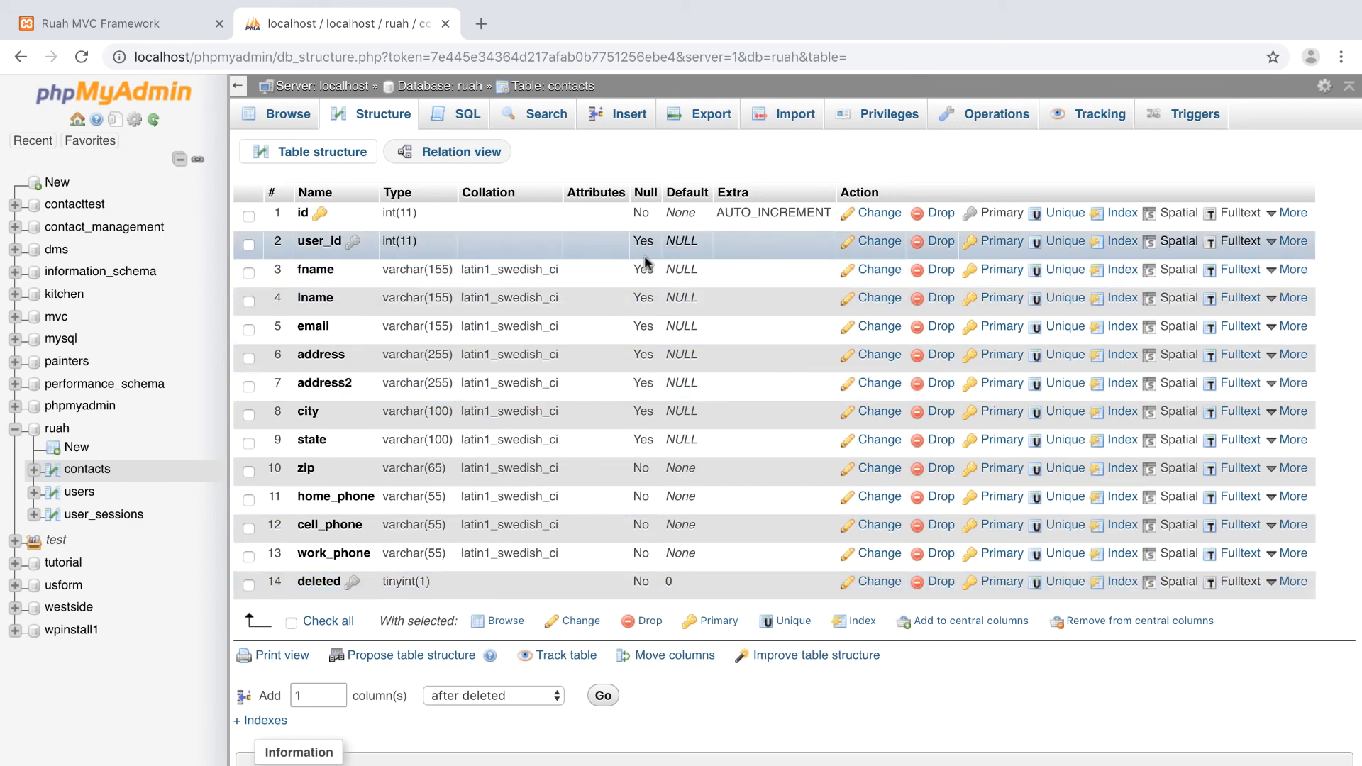
mouse_move(711, 254)
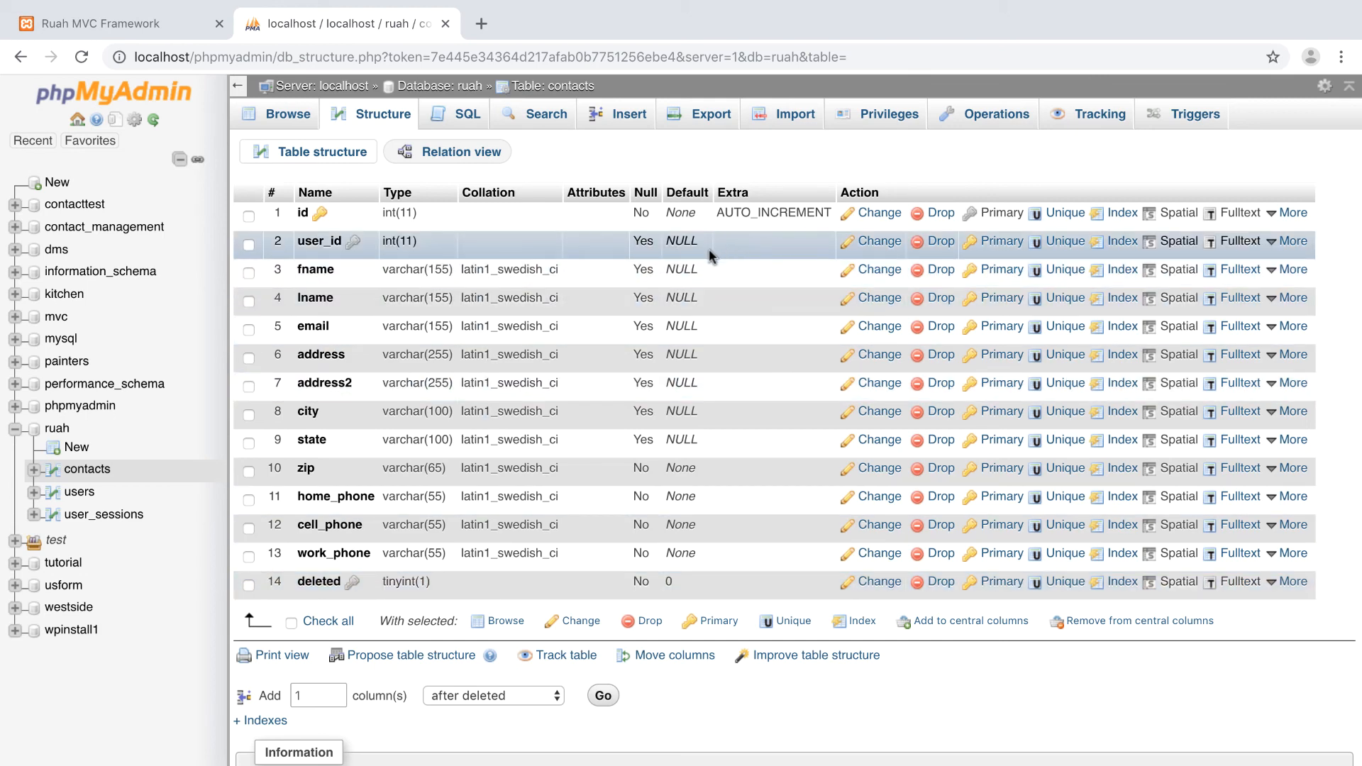
mouse_move(711, 532)
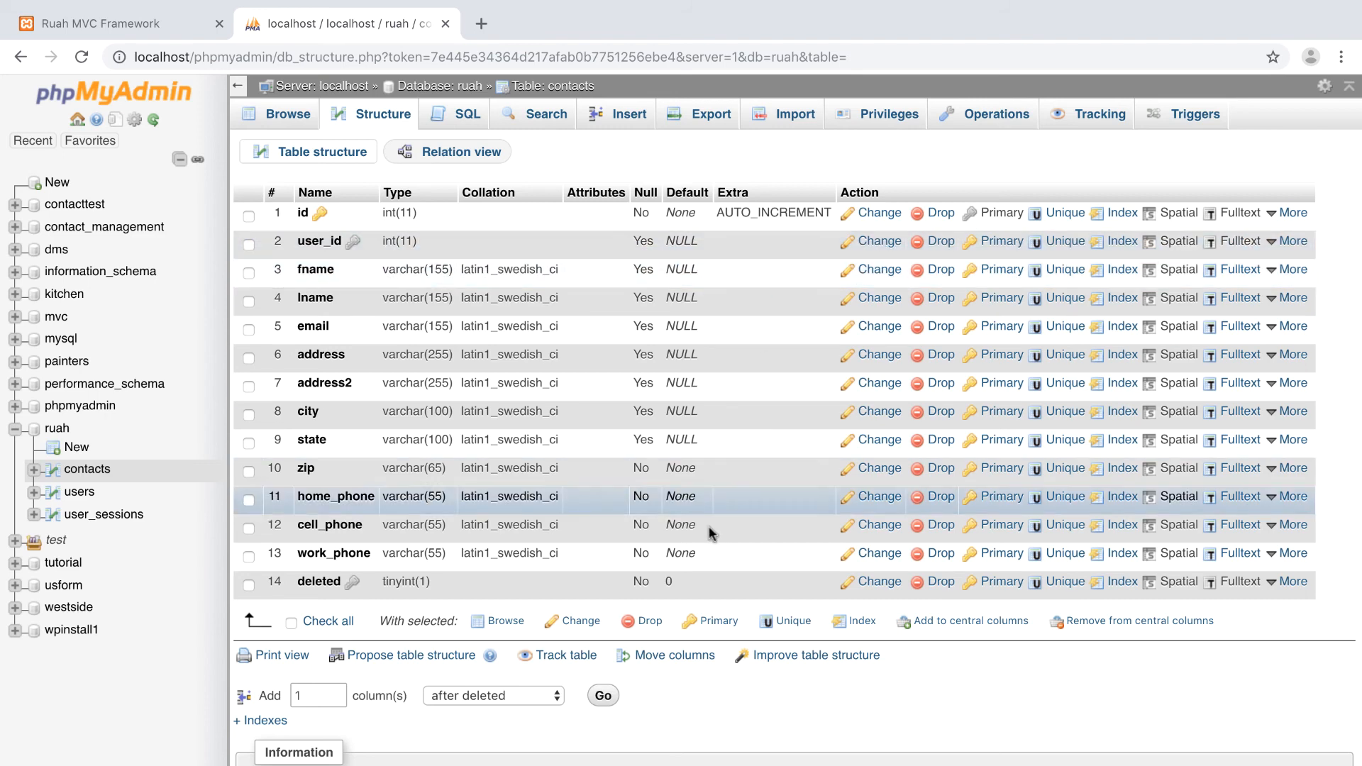
mouse_move(711, 553)
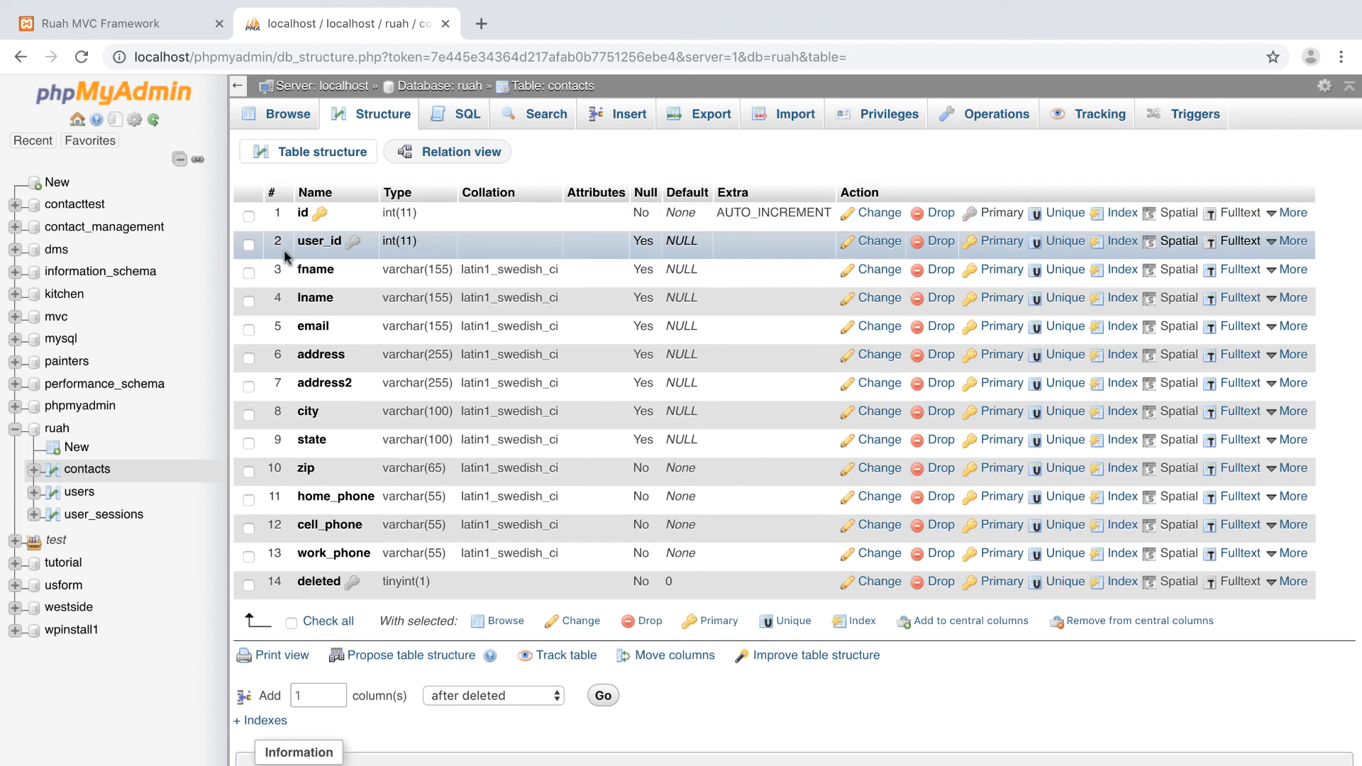
mouse_move(347, 249)
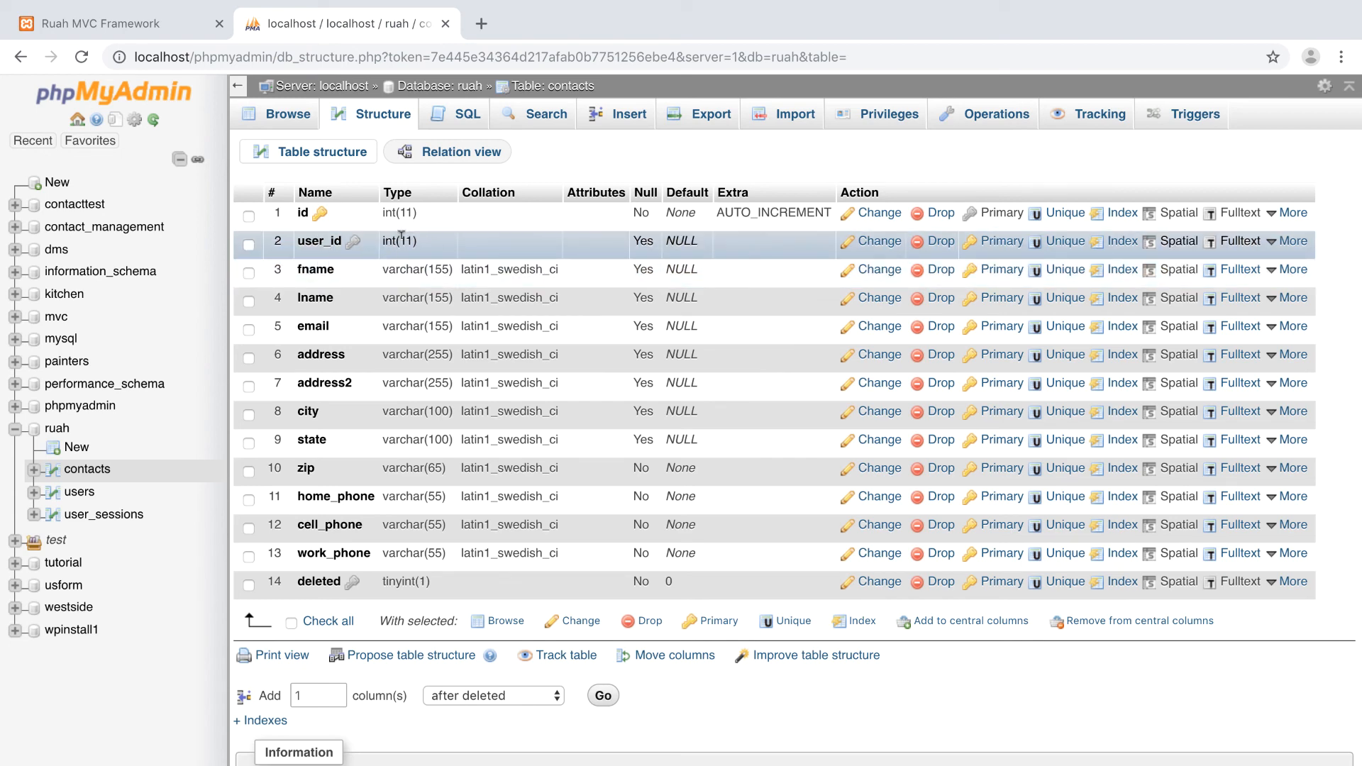
mouse_move(426, 252)
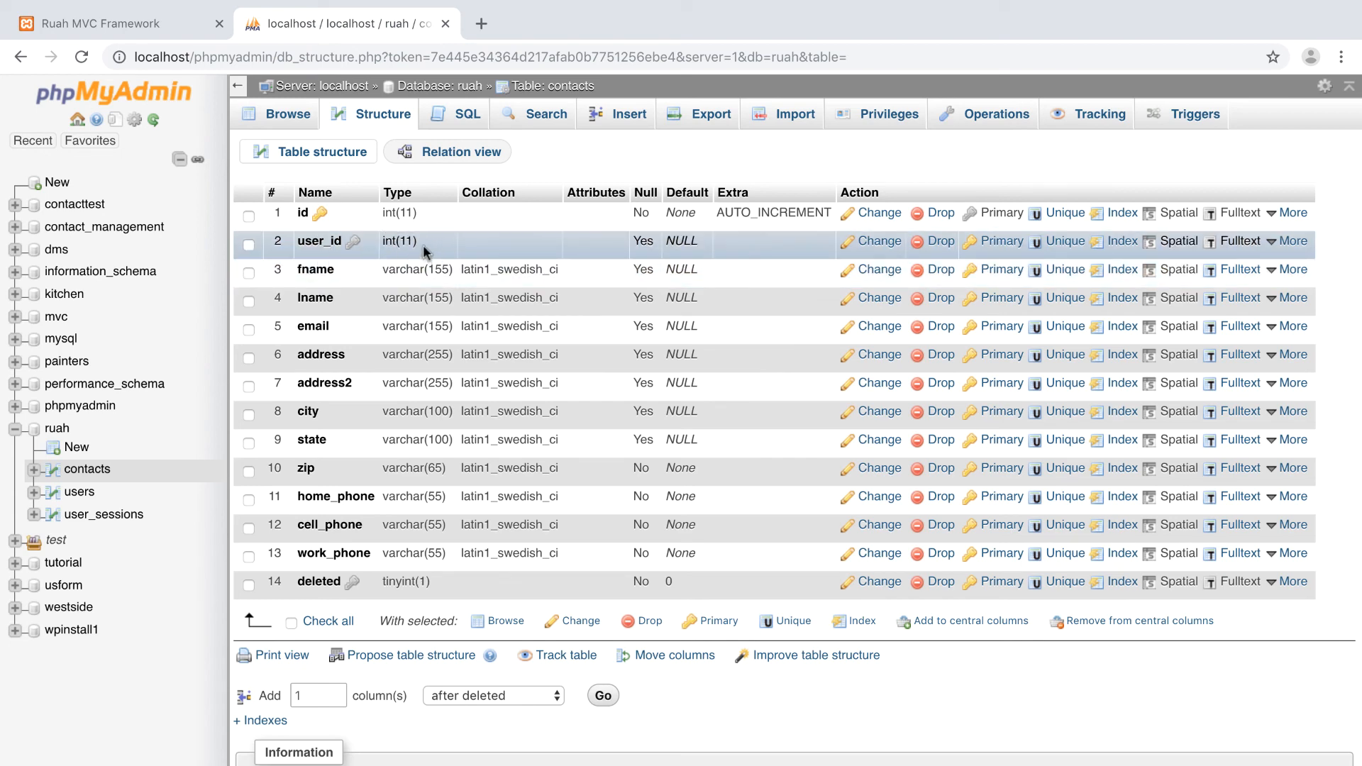
mouse_move(396, 271)
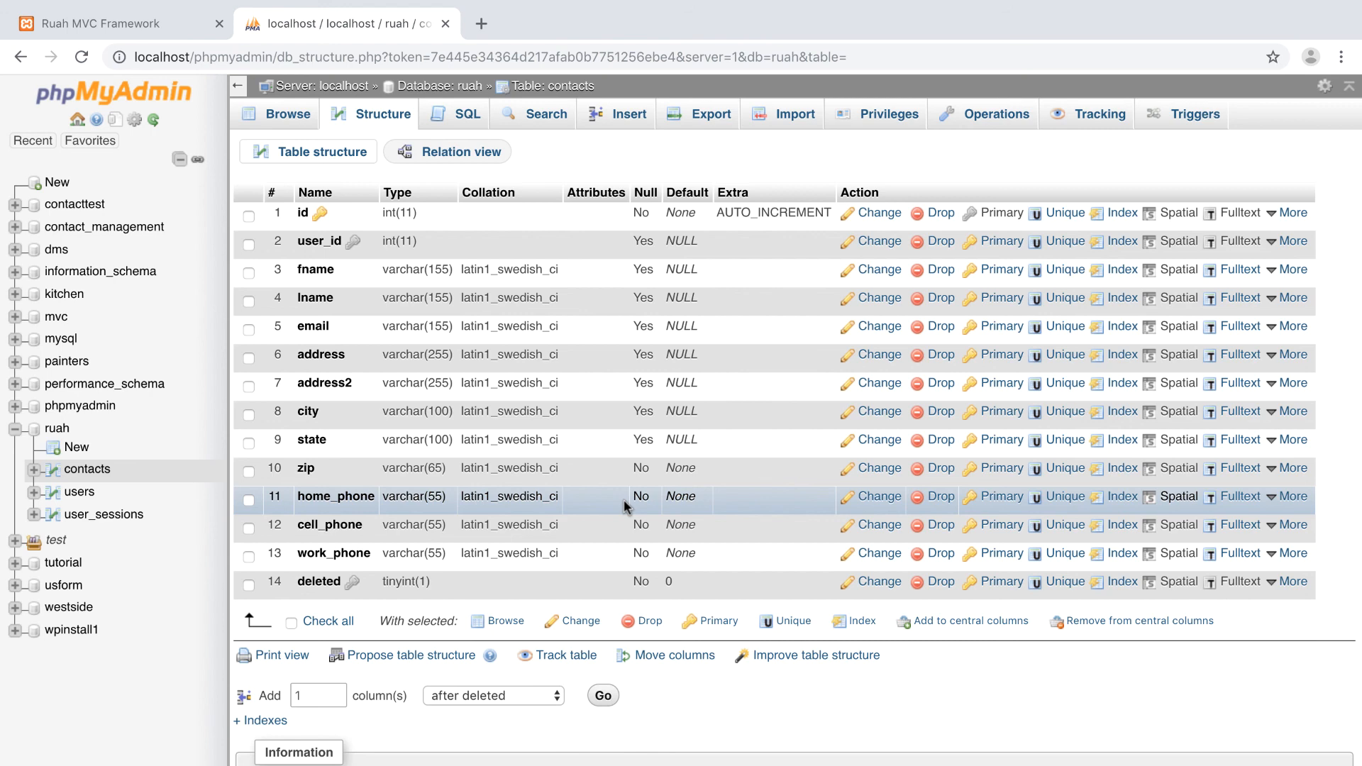
mouse_move(572, 439)
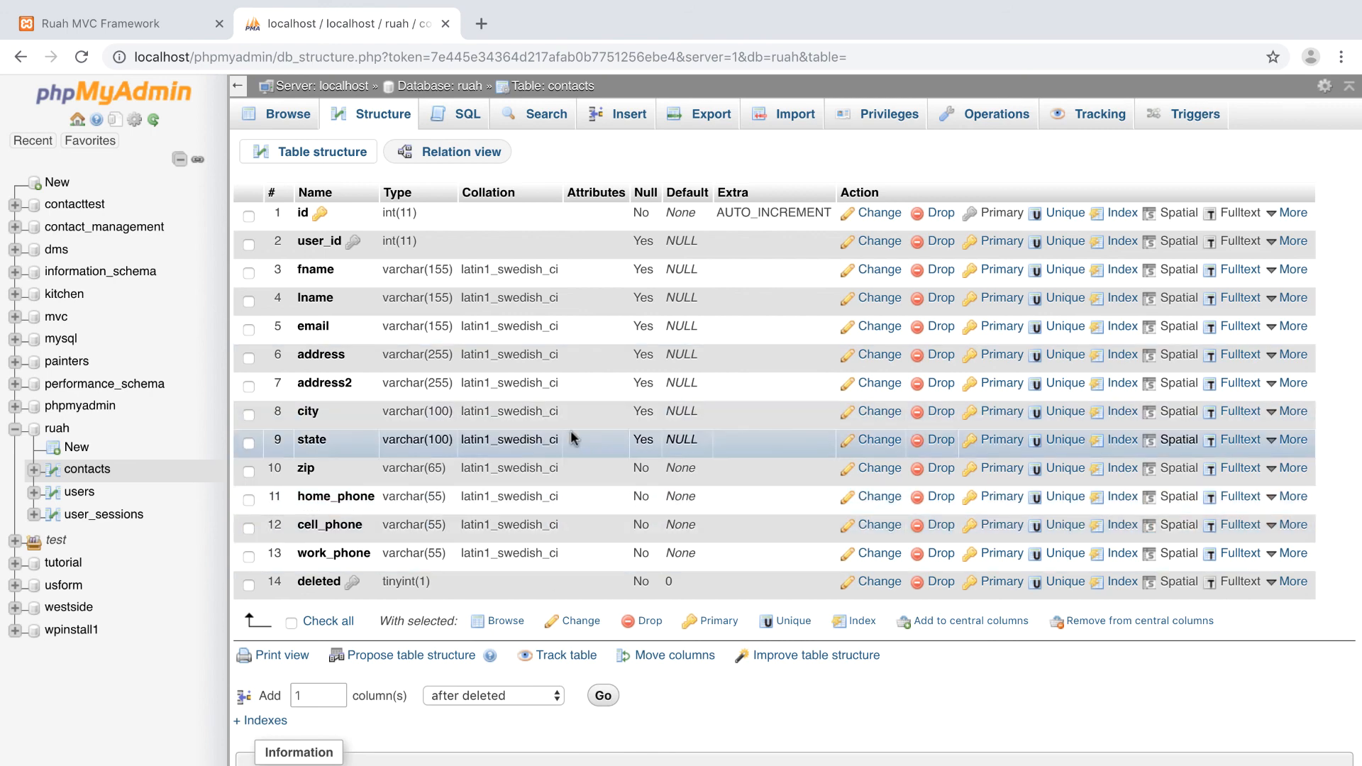
mouse_move(597, 383)
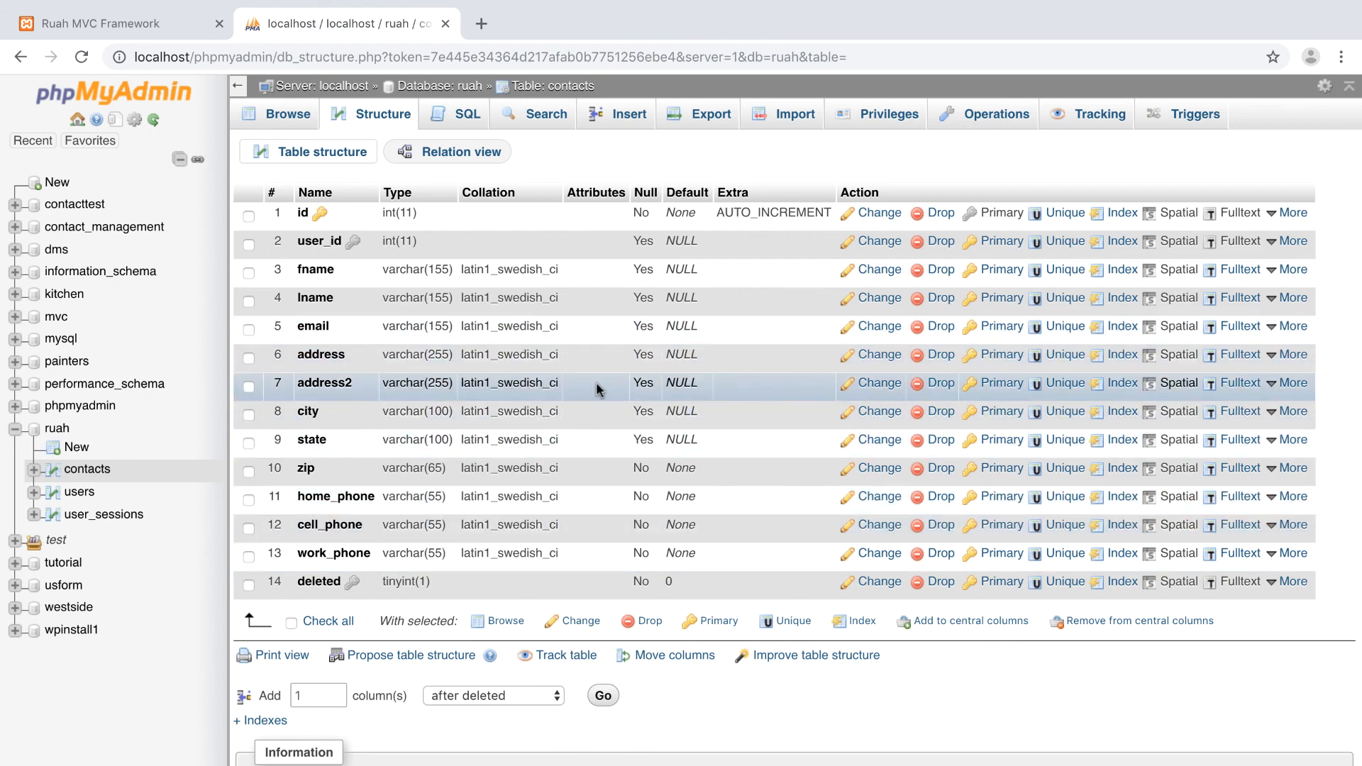